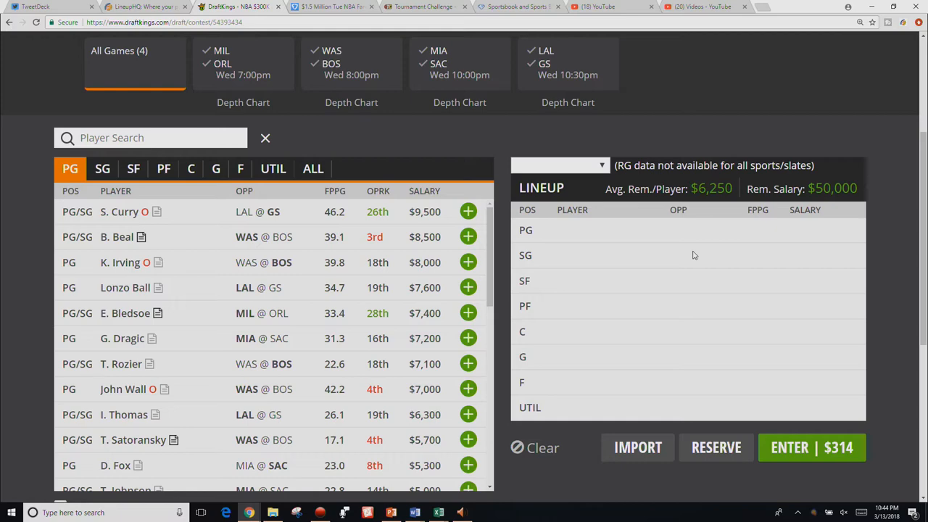
mouse_move(695, 251)
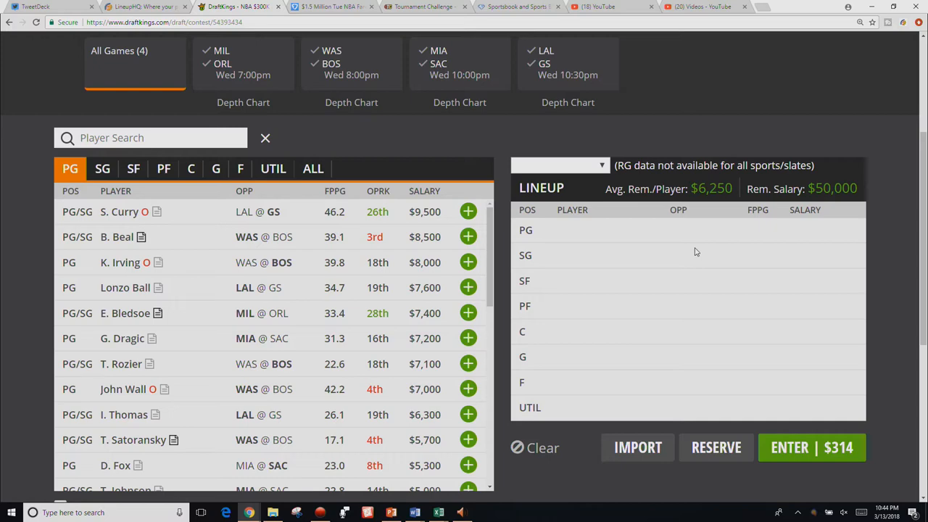
mouse_move(691, 255)
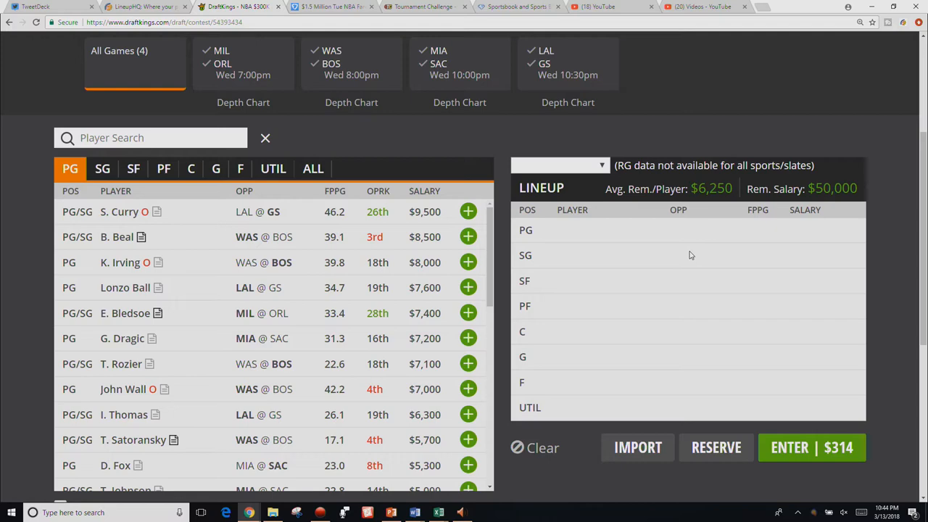
mouse_move(661, 294)
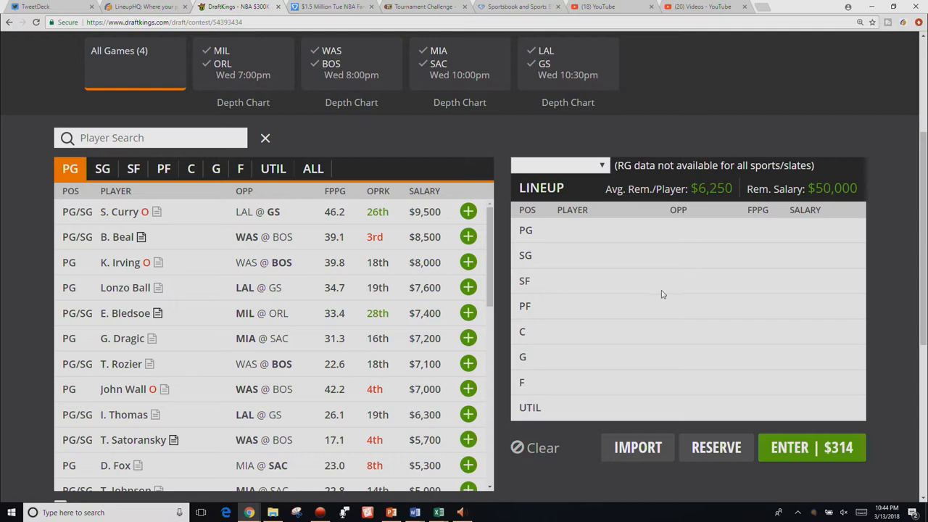
mouse_move(673, 282)
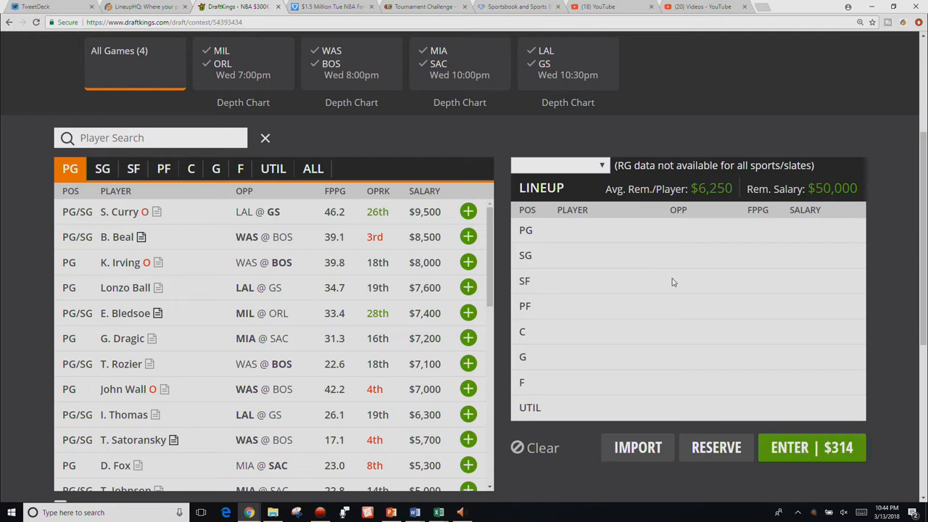
mouse_move(677, 271)
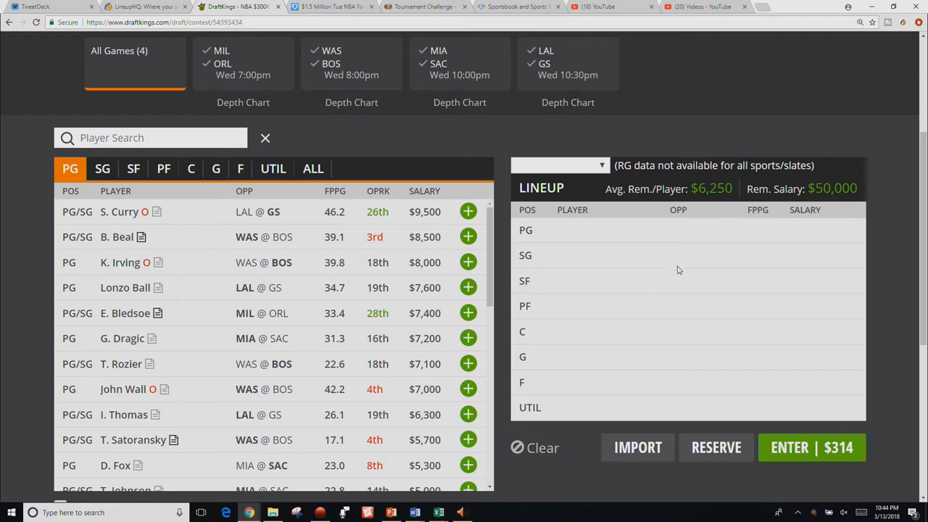
mouse_move(681, 265)
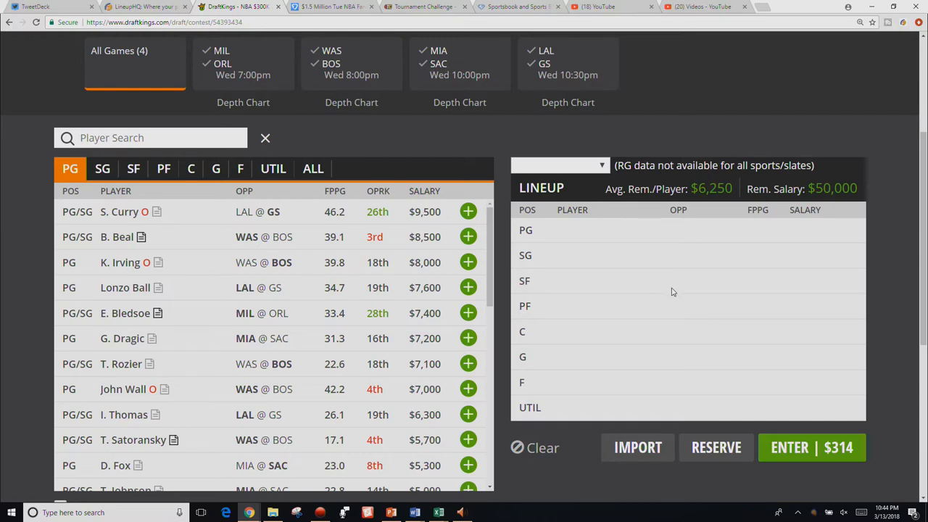
mouse_move(673, 284)
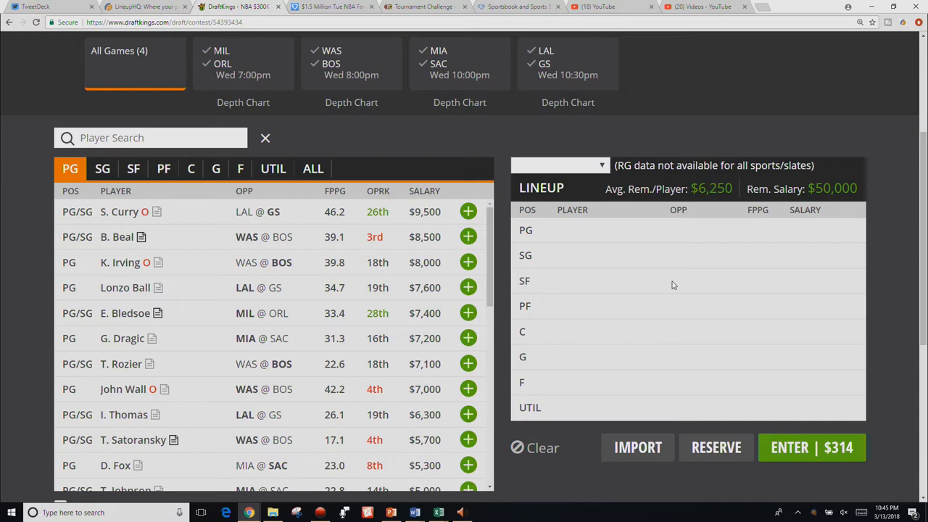
mouse_move(674, 279)
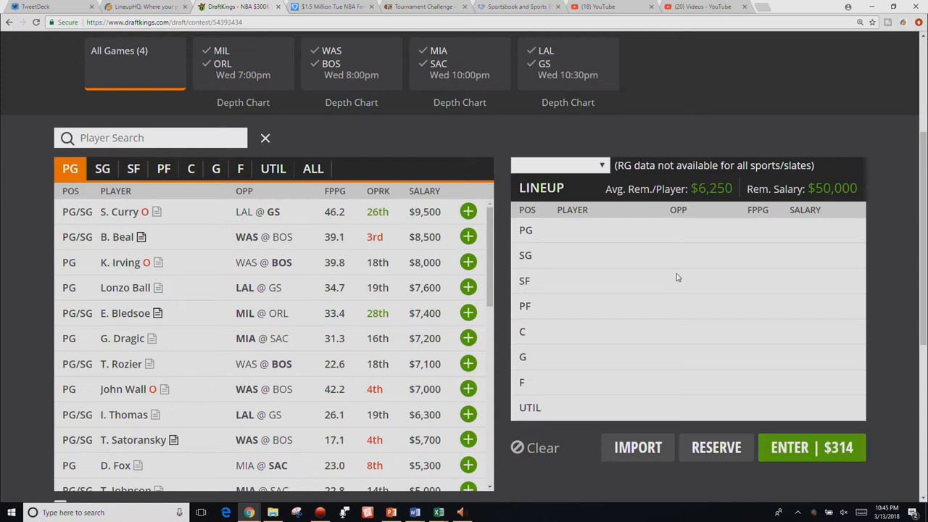
mouse_move(439, 407)
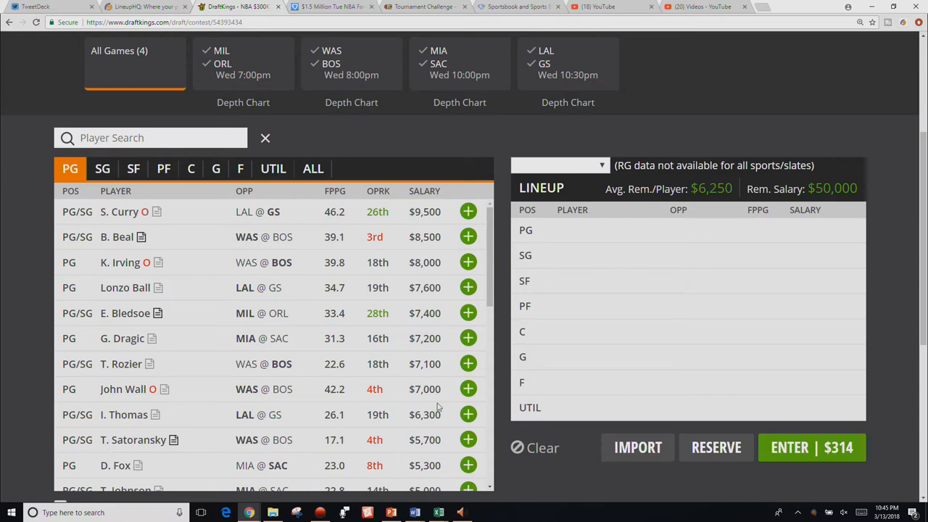
mouse_move(347, 240)
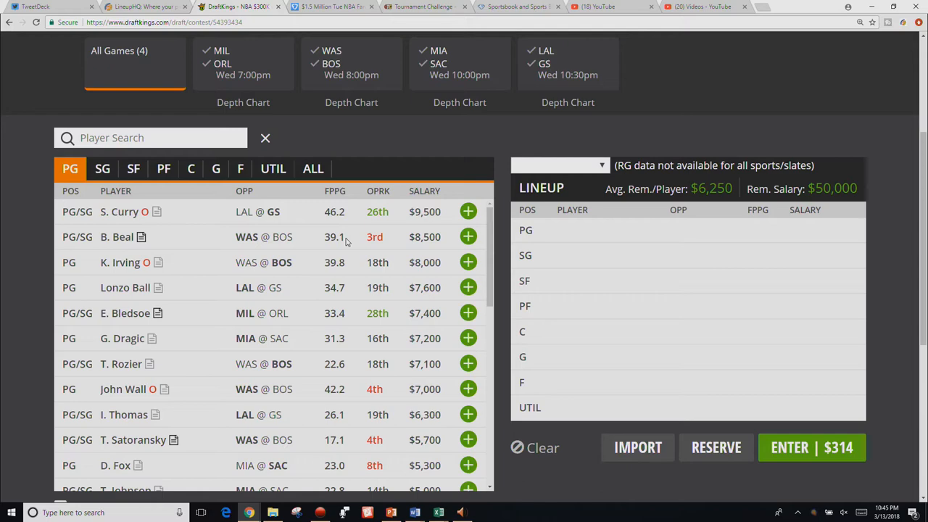
mouse_move(313, 229)
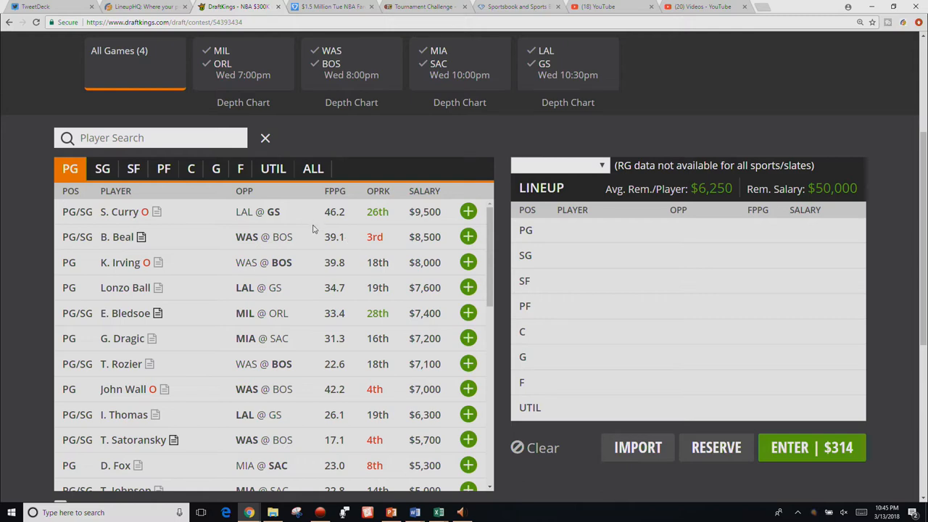
mouse_move(257, 109)
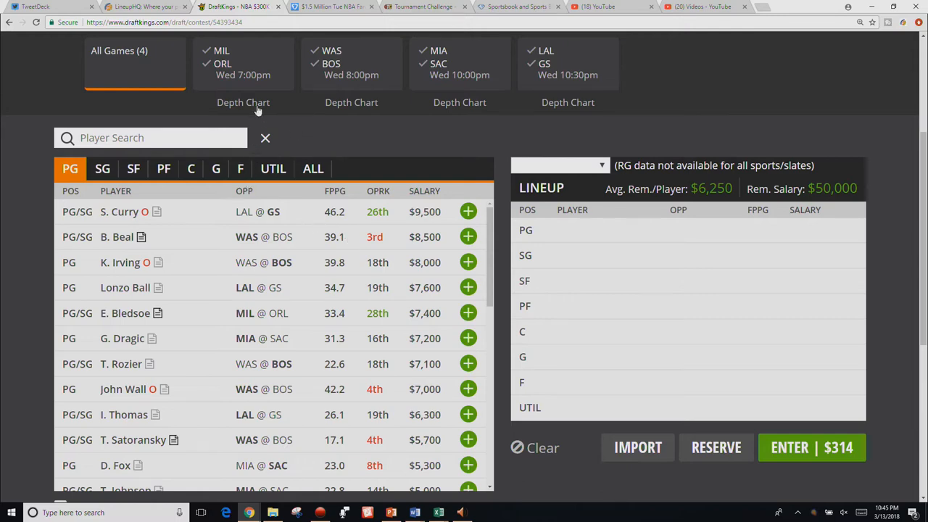
Switch to the ALL positions tab and browse the WAS @ BOS game's players
left_click(243, 63)
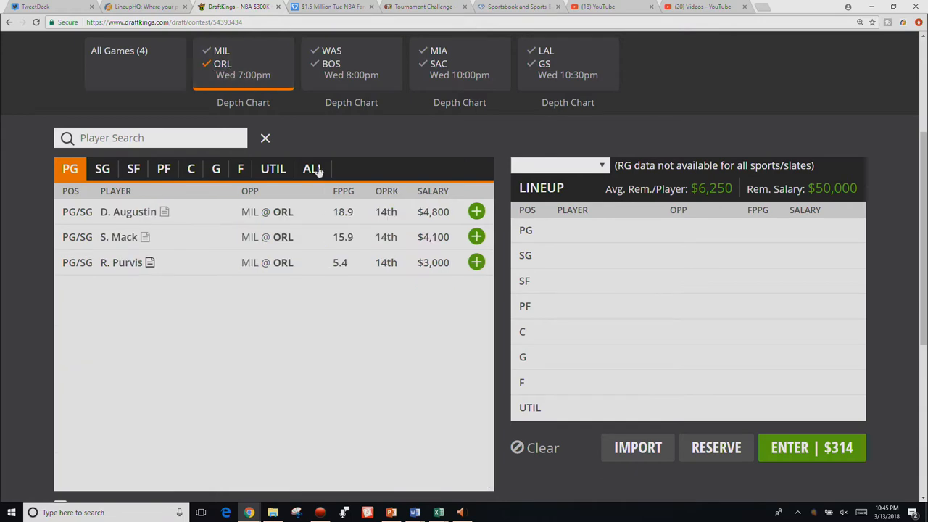
left_click(312, 168)
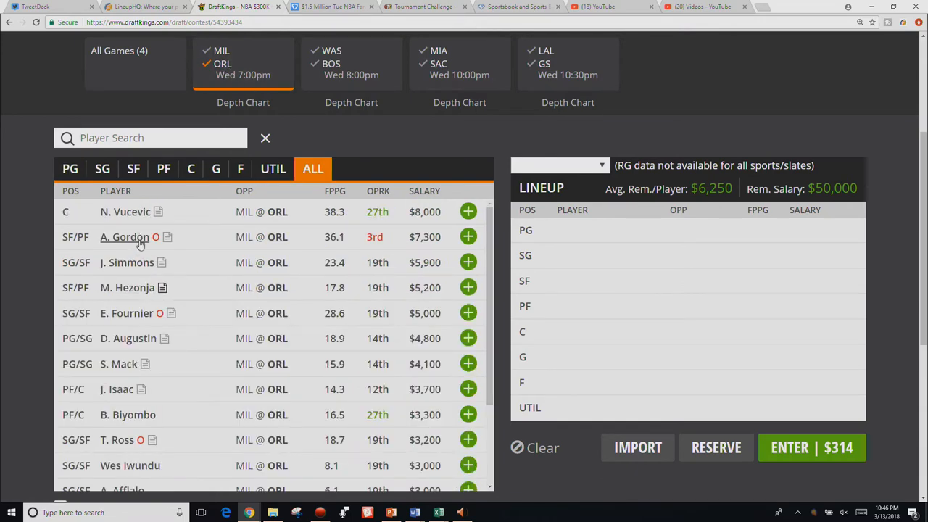
mouse_move(221, 292)
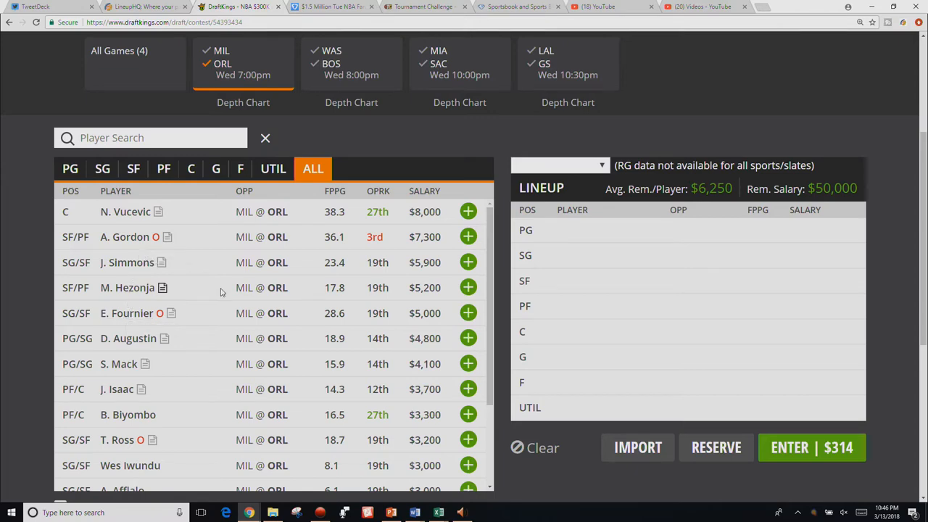
mouse_move(193, 328)
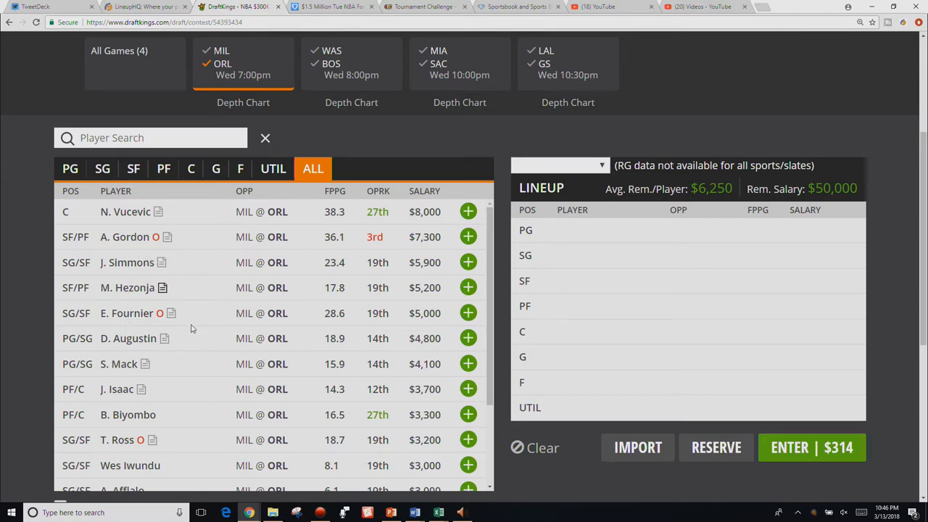
mouse_move(183, 402)
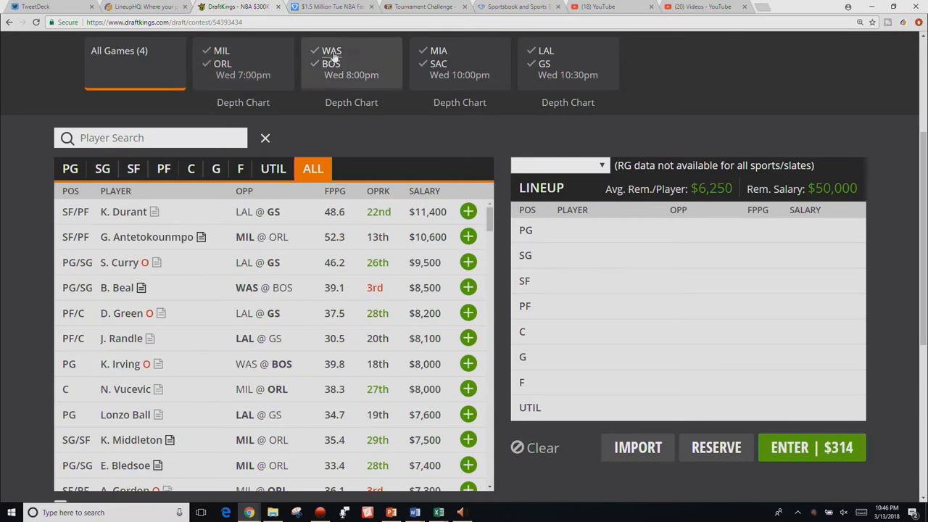
left_click(351, 63)
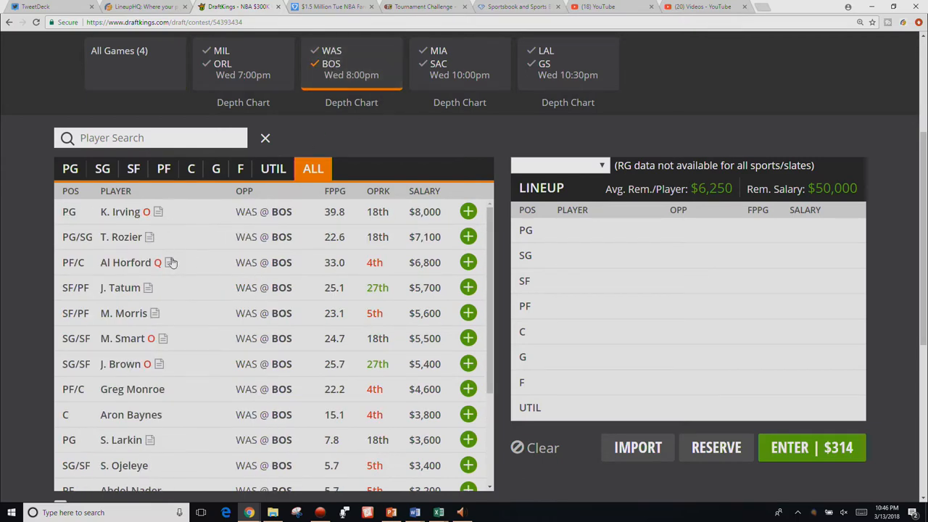
mouse_move(194, 395)
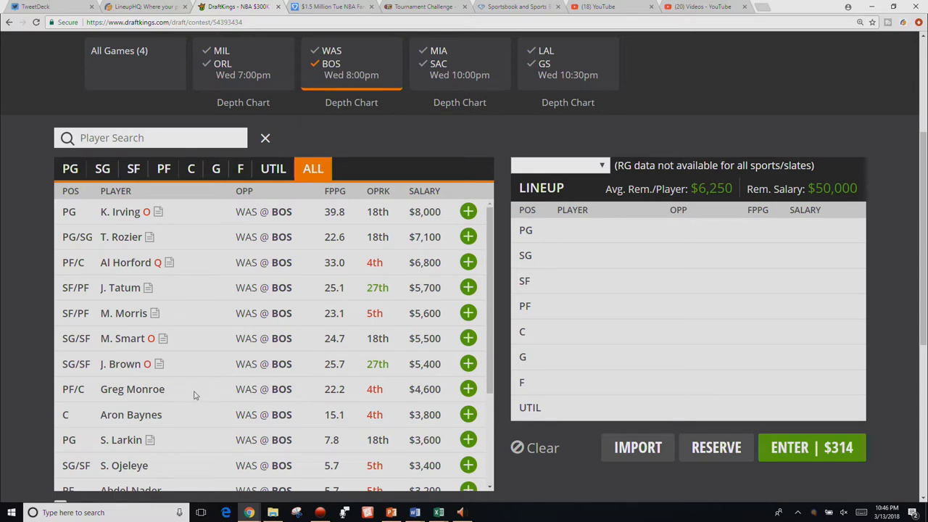
mouse_move(177, 370)
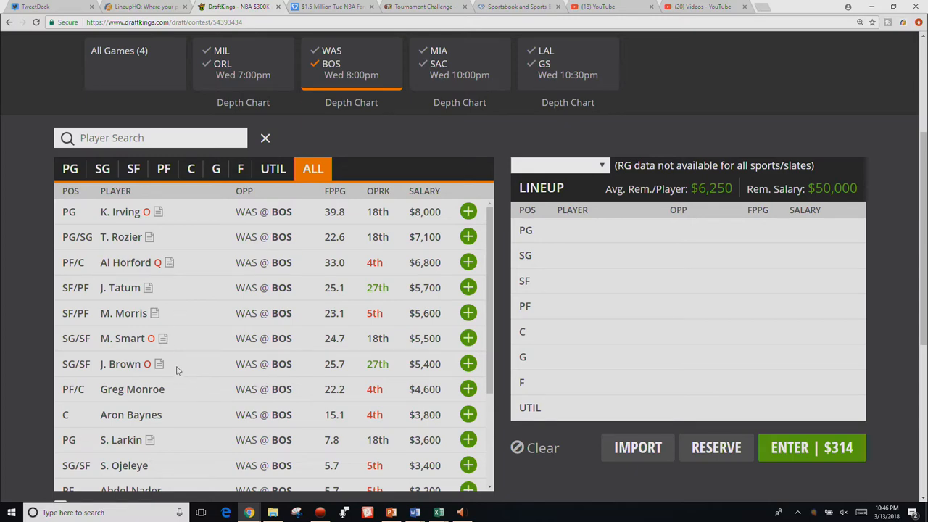
scroll("down", 3)
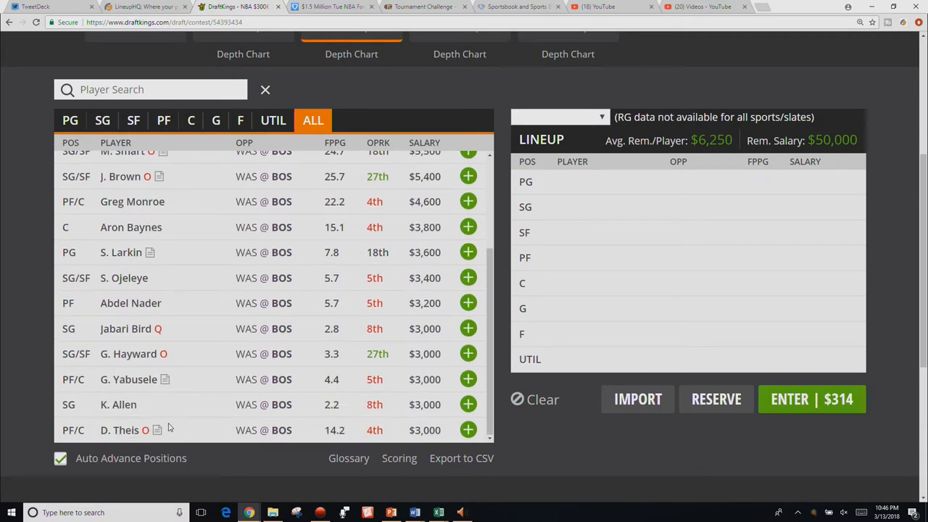
mouse_move(185, 426)
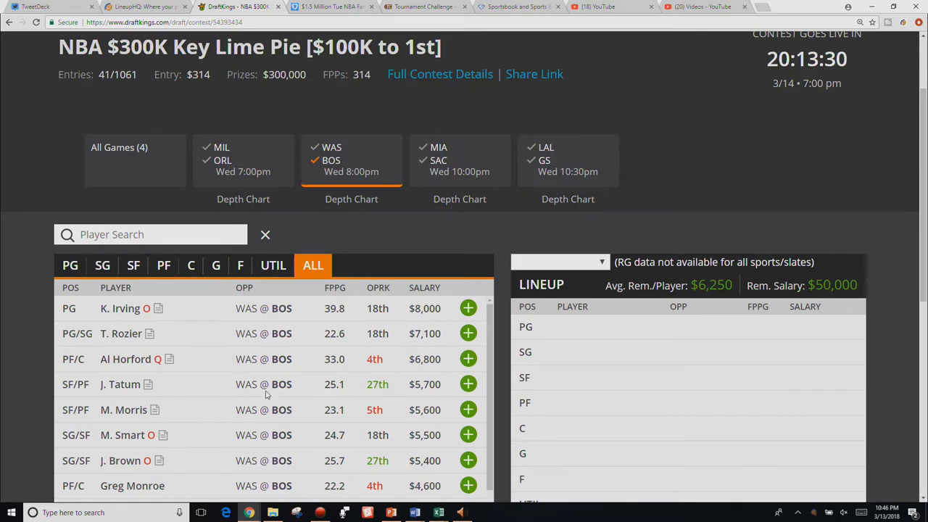
scroll("down", 3)
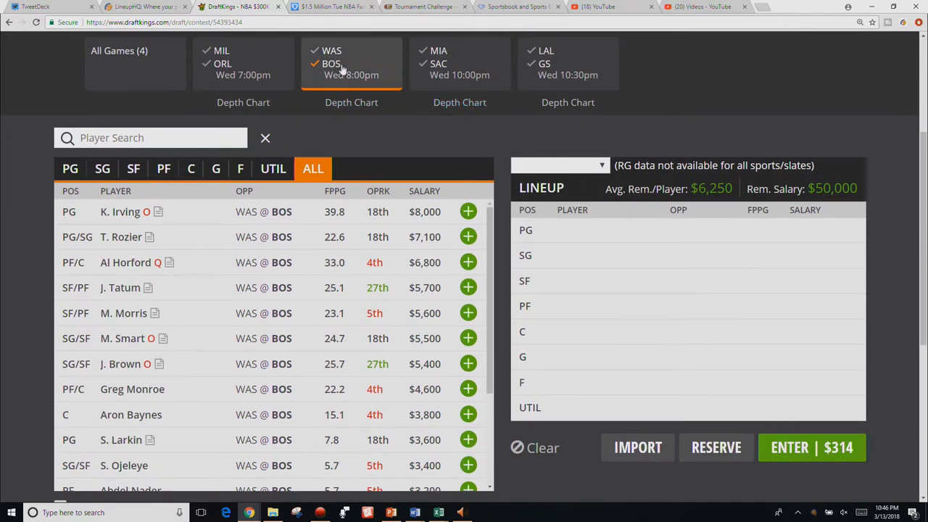
Check the MIA @ SAC game, then browse the LAL @ GS game's players
left_click(460, 63)
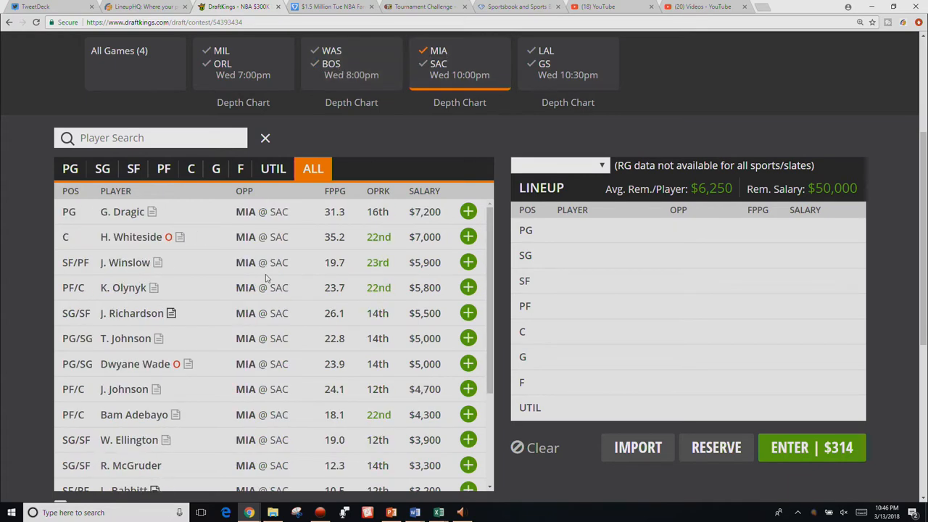
mouse_move(395, 191)
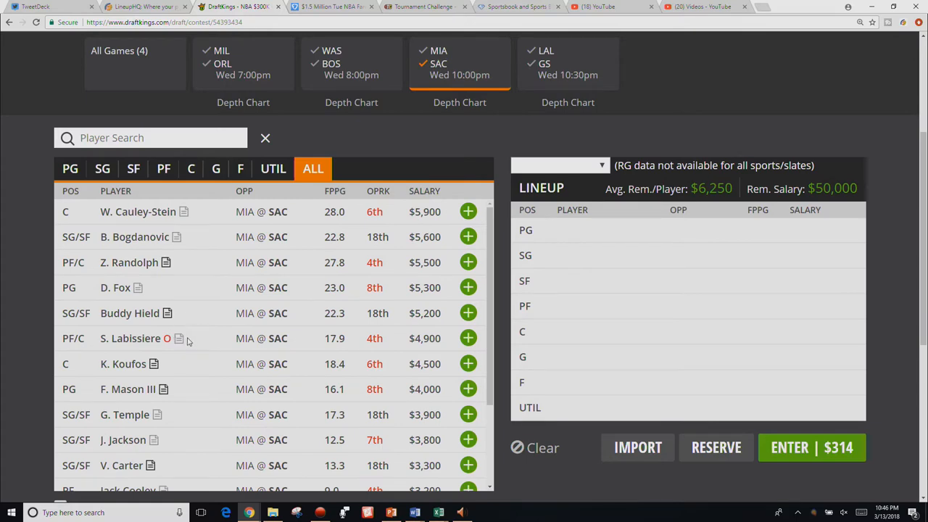
mouse_move(203, 352)
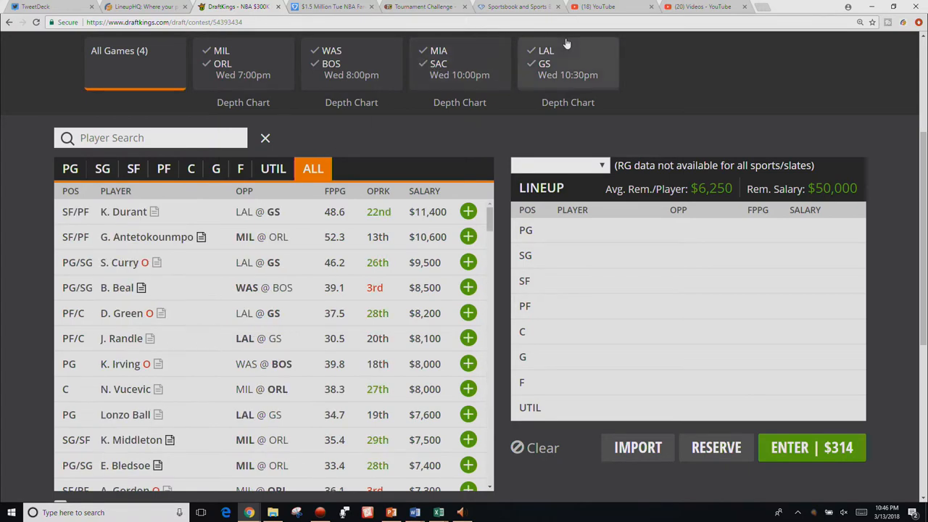
left_click(568, 63)
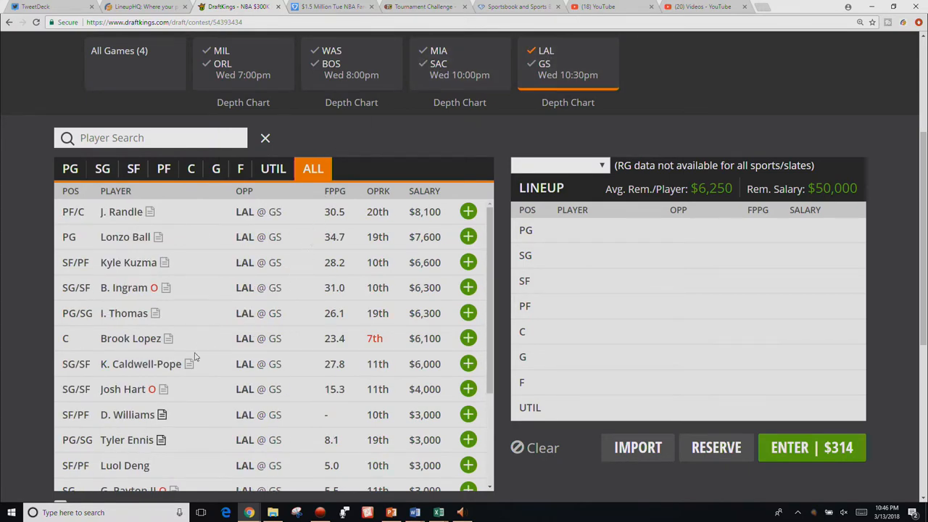
mouse_move(216, 331)
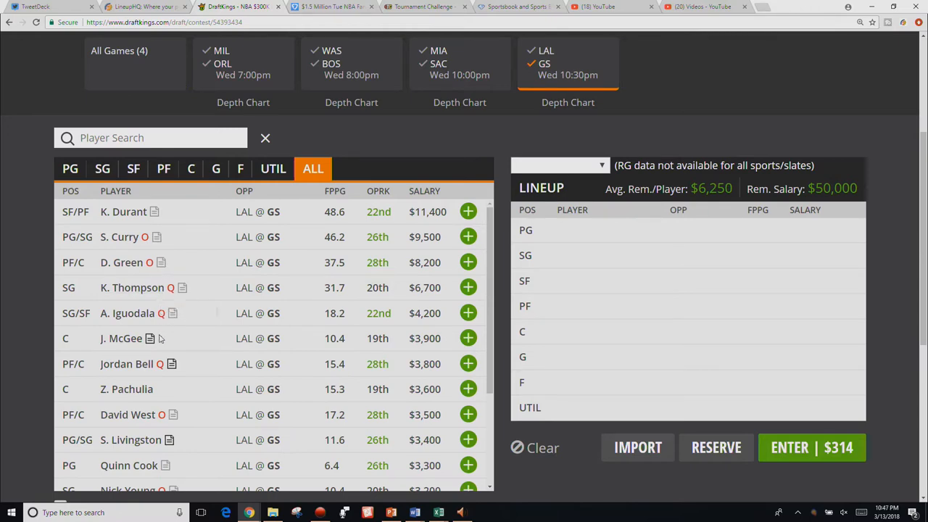
scroll("down", 3)
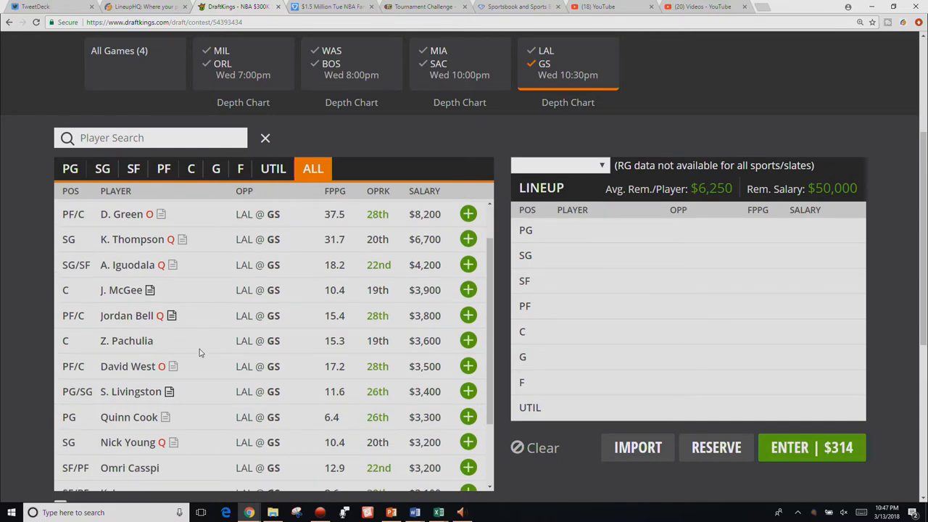
scroll("down", 3)
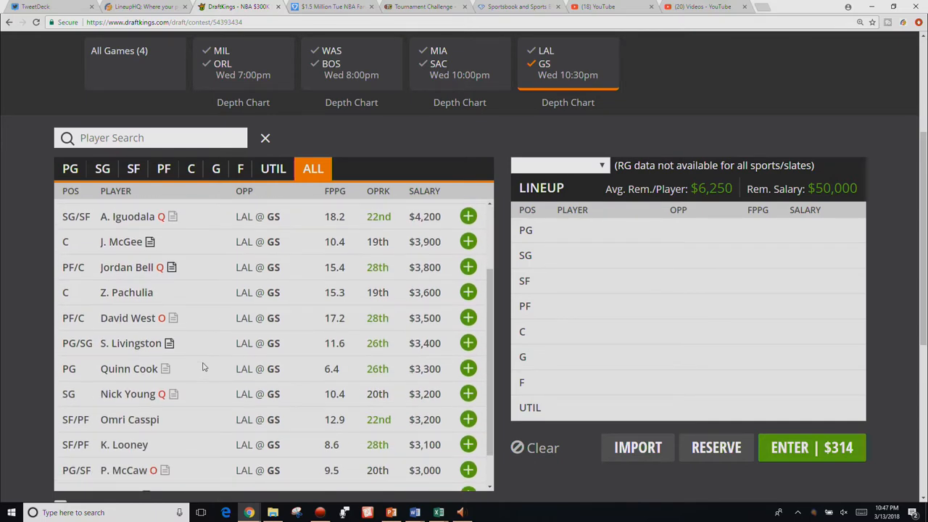
mouse_move(412, 451)
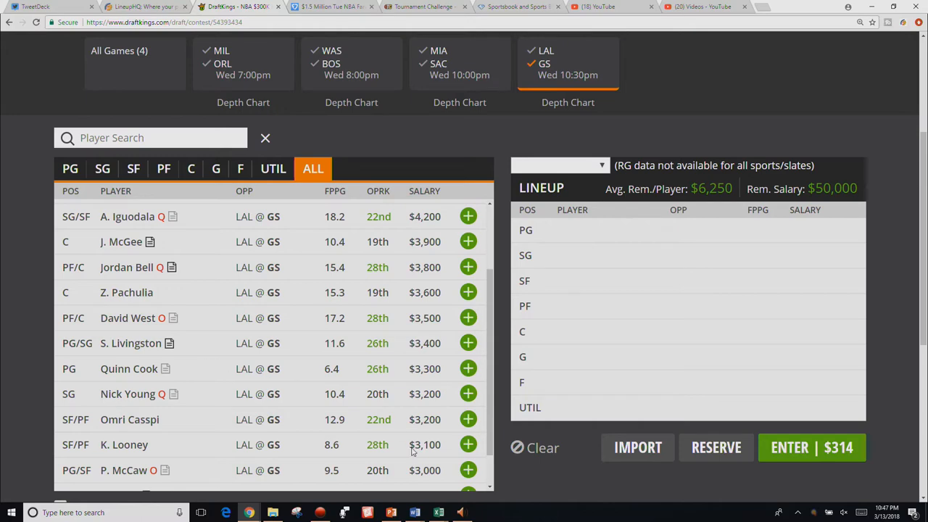
Draft Looney, Casspi, Pachulia, McGee and Durant from the LAL @ GS game
left_click(468, 444)
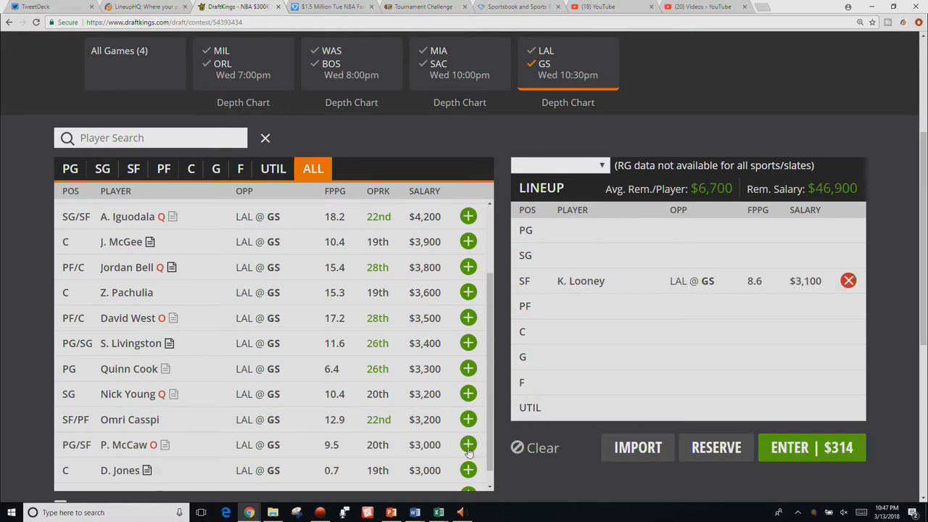
left_click(467, 419)
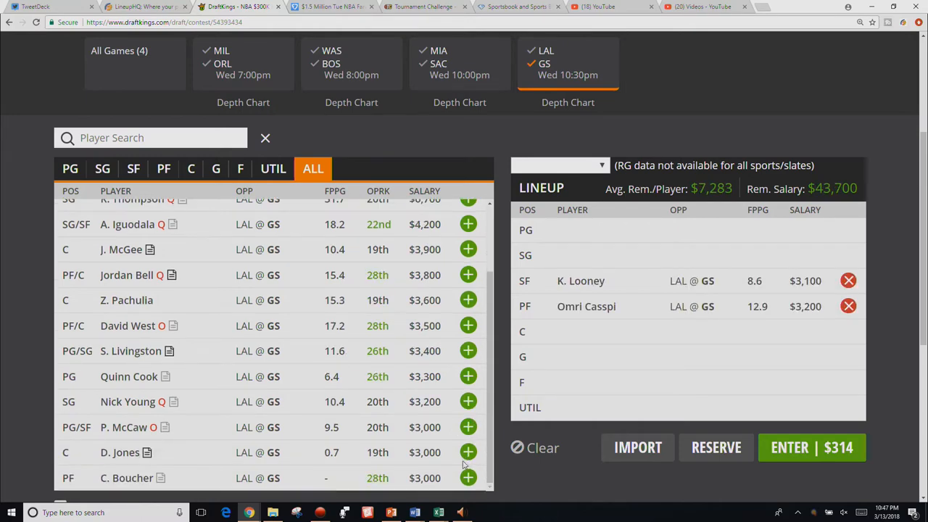
mouse_move(469, 376)
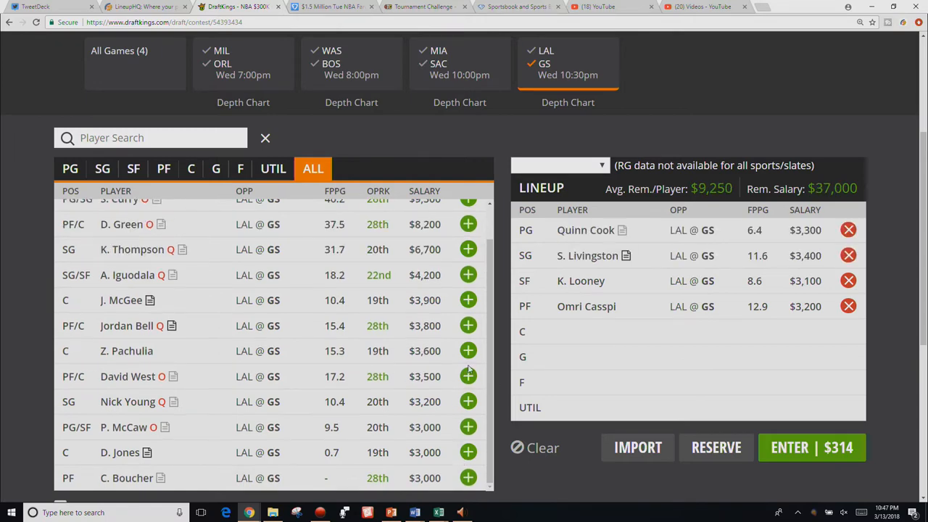
left_click(468, 351)
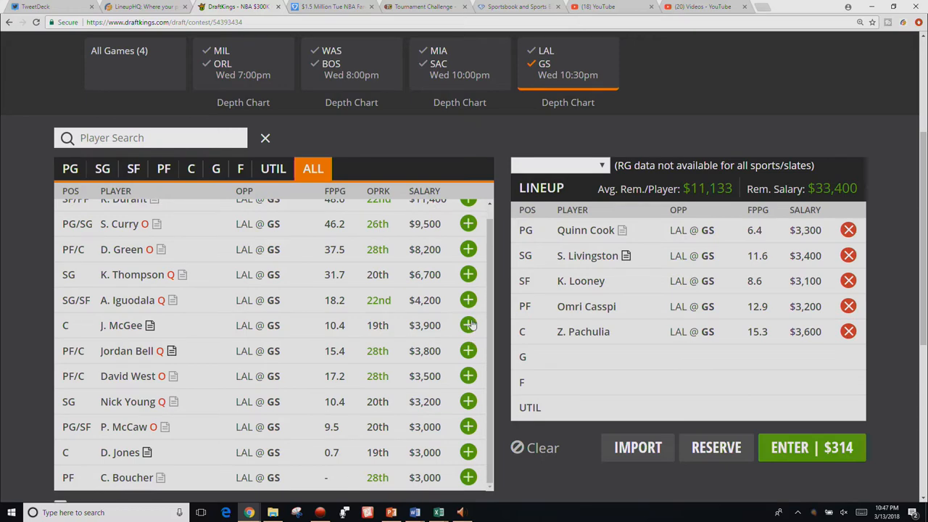
left_click(468, 325)
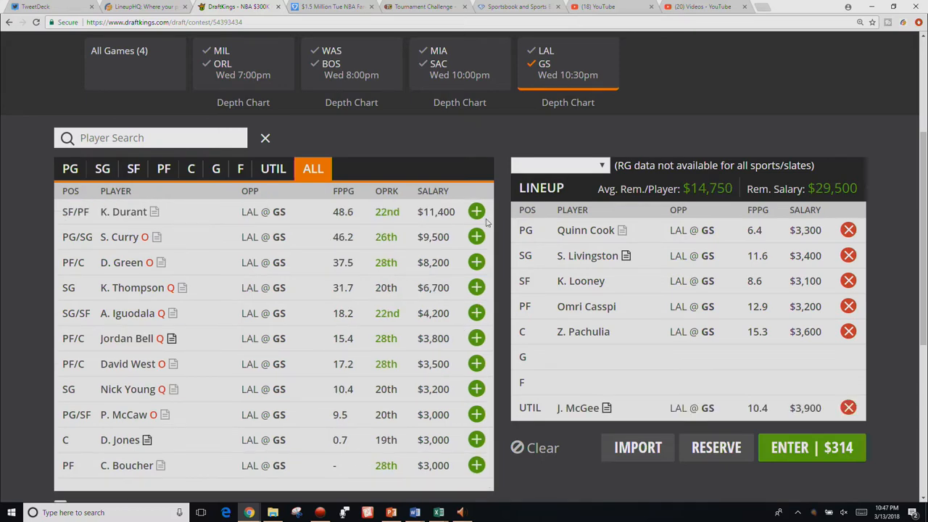
left_click(476, 211)
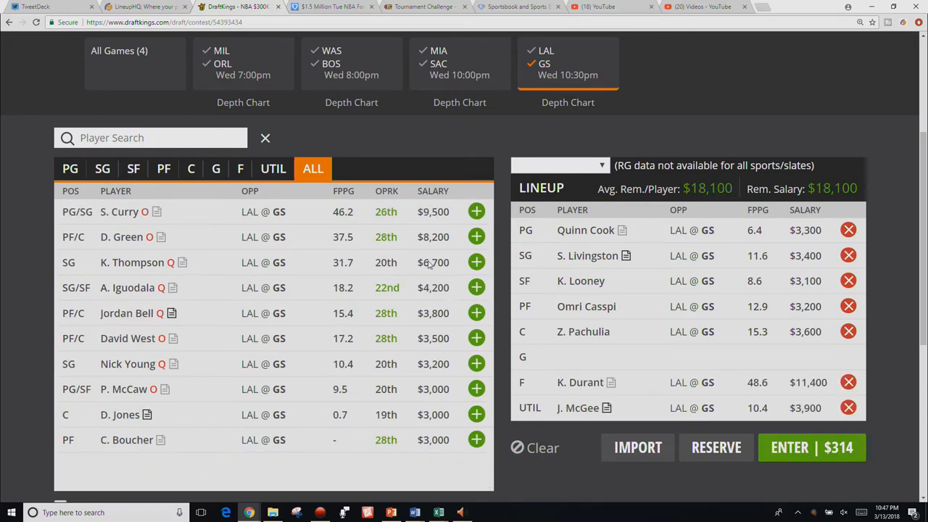
mouse_move(318, 390)
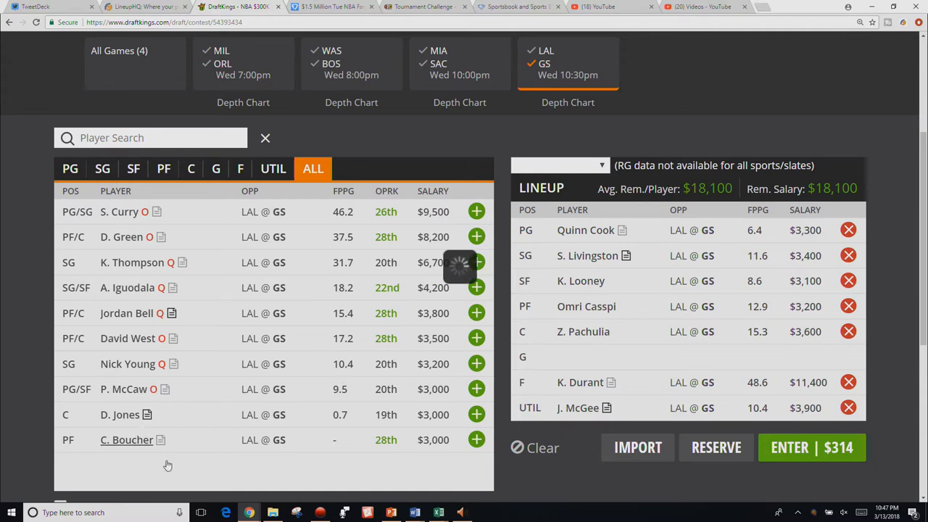
Review Damian Jones's 10-game log, then clear the entire lineup
left_click(127, 441)
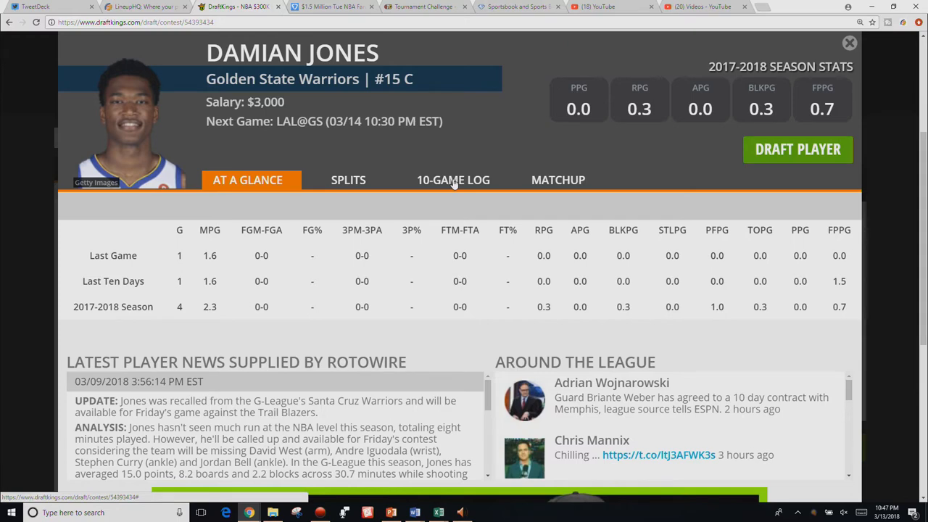
left_click(453, 180)
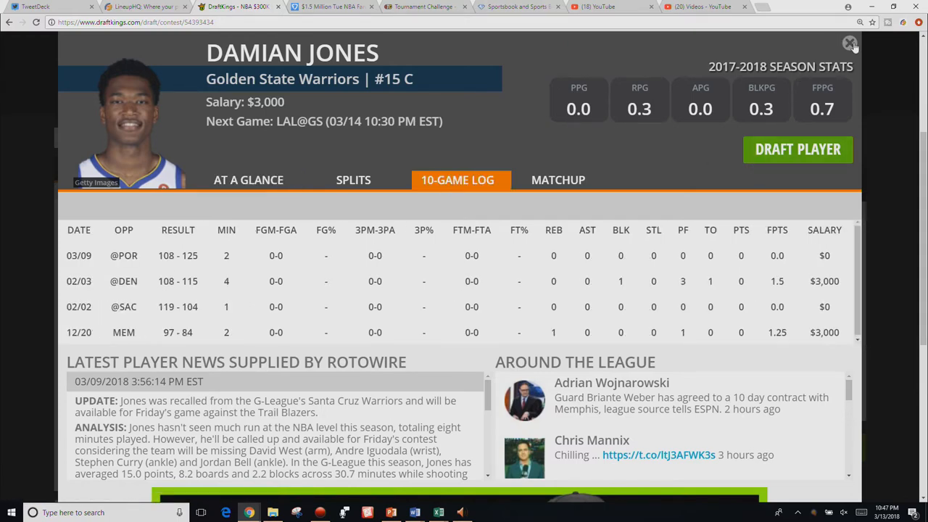
left_click(850, 44)
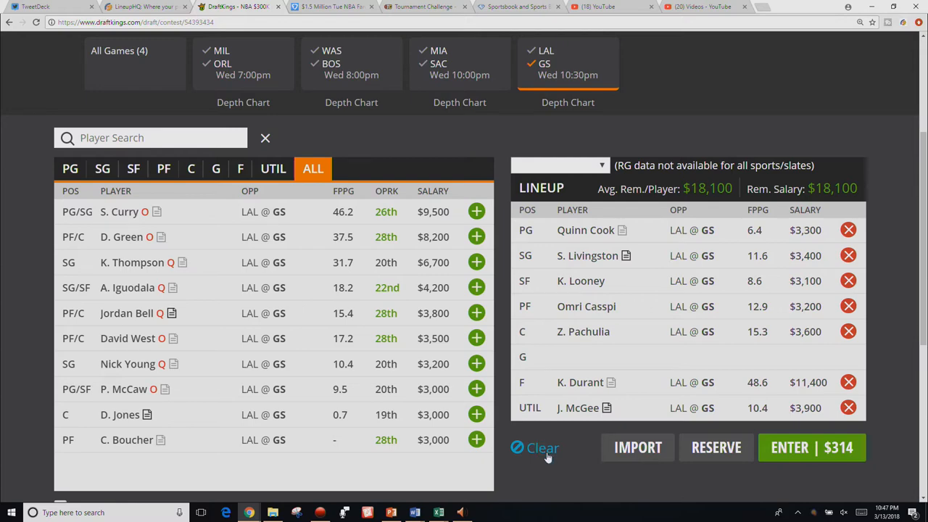
left_click(542, 448)
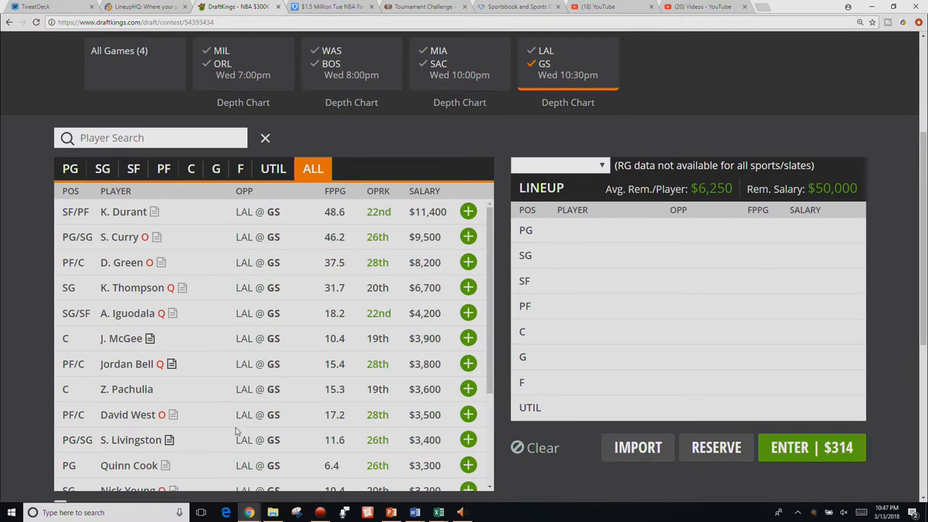
Review the Nick Young, Jordan Bell and Andre Iguodala player cards
left_click(128, 490)
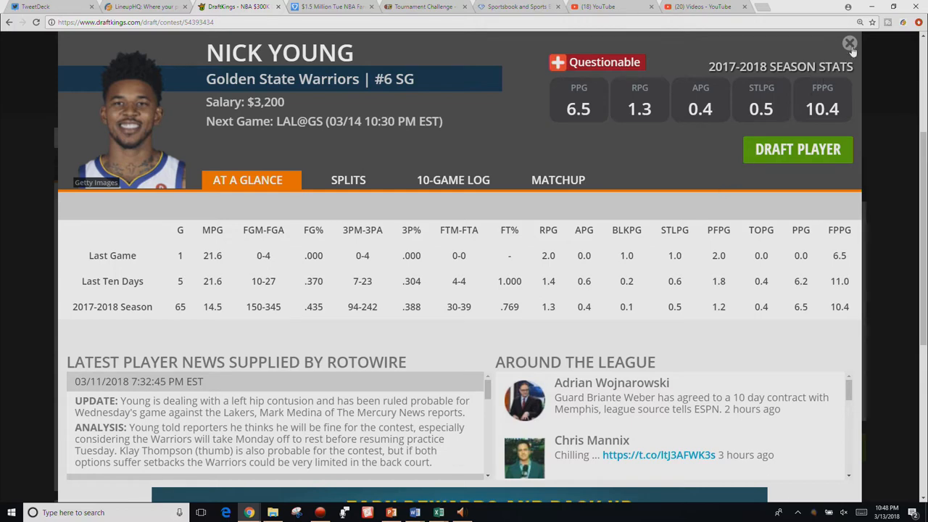
left_click(850, 44)
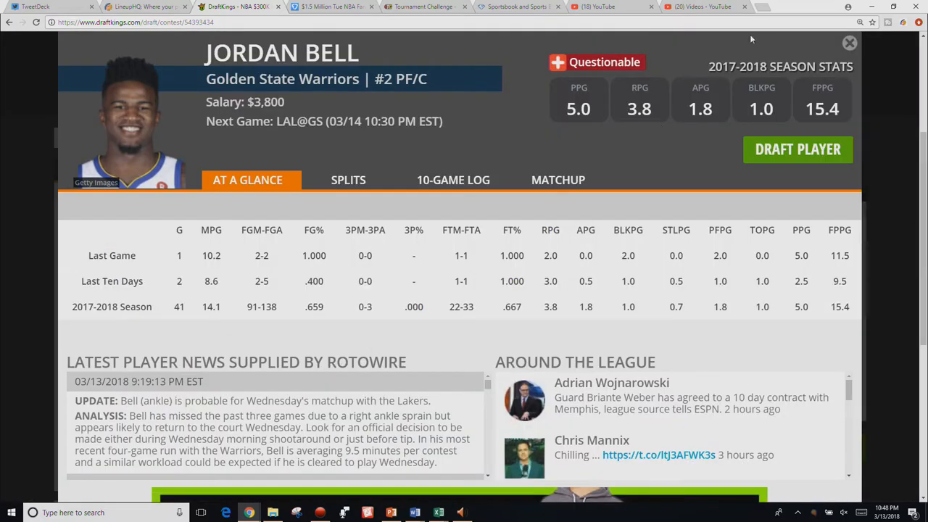
left_click(849, 43)
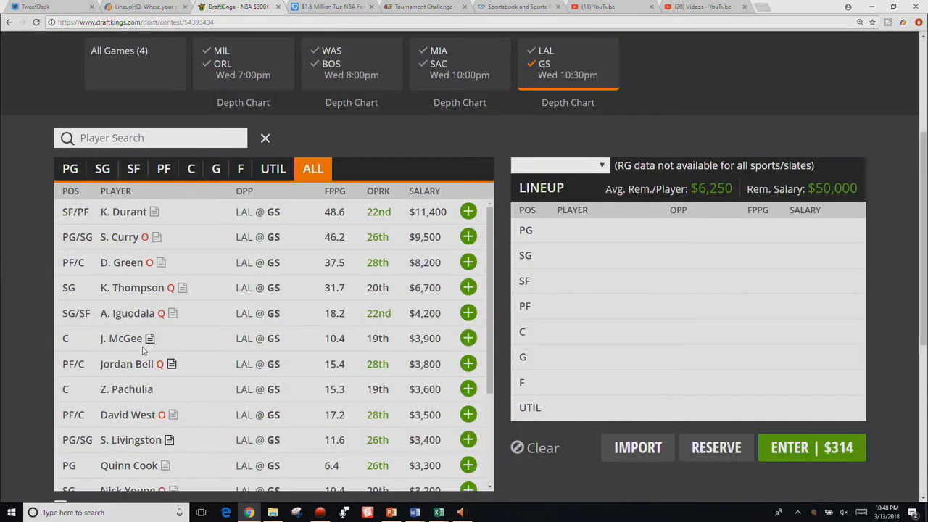
left_click(127, 312)
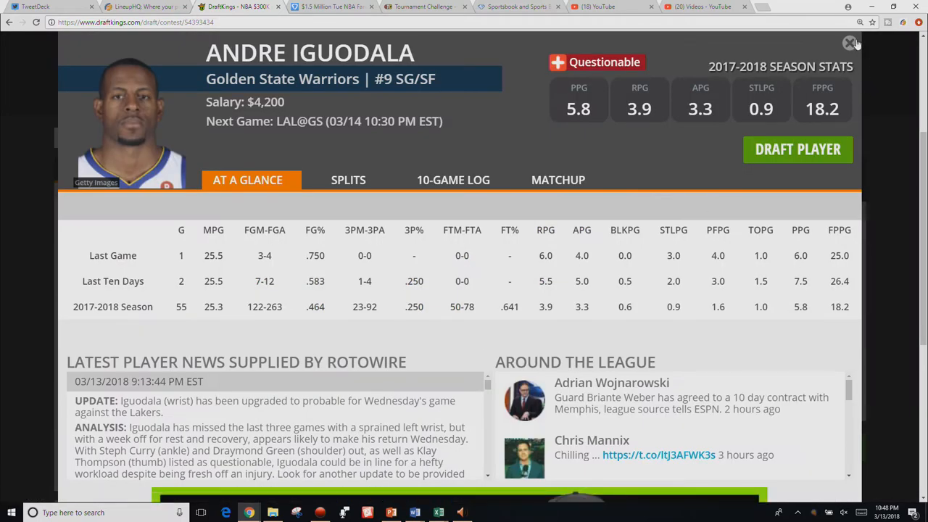
left_click(850, 44)
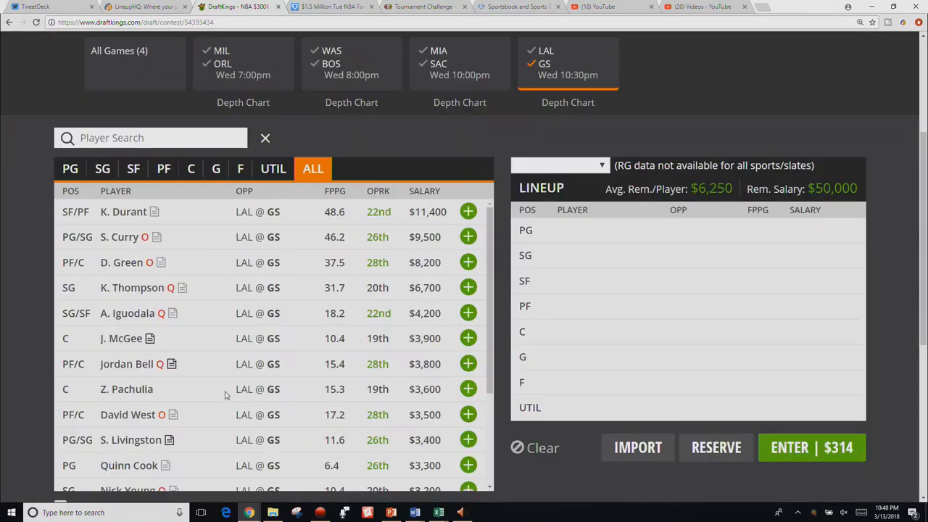
left_click(132, 287)
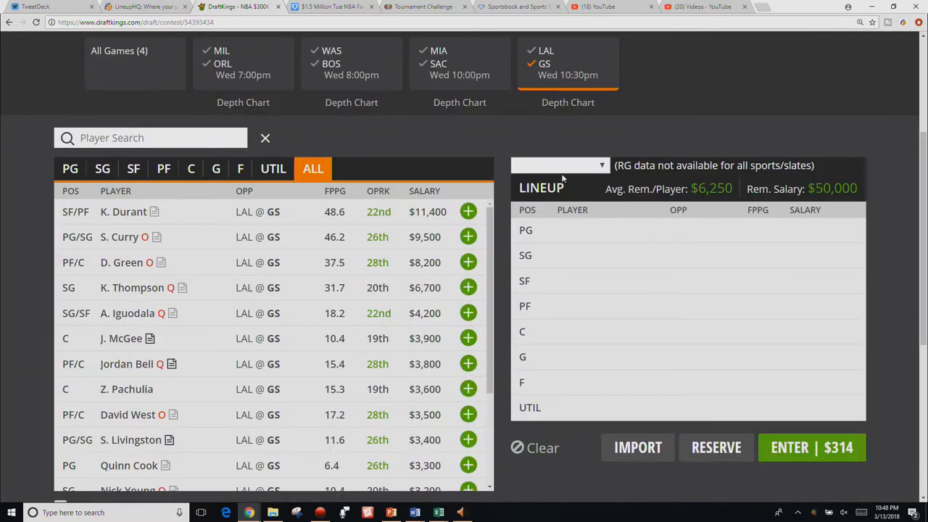
Filter the player pool from all four games down to MIL @ ORL
left_click(243, 62)
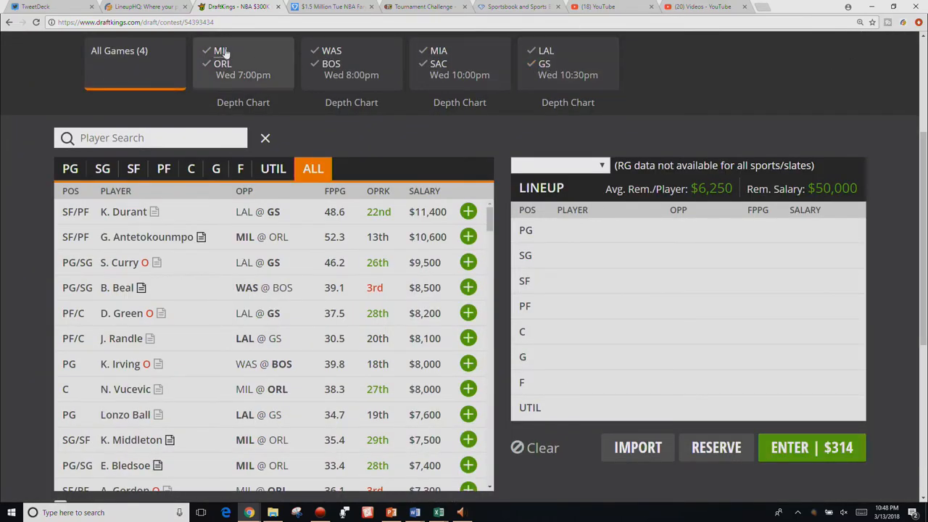
left_click(243, 63)
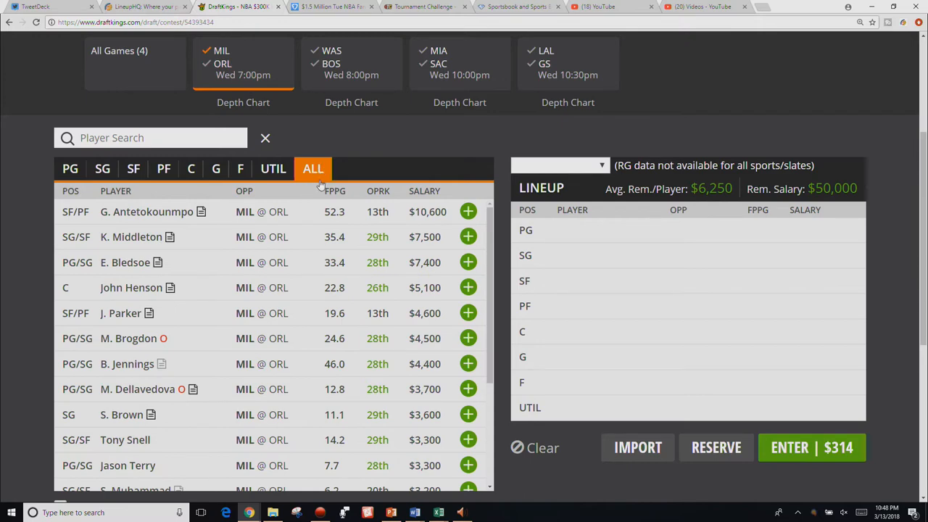
mouse_move(319, 187)
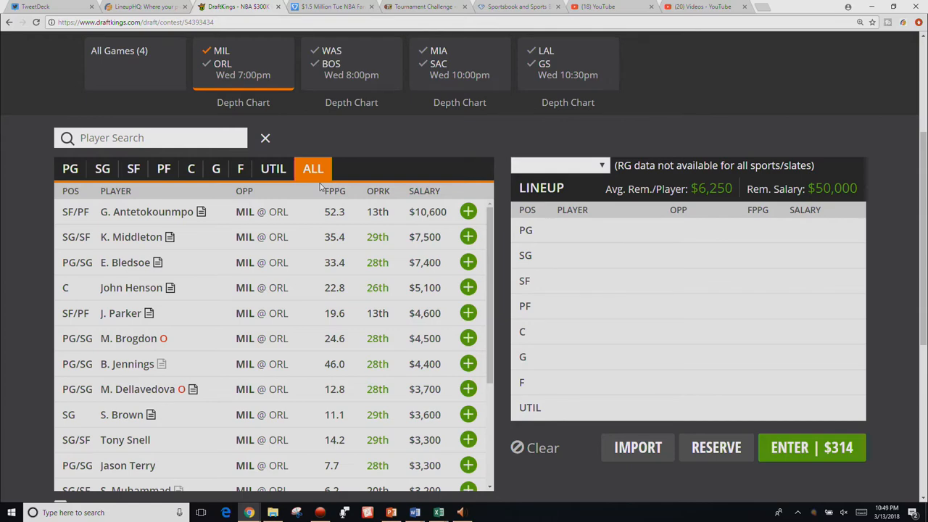
mouse_move(250, 334)
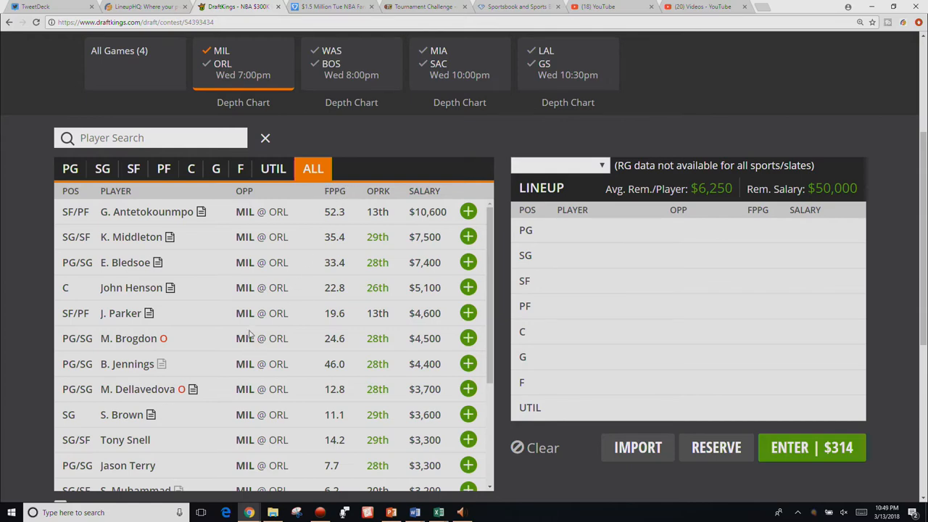
mouse_move(238, 292)
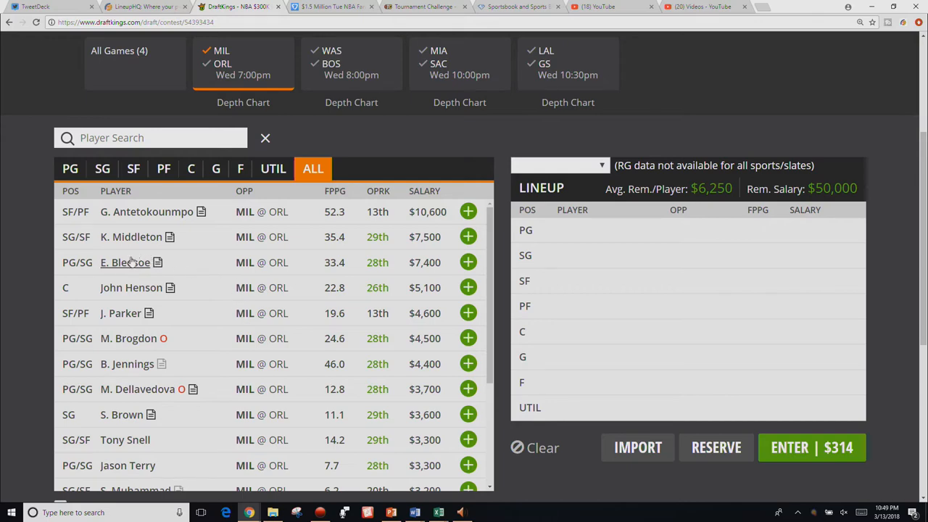
mouse_move(124, 262)
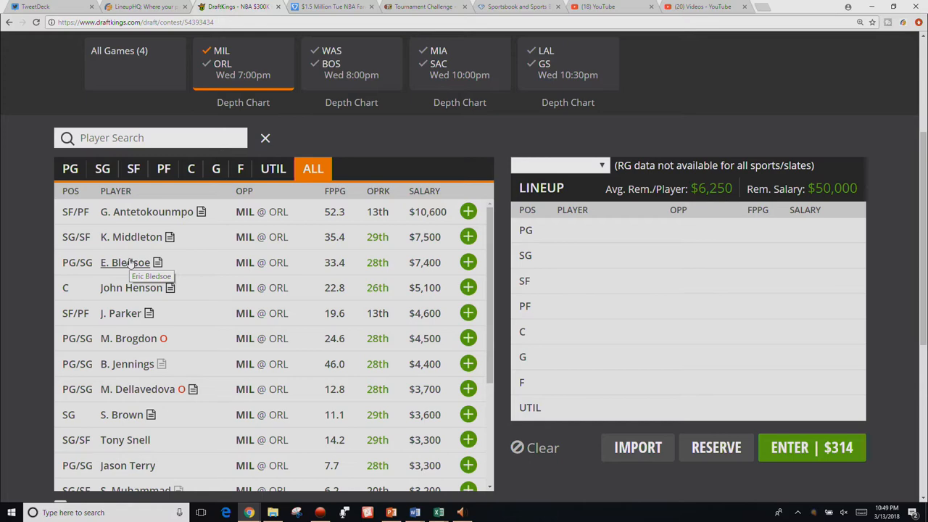
mouse_move(142, 253)
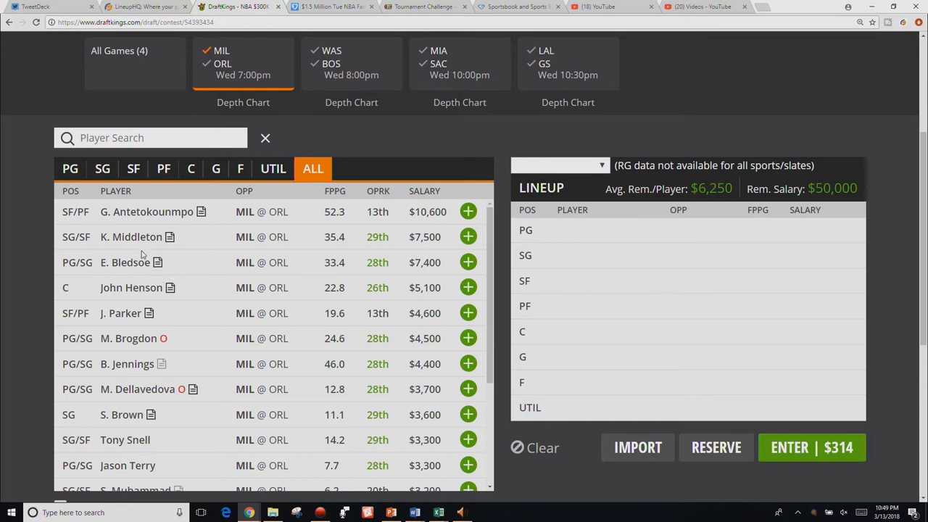
mouse_move(194, 253)
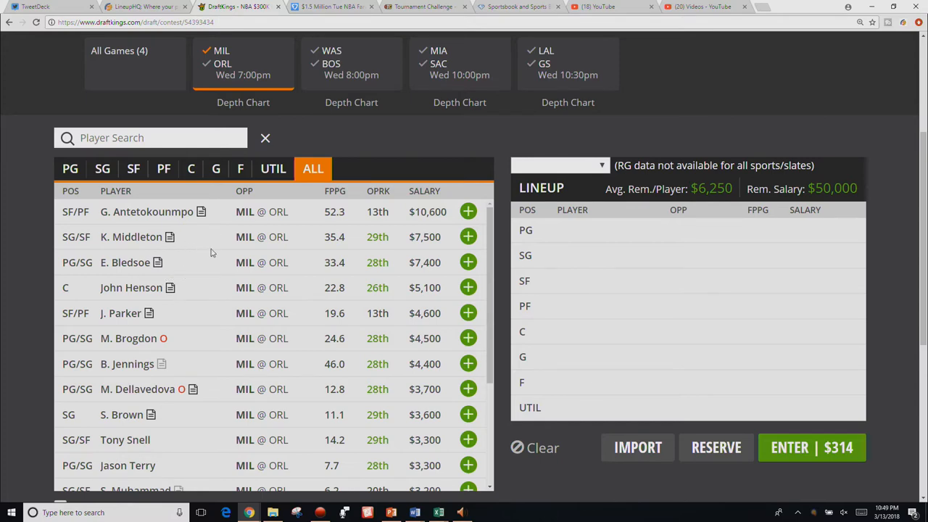
mouse_move(125, 313)
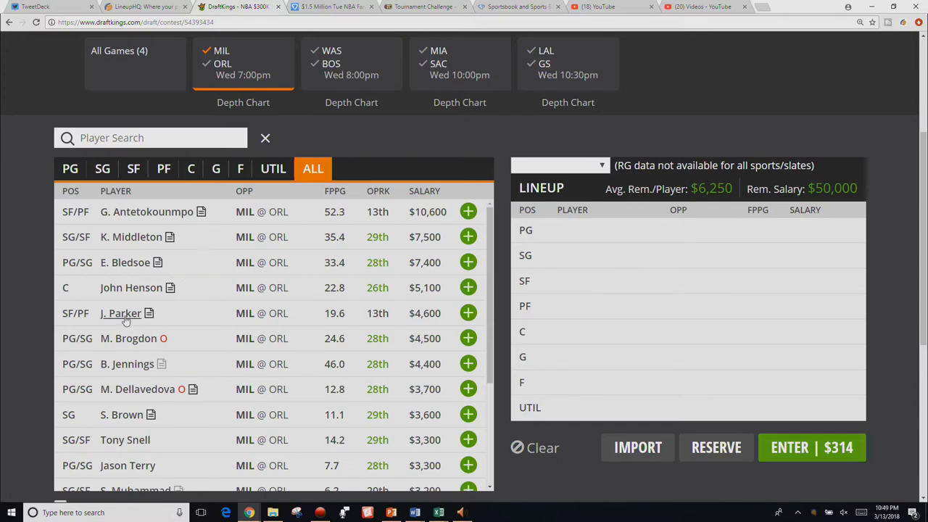
left_click(121, 313)
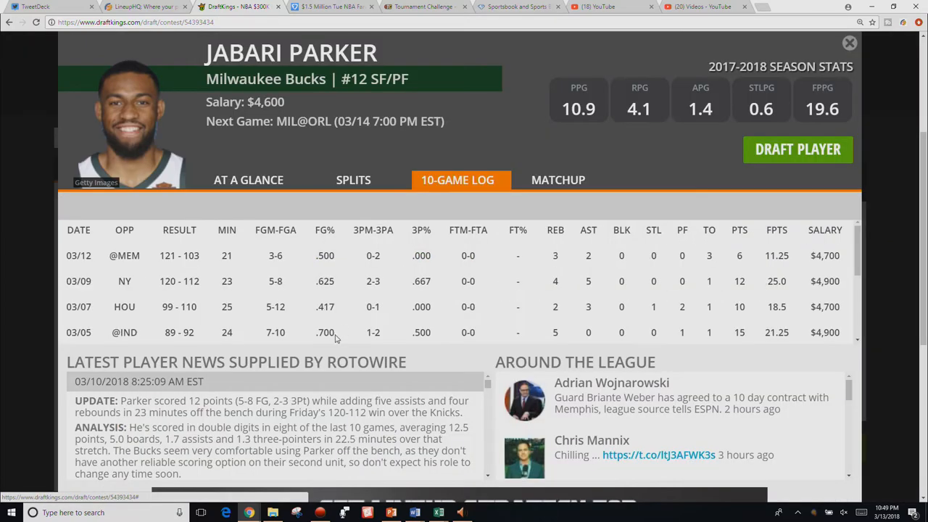
mouse_move(254, 299)
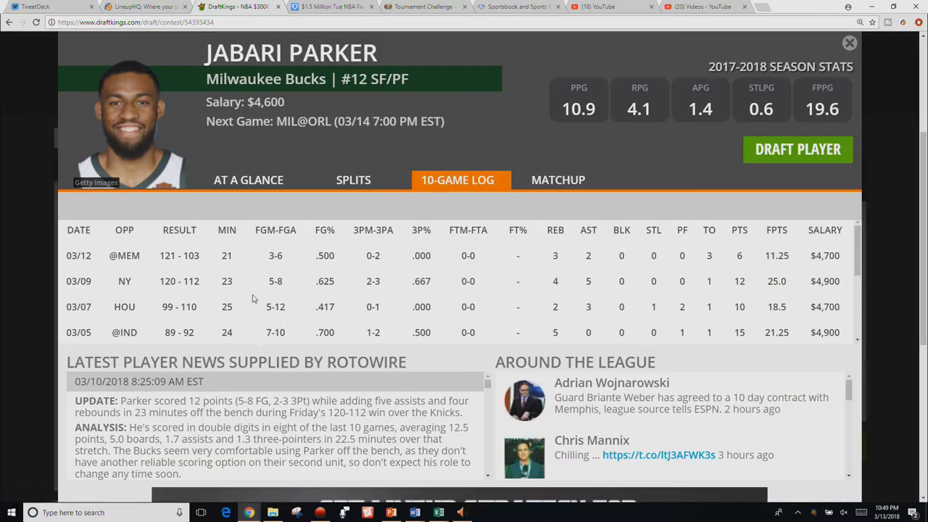
mouse_move(629, 297)
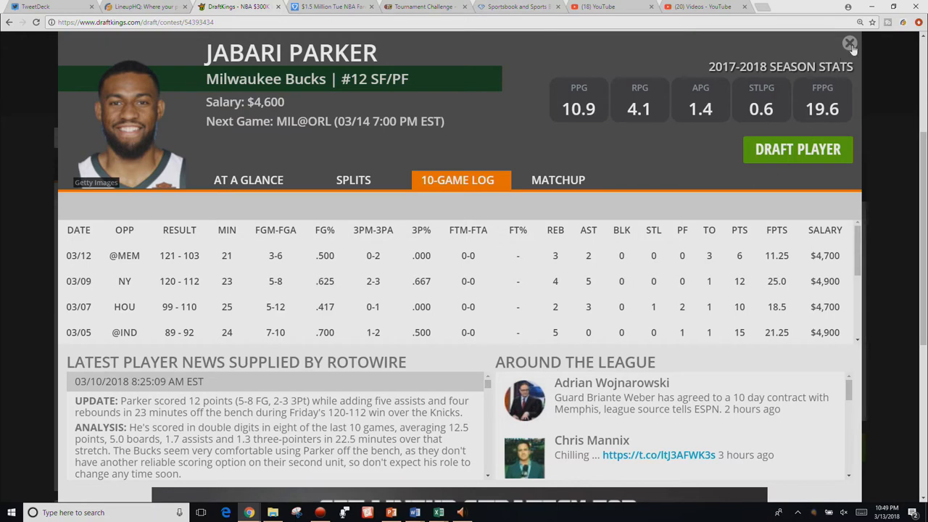
left_click(850, 43)
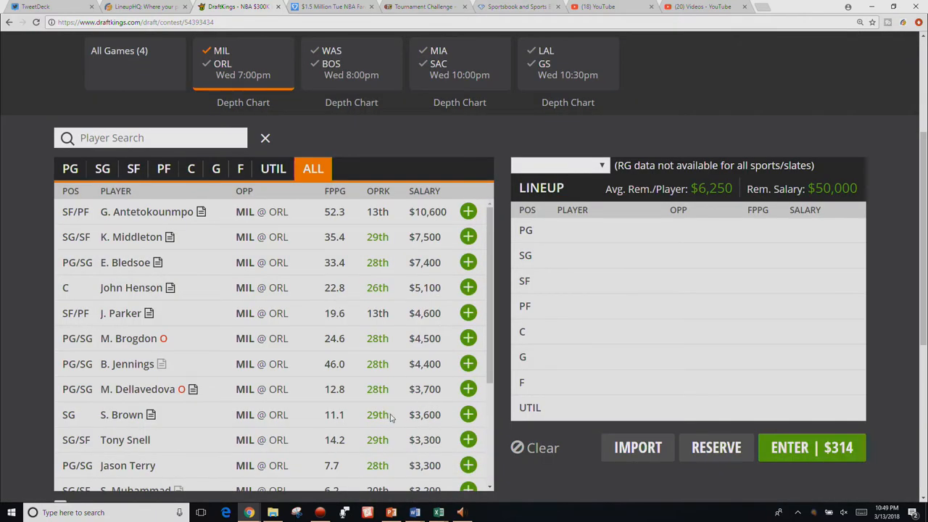
mouse_move(193, 359)
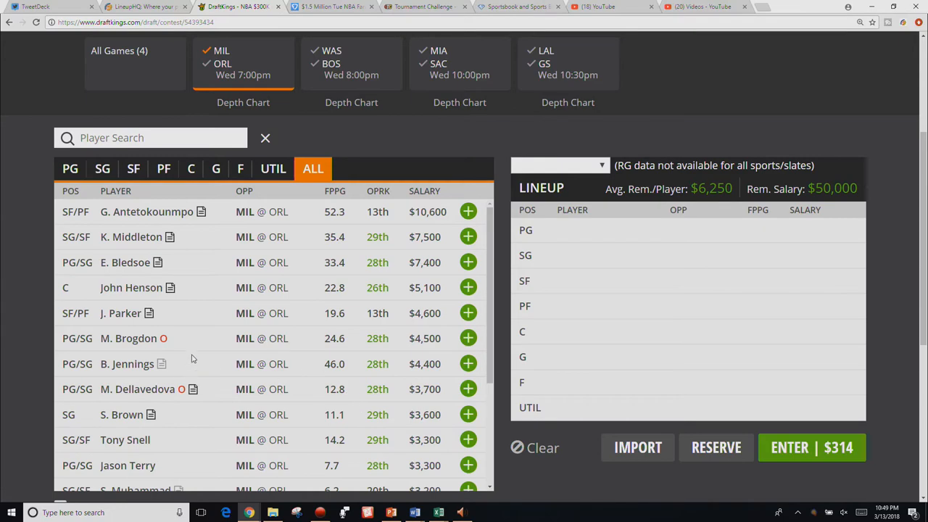
mouse_move(125, 440)
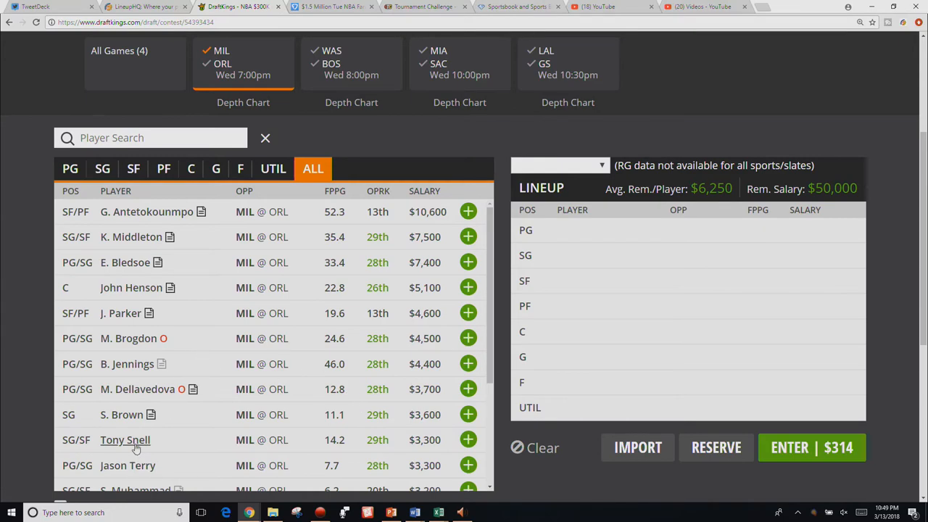
left_click(125, 439)
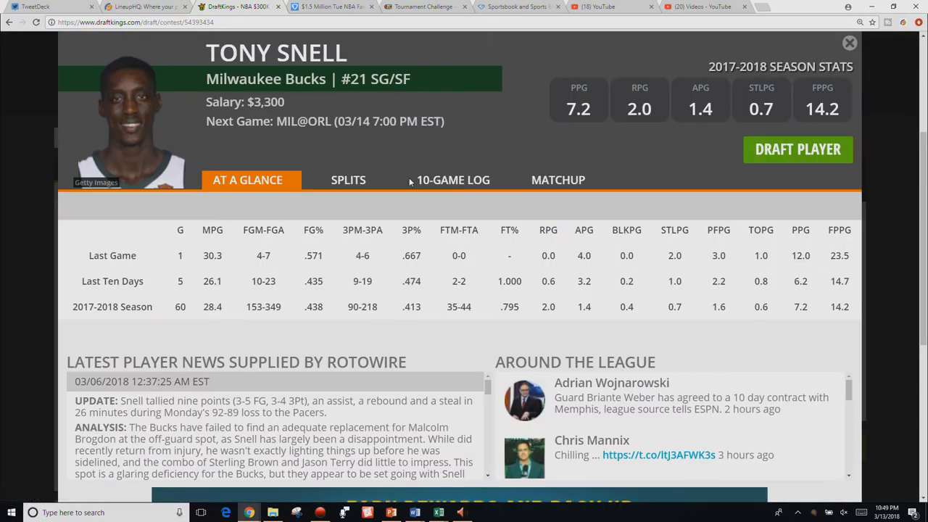
left_click(453, 180)
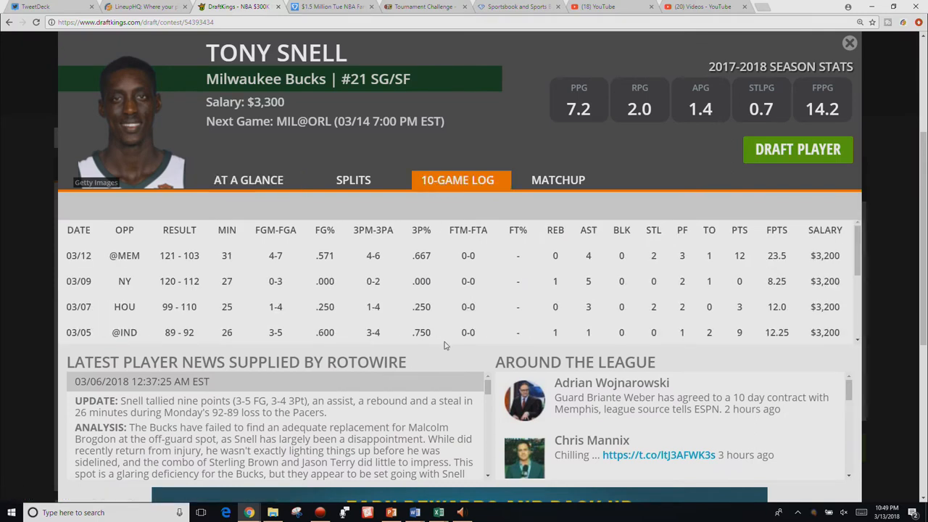
left_click_drag(770, 255, 837, 256)
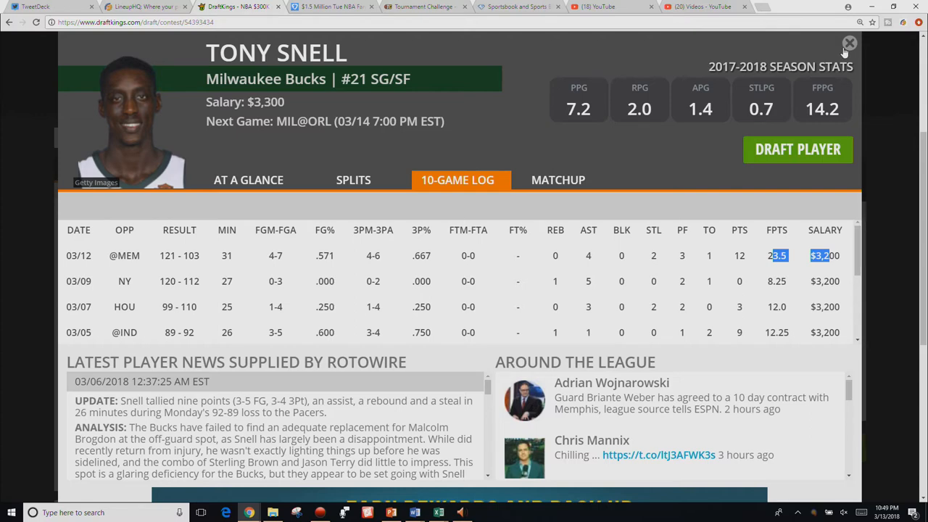
left_click(849, 43)
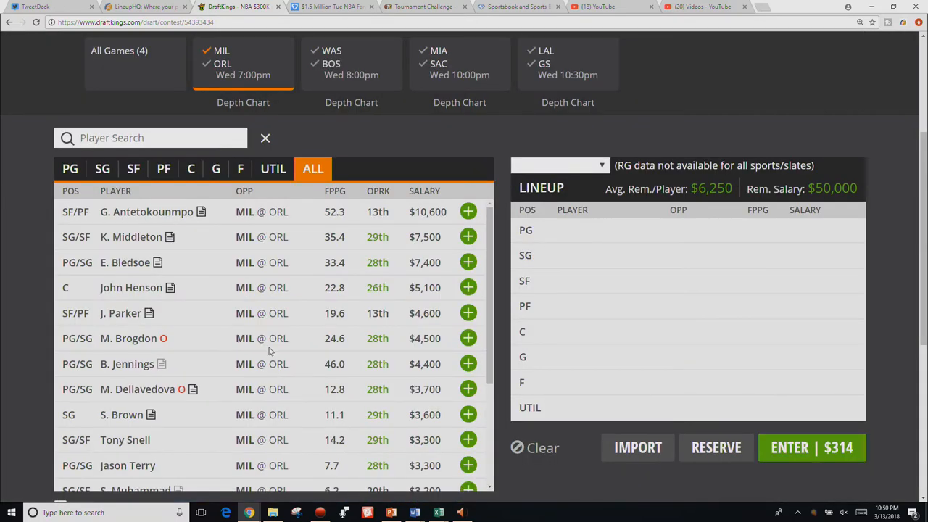
mouse_move(270, 350)
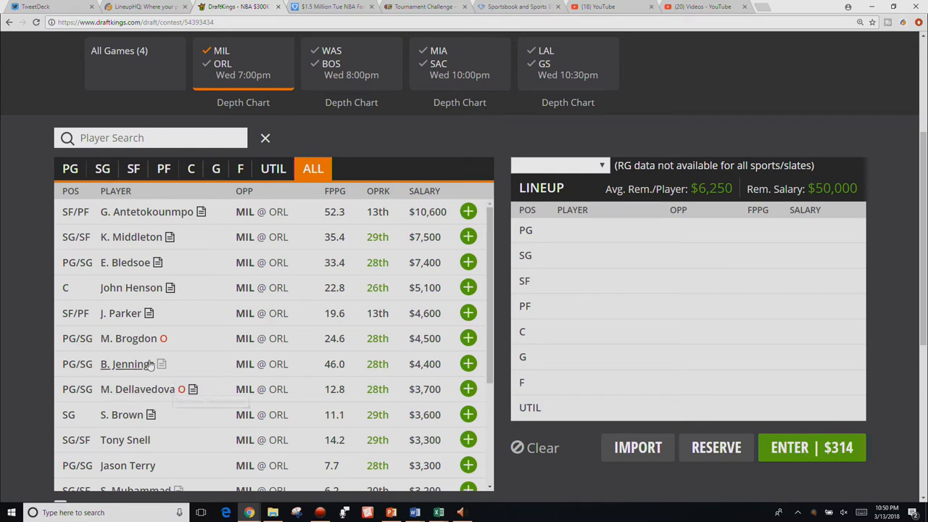
left_click(126, 364)
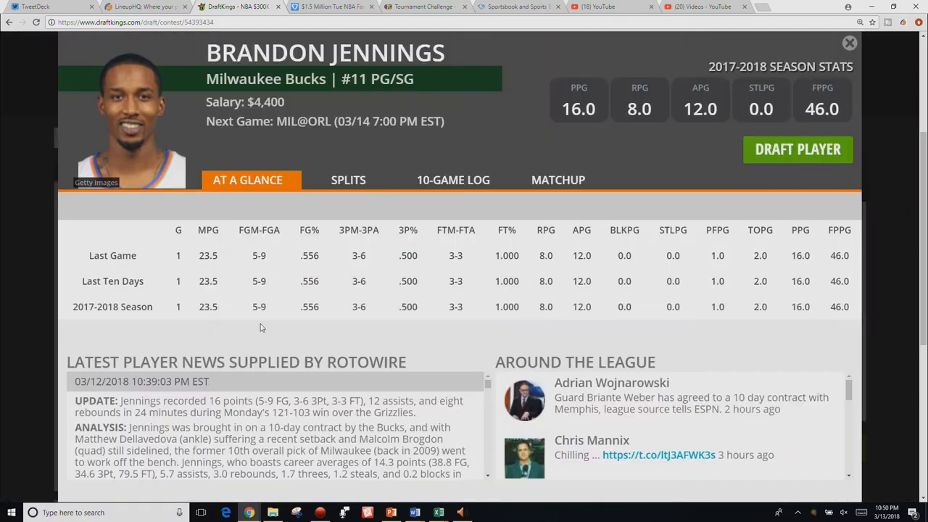
left_click(453, 179)
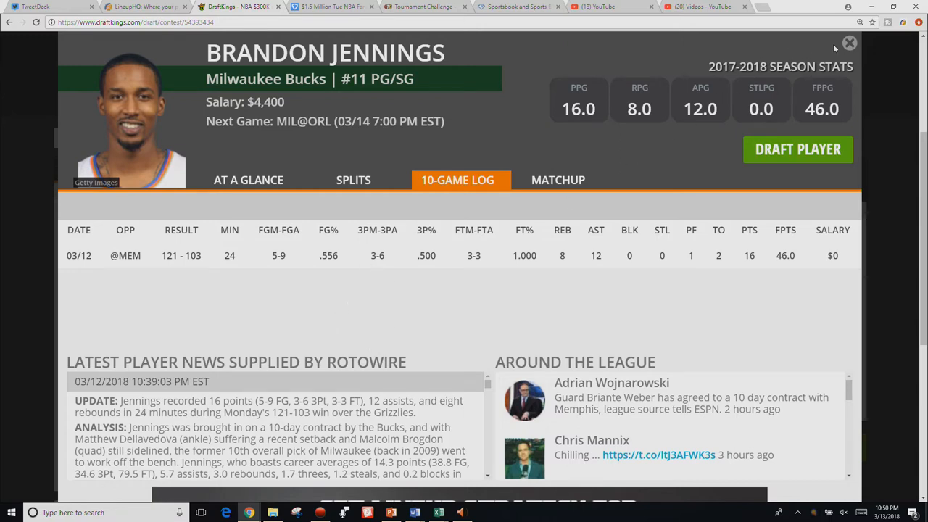
left_click(849, 43)
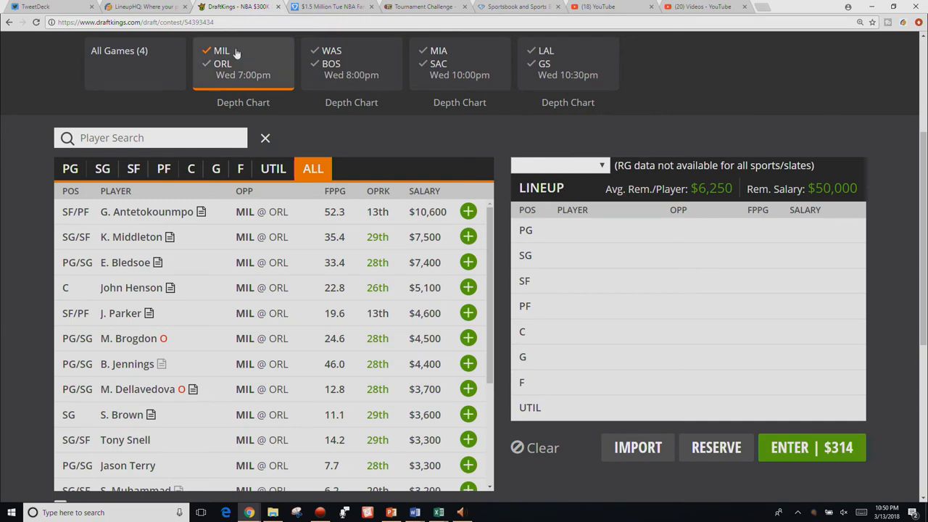
Return to the MIL @ ORL players and review John Henson's player card
left_click(119, 50)
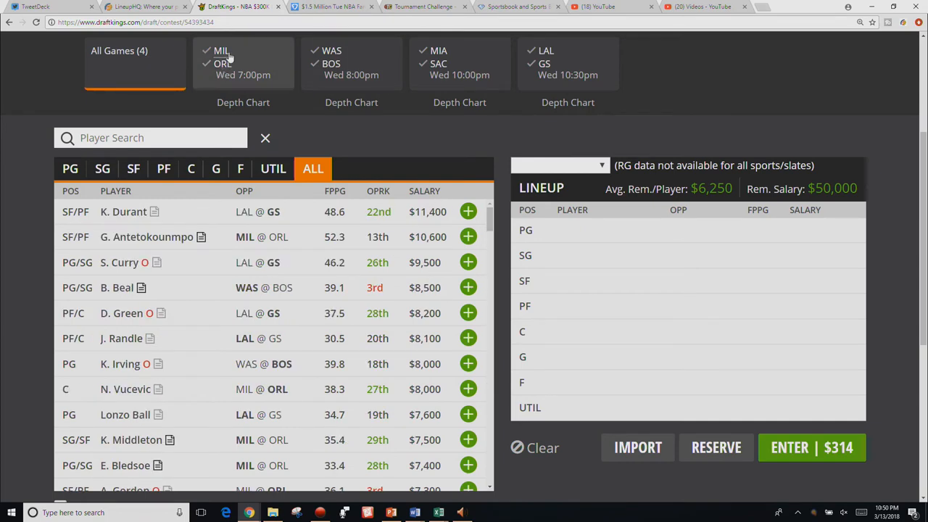
left_click(243, 62)
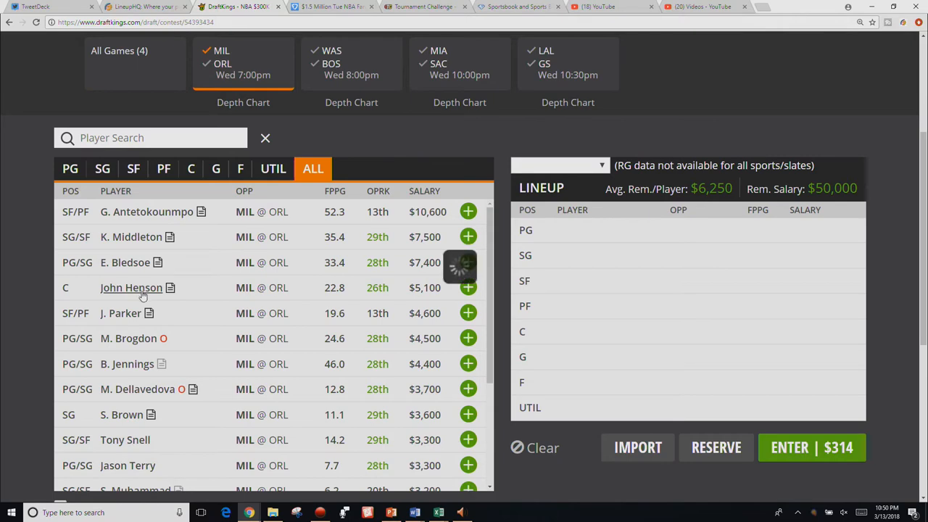
left_click(131, 287)
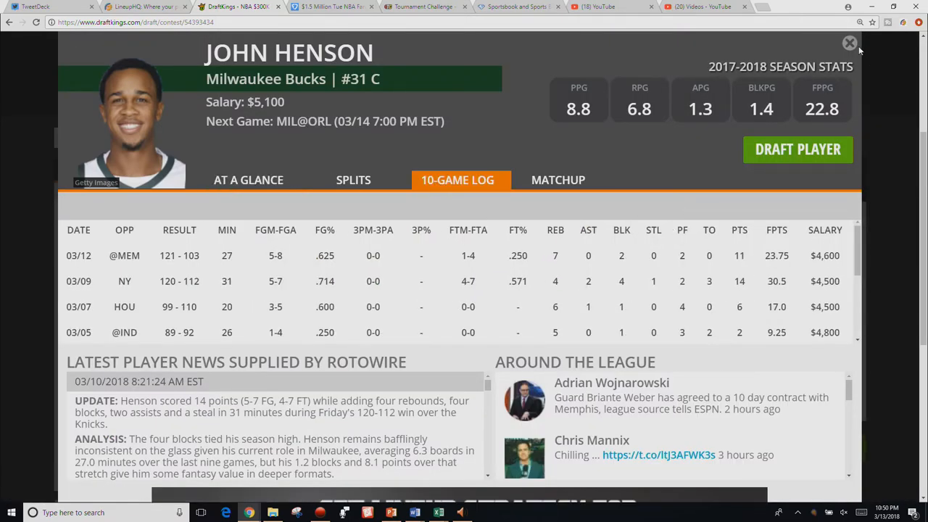
left_click(850, 43)
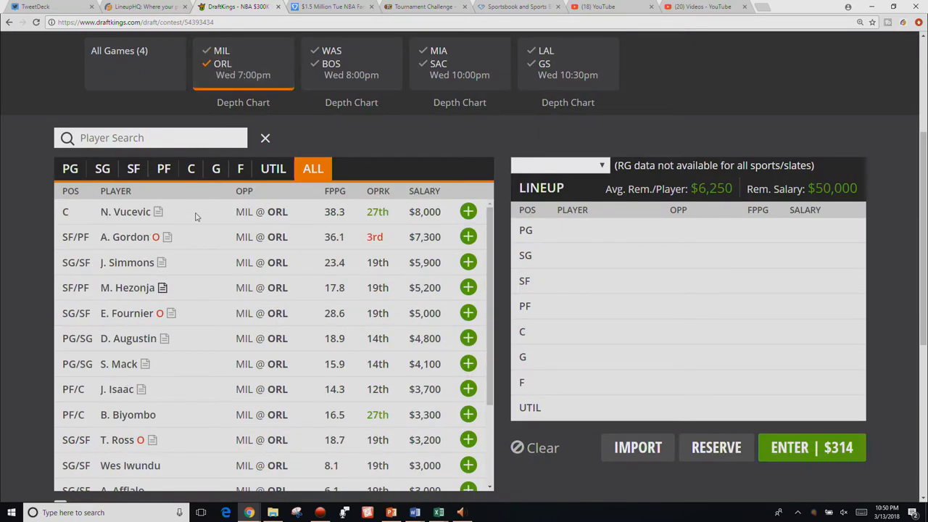
mouse_move(171, 291)
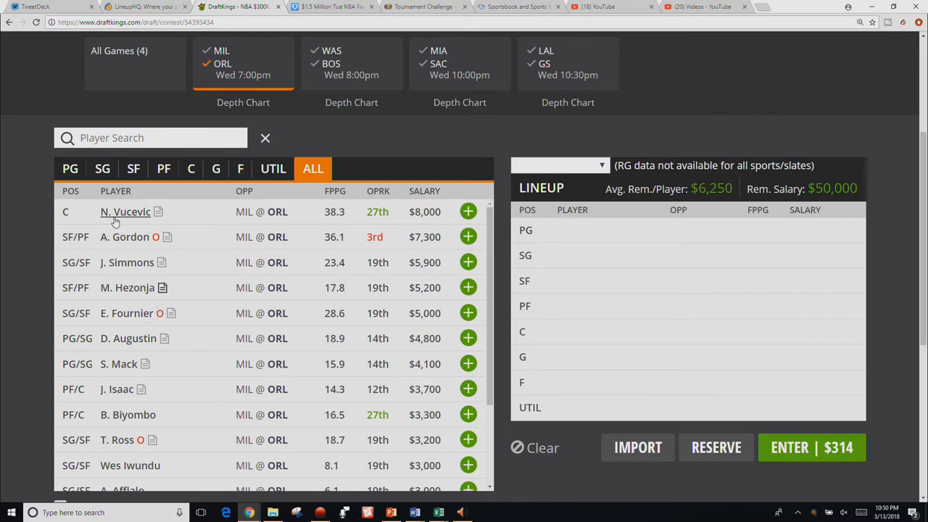
left_click(125, 212)
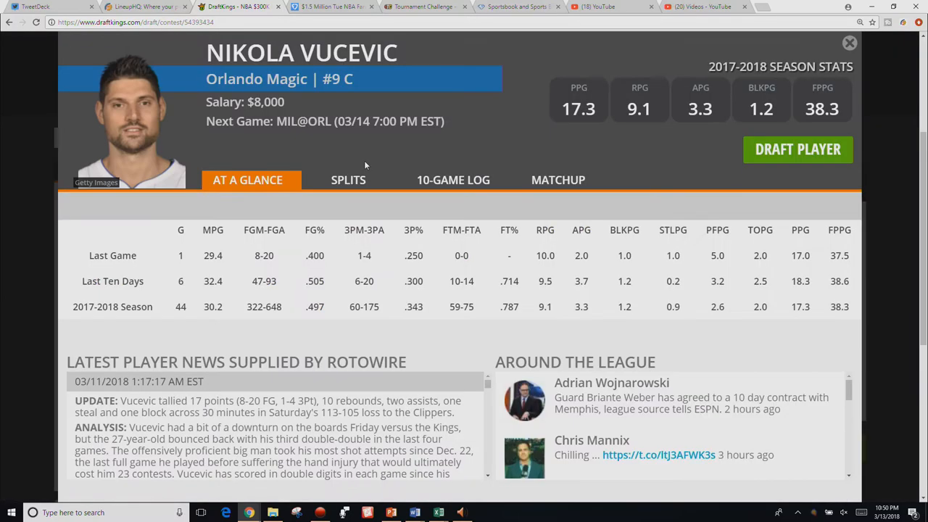
left_click(457, 180)
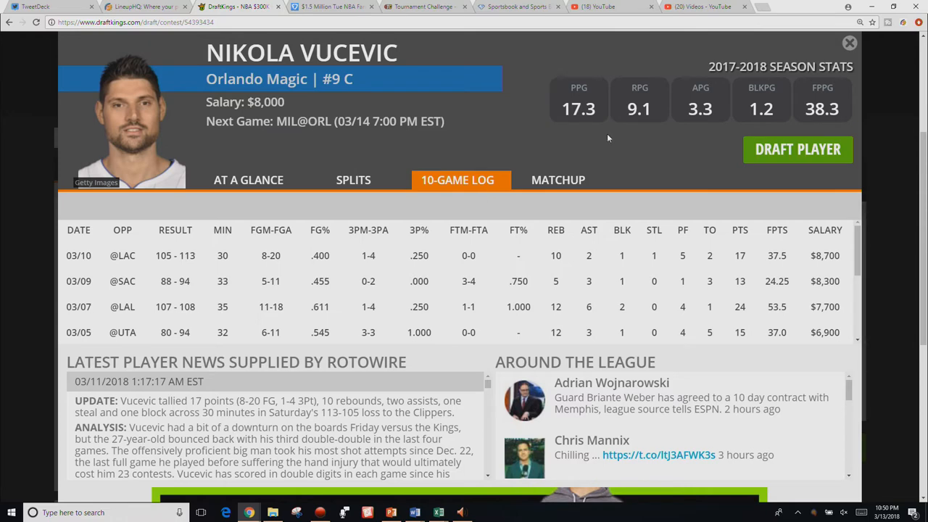
mouse_move(850, 43)
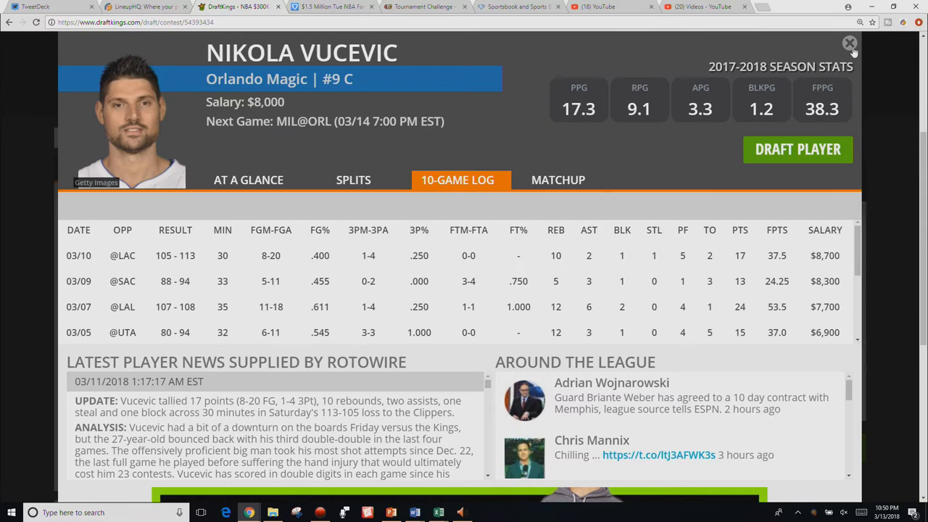
left_click(850, 44)
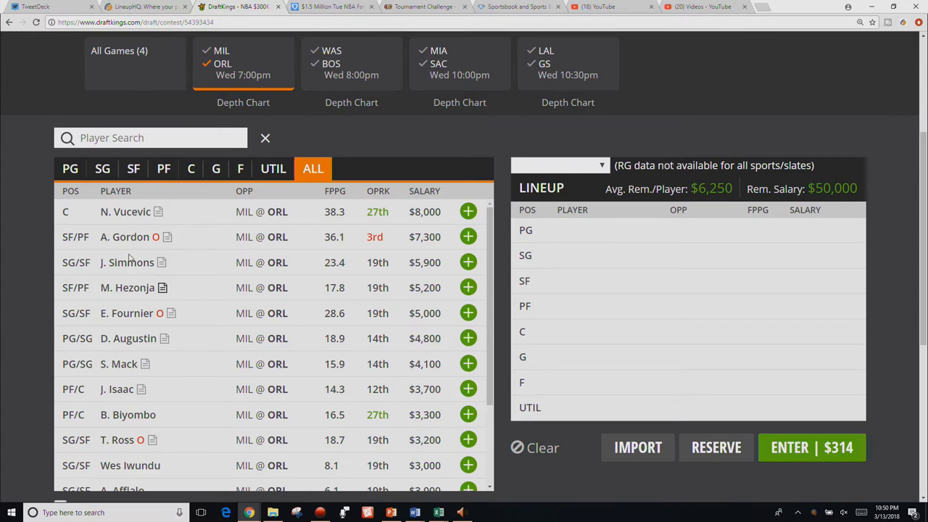
left_click(127, 262)
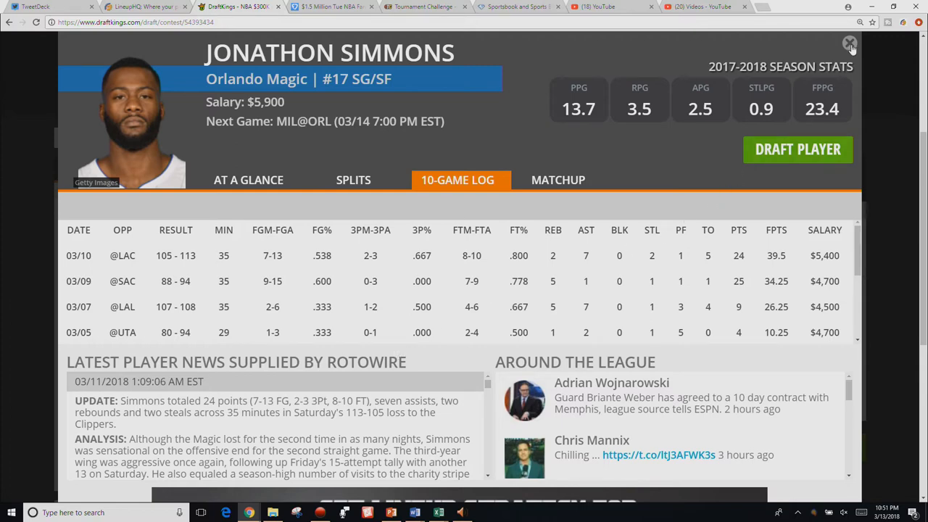
left_click(850, 43)
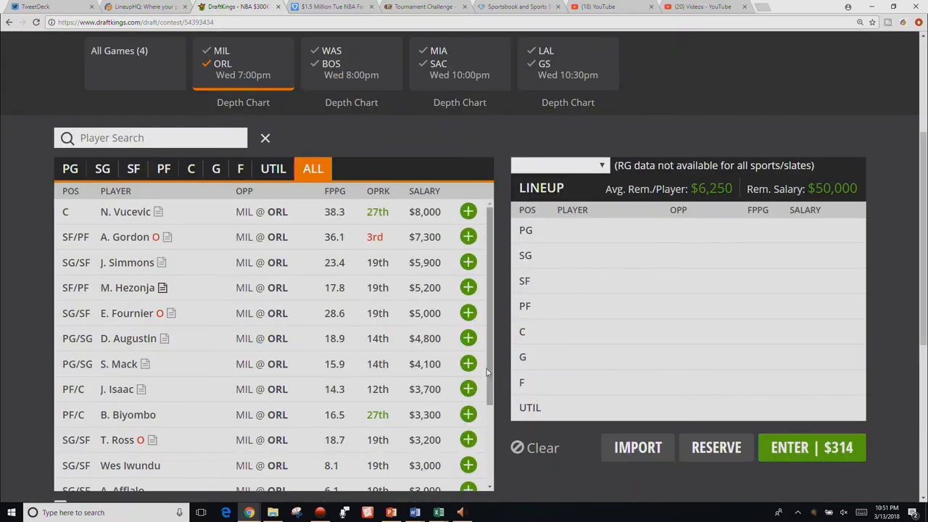
mouse_move(316, 379)
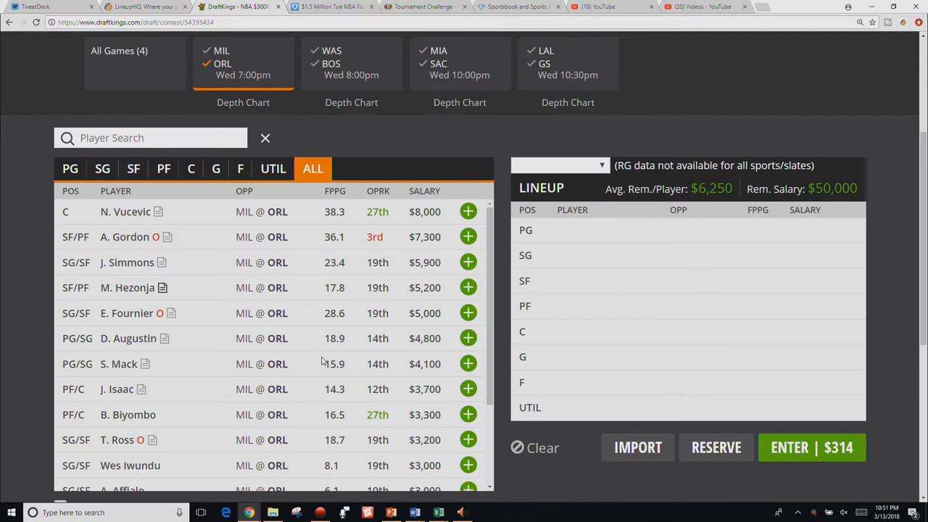
mouse_move(308, 410)
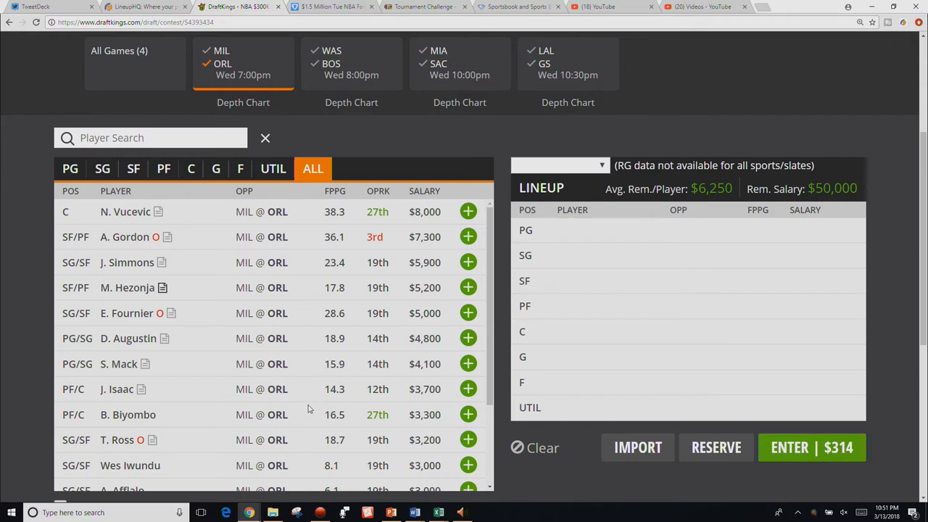
mouse_move(245, 362)
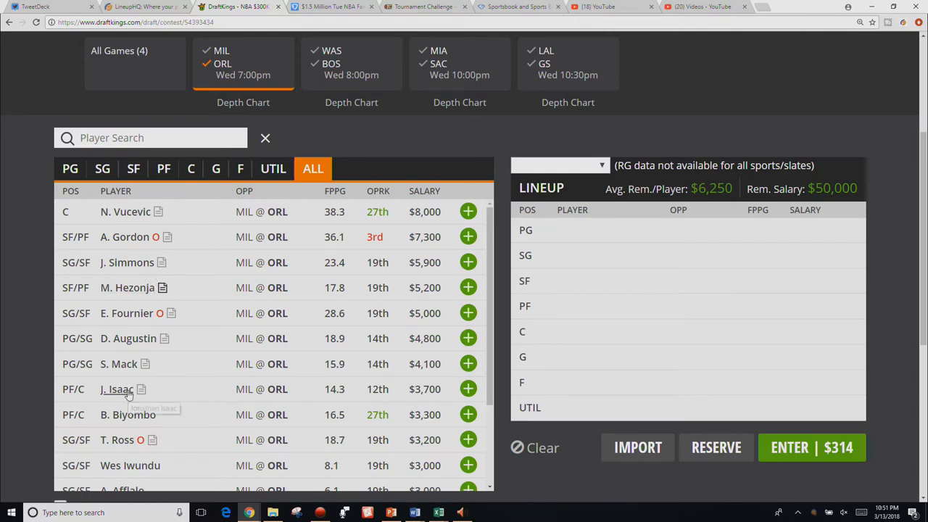
Review Jonathan Isaac's player card, then list the WAS @ BOS players
left_click(116, 389)
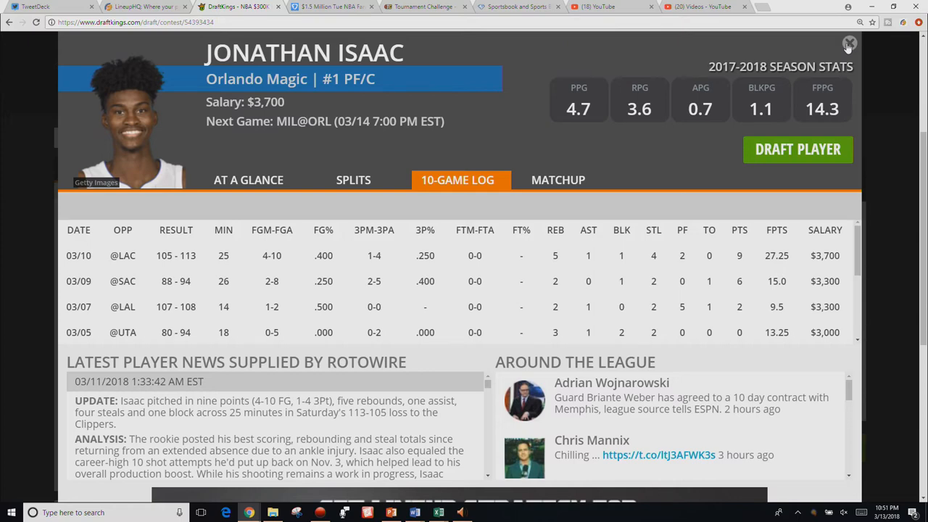
left_click(849, 43)
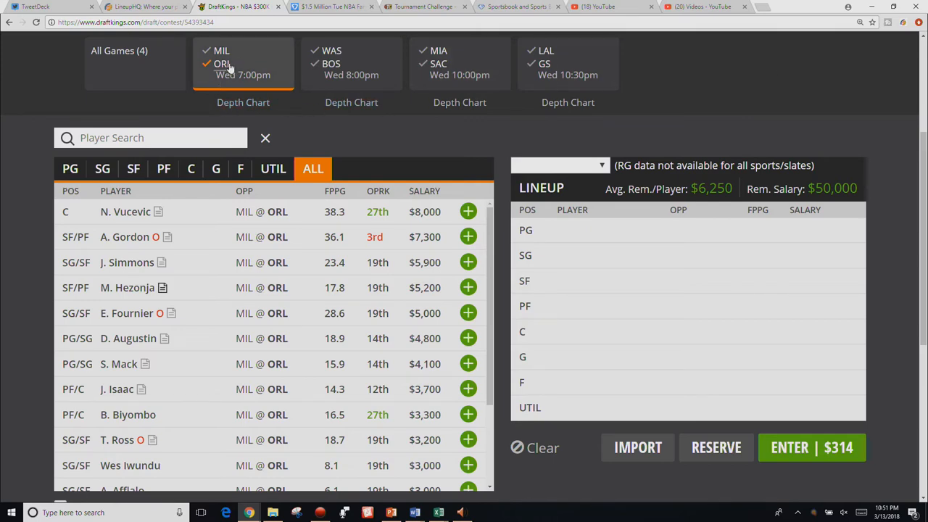
left_click(351, 63)
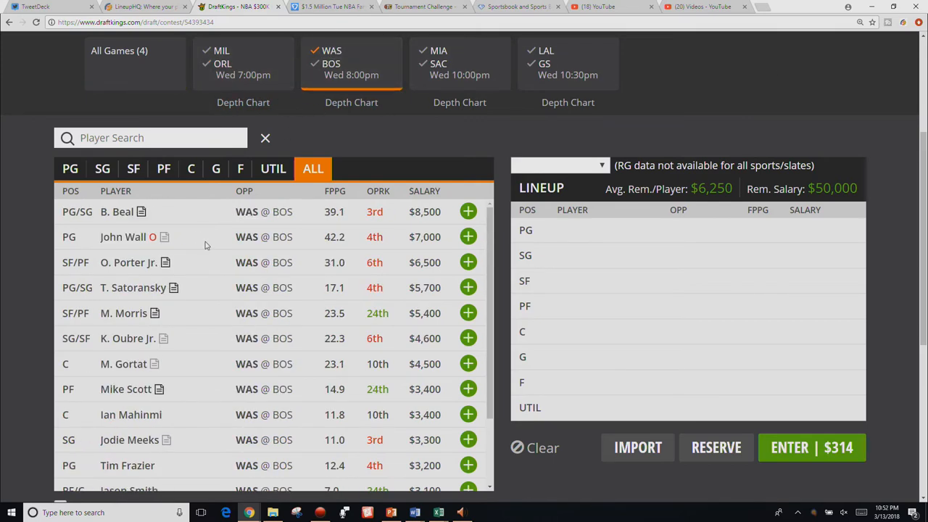
mouse_move(213, 231)
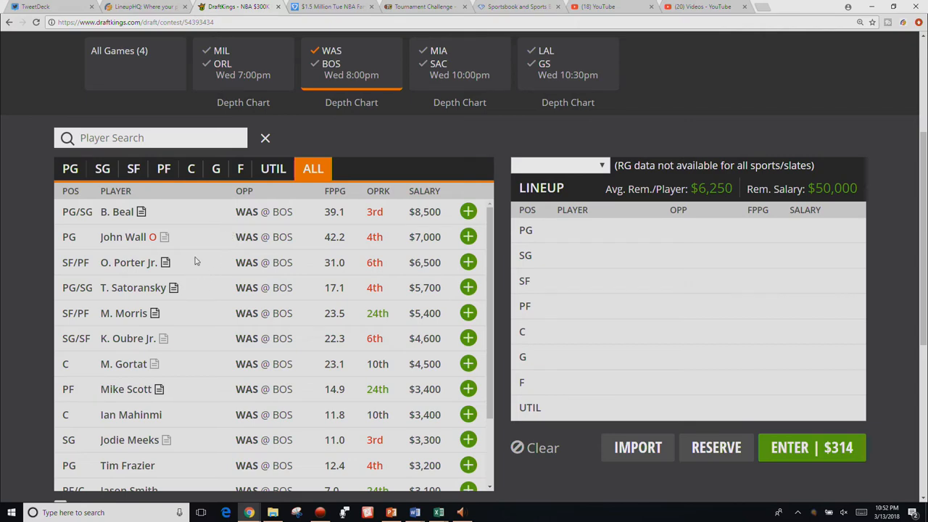
mouse_move(181, 288)
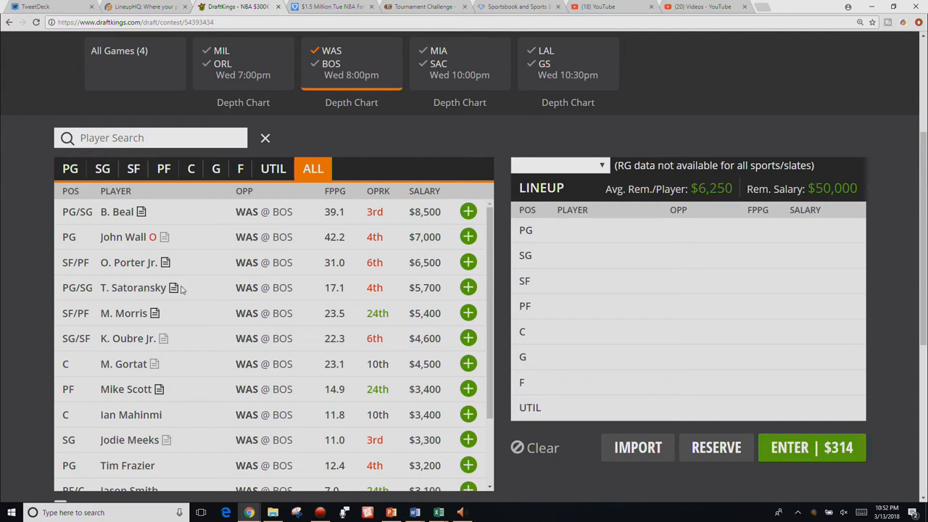
mouse_move(106, 405)
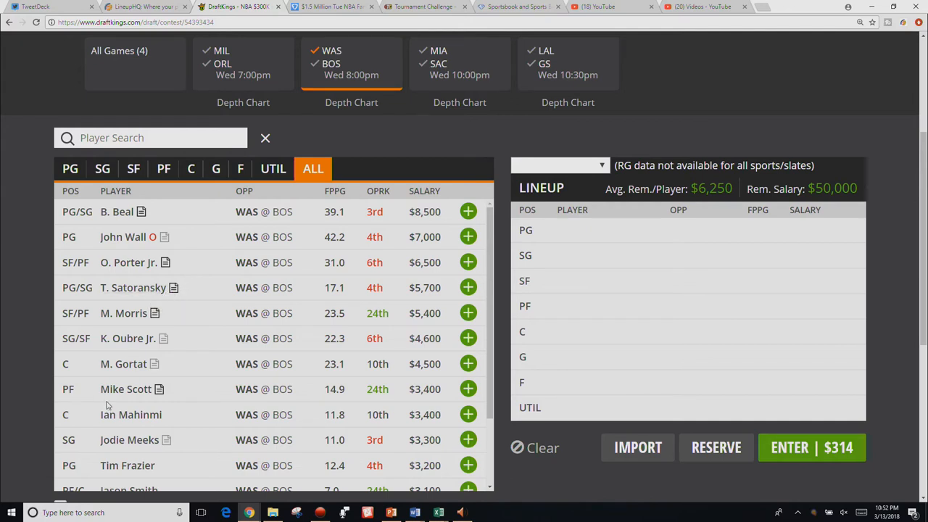
mouse_move(127, 338)
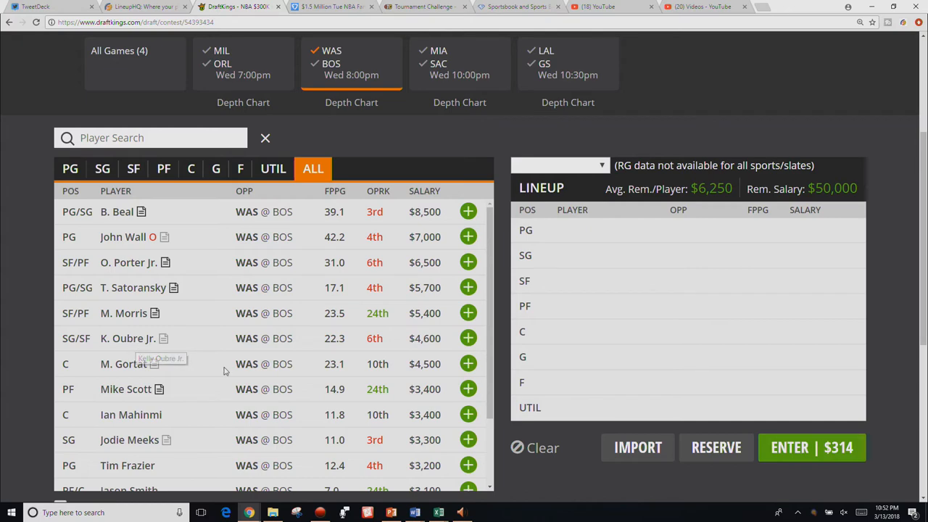
mouse_move(187, 289)
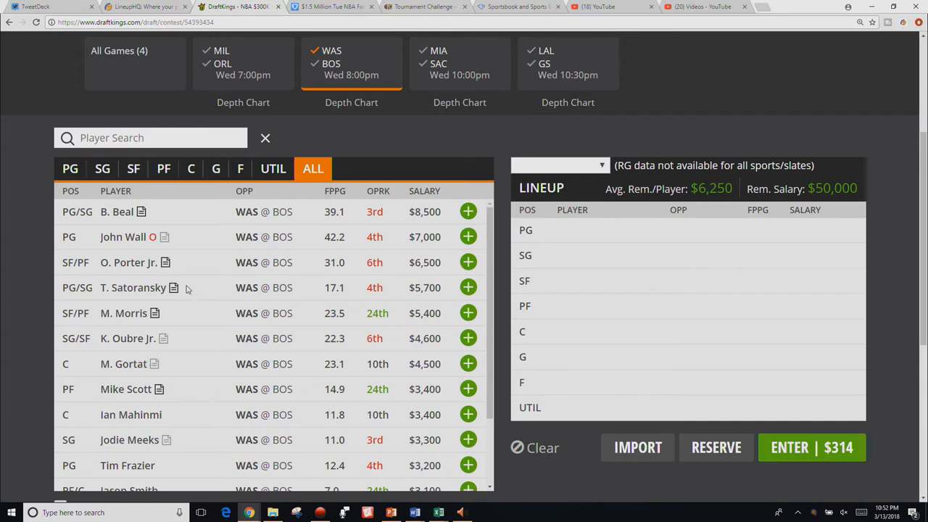
mouse_move(128, 263)
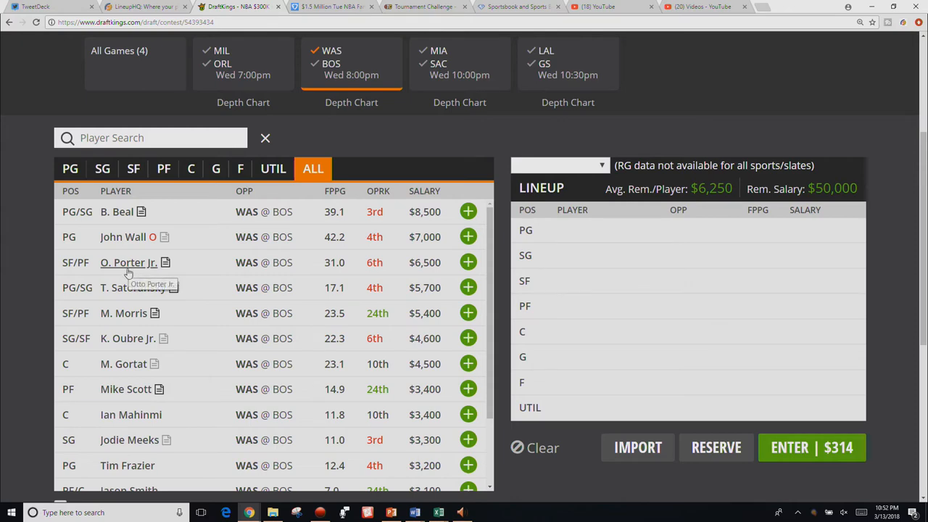
mouse_move(238, 342)
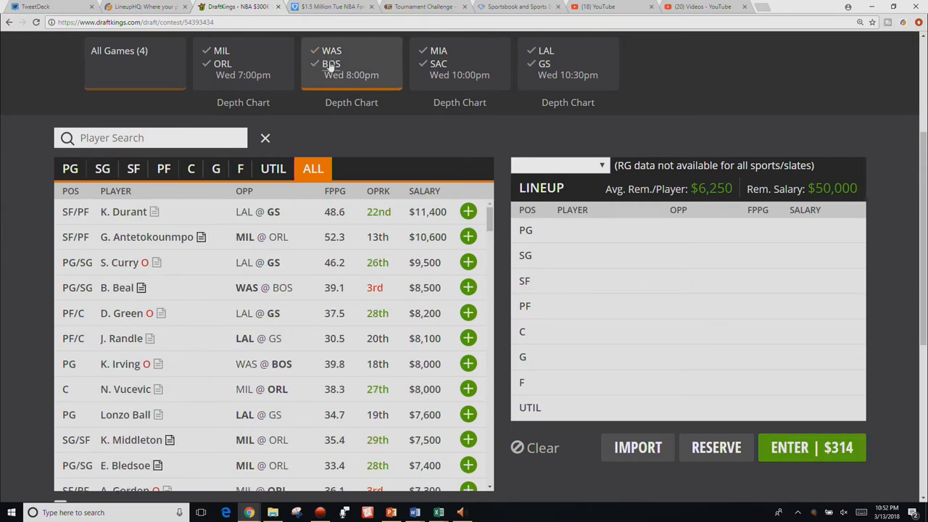
Filter to Celtics, then review Terry Rozier's 10-game log and Marcus Morris's card
left_click(351, 63)
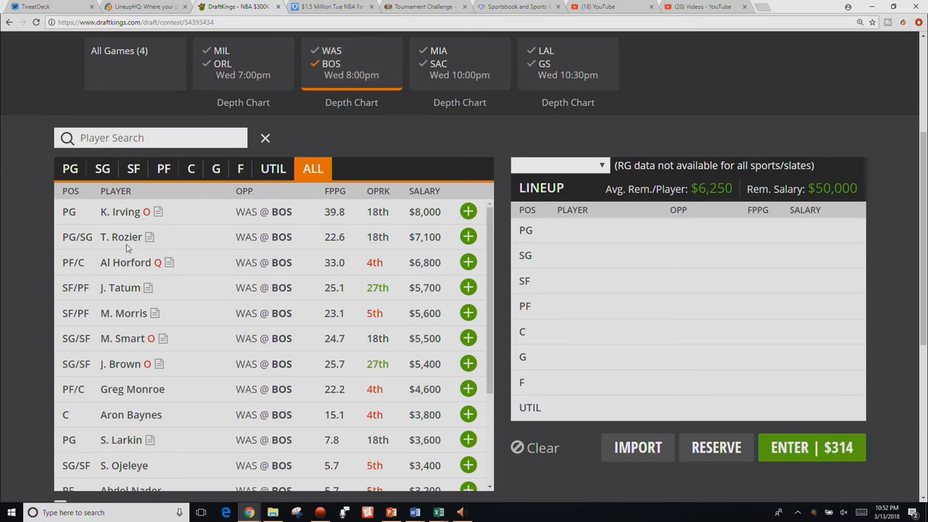
left_click(121, 236)
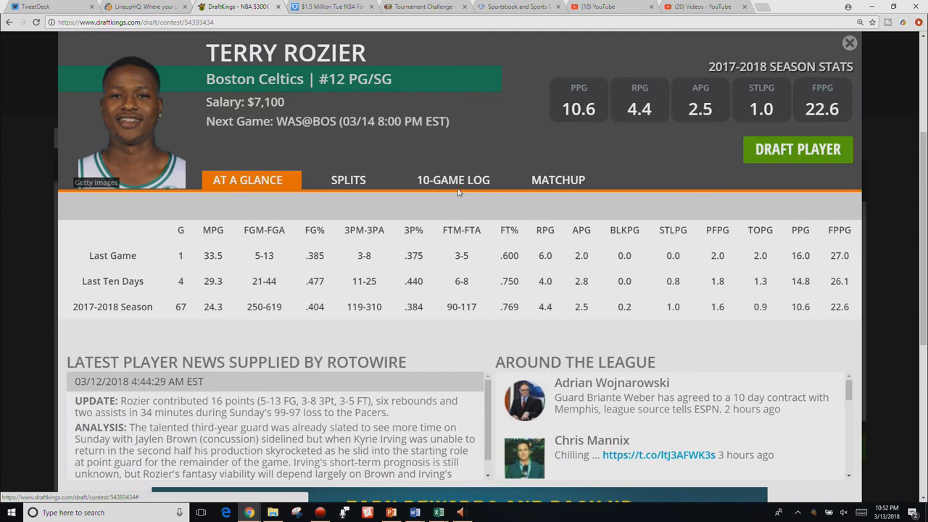
left_click(453, 180)
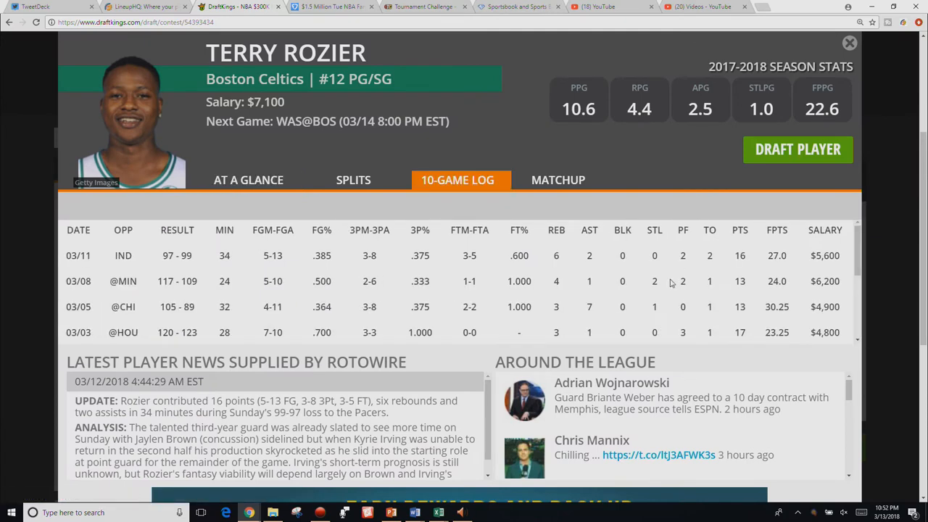
scroll("down", 3)
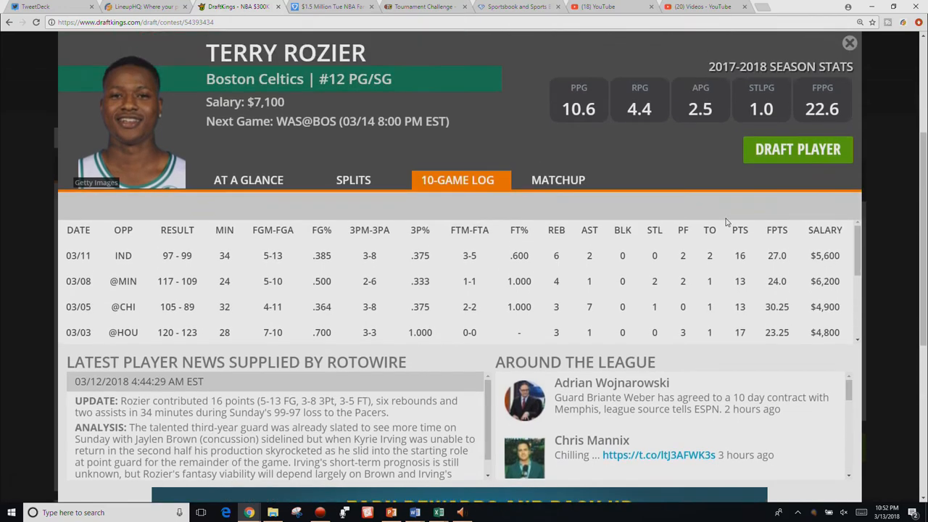
left_click(849, 43)
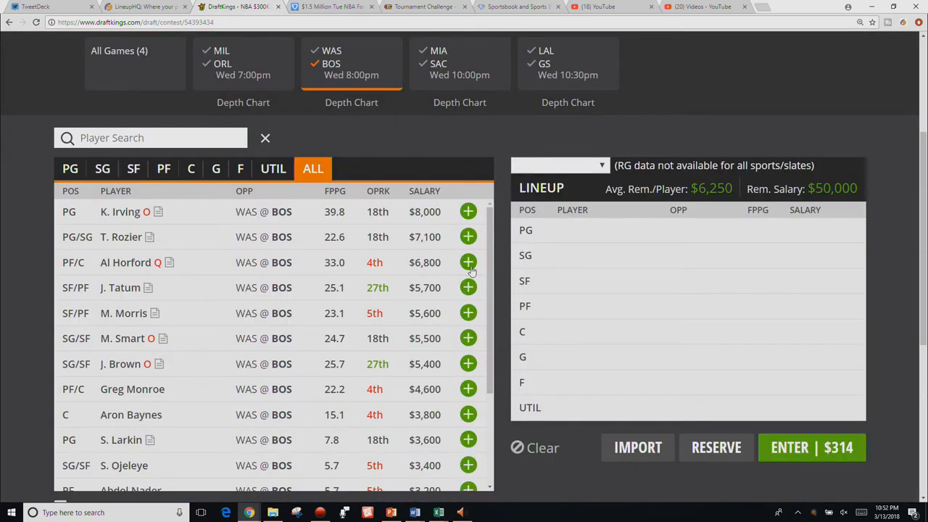
mouse_move(398, 288)
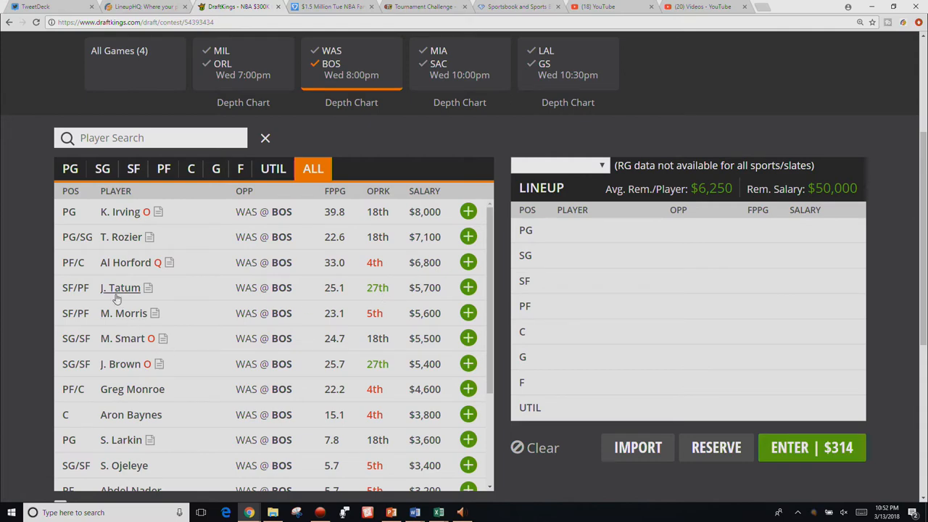
mouse_move(123, 313)
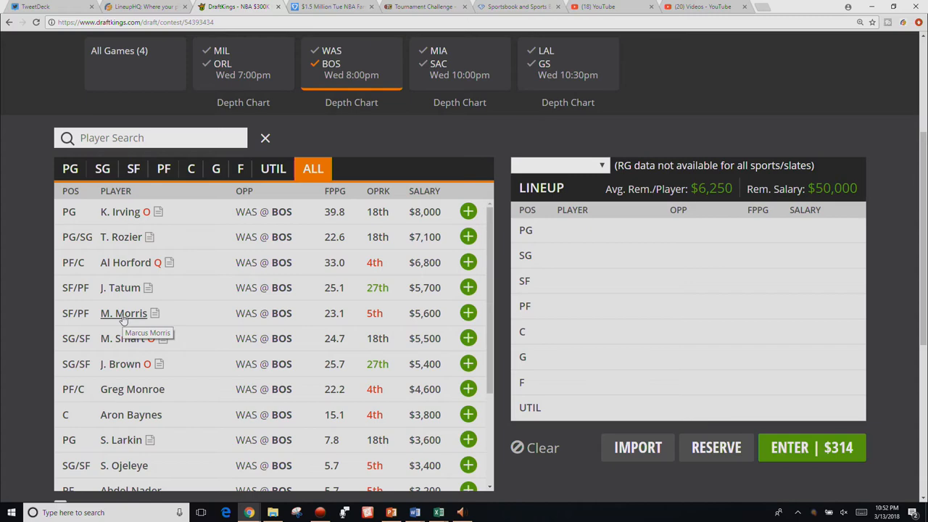
left_click(123, 312)
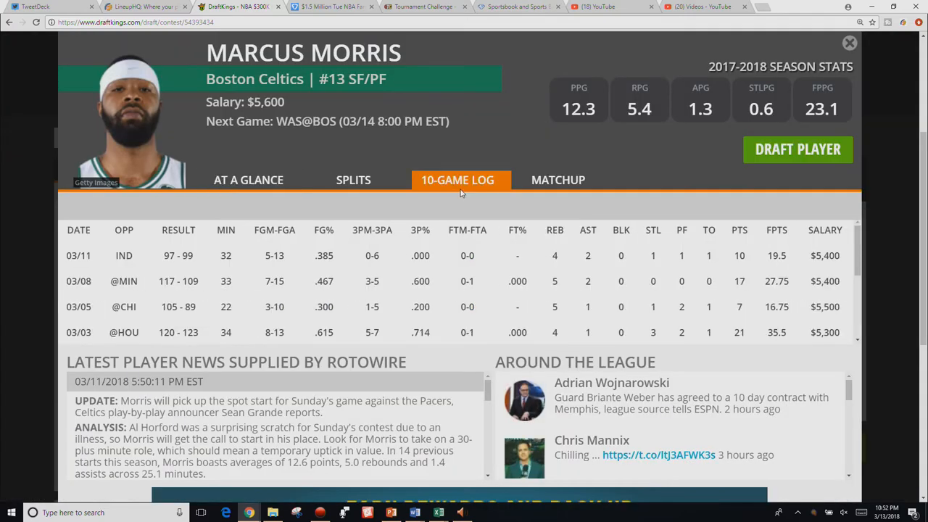
mouse_move(725, 260)
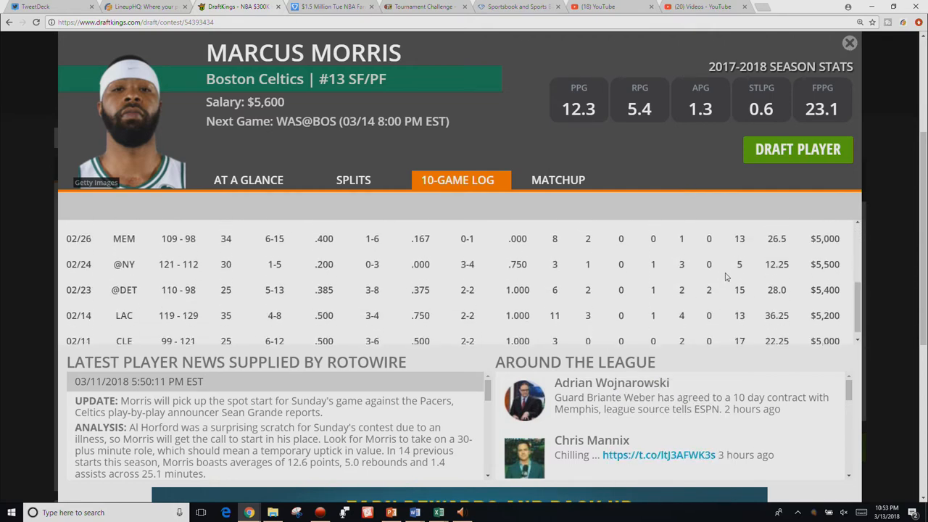
left_click(850, 43)
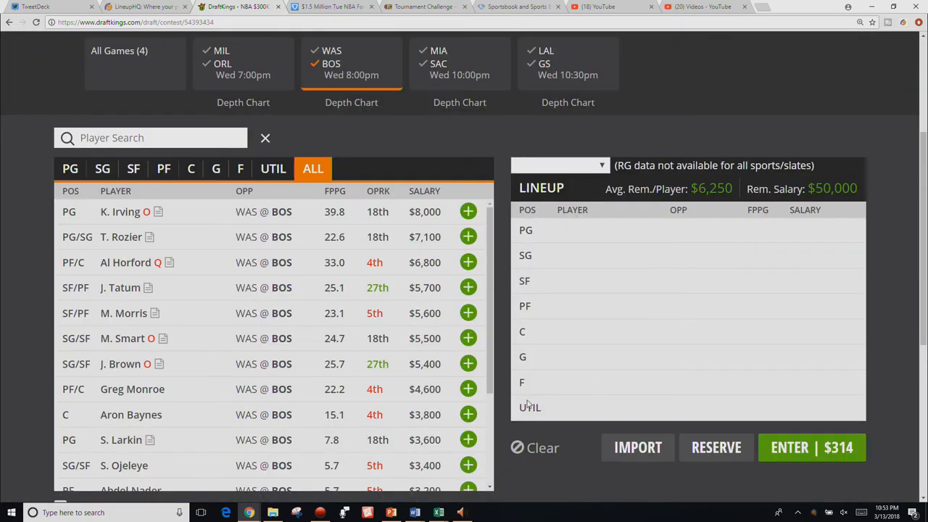
mouse_move(118, 283)
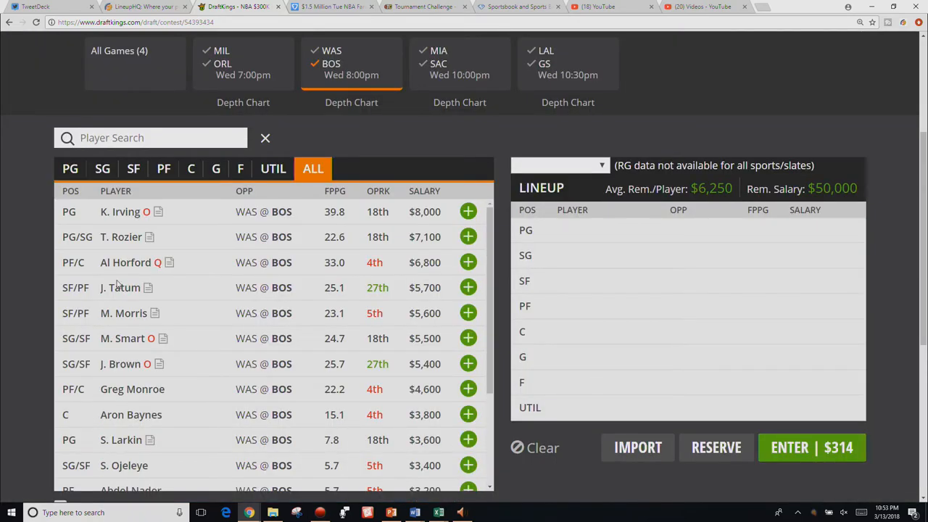
left_click(121, 287)
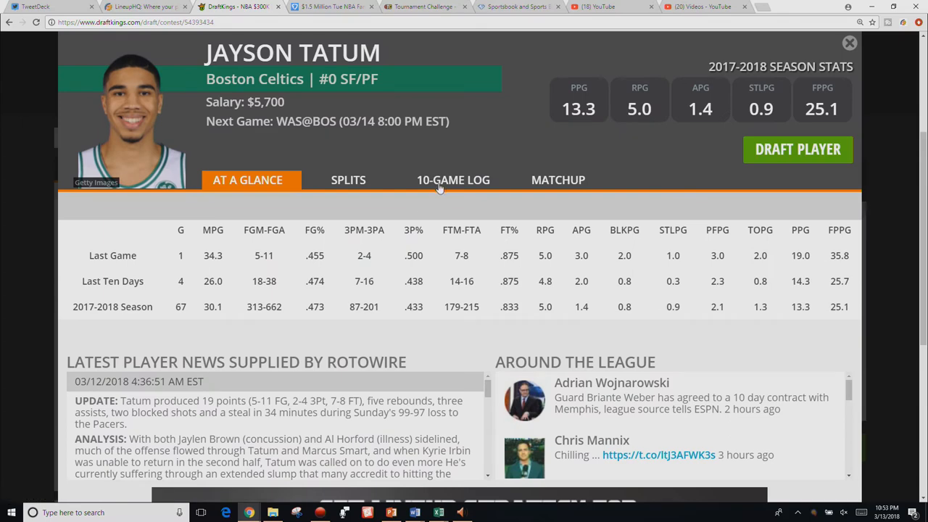
left_click(454, 179)
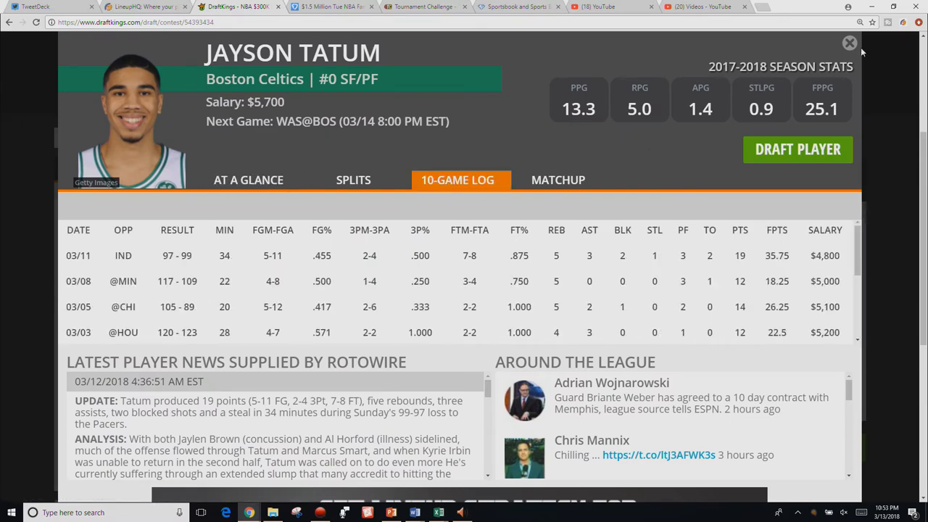
left_click(849, 43)
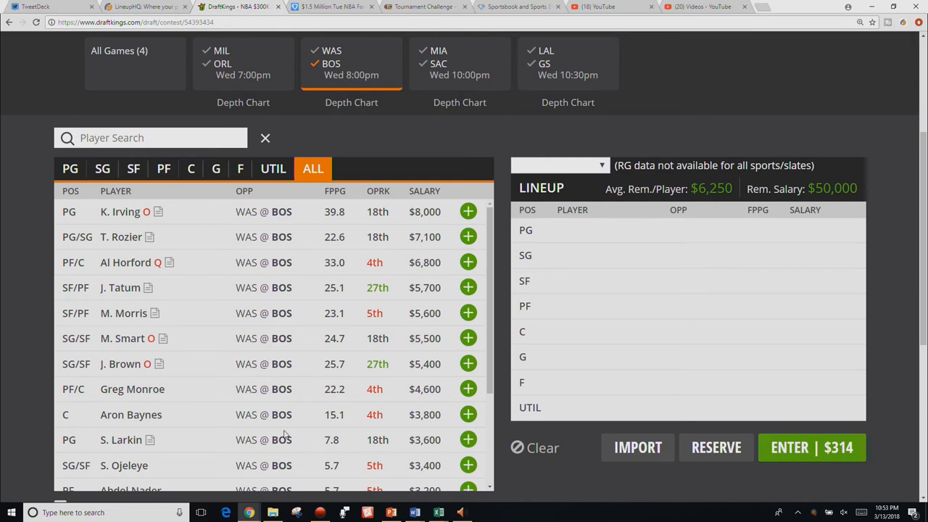
mouse_move(330, 486)
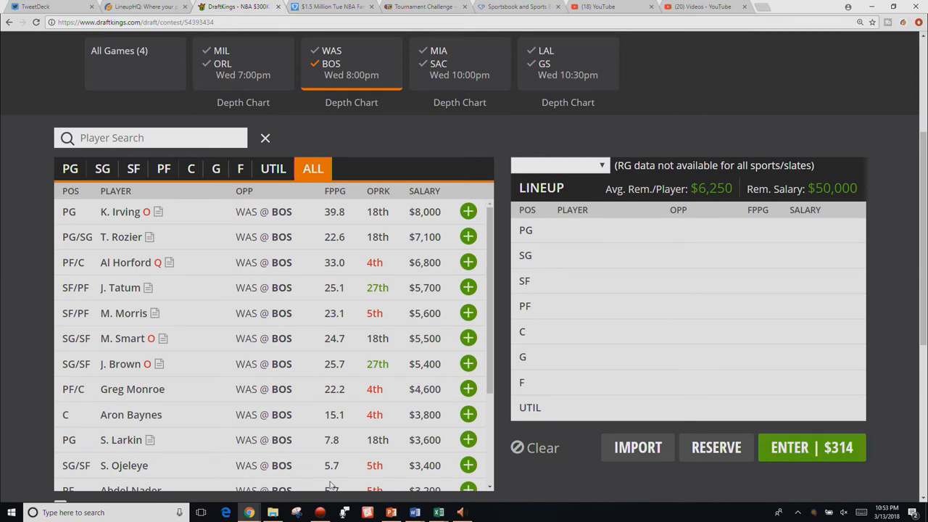
mouse_move(120, 439)
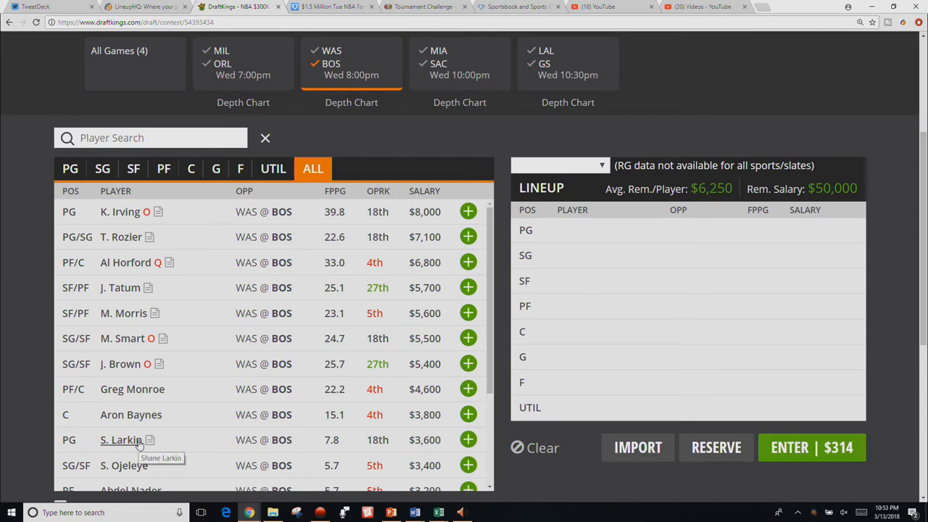
left_click(121, 439)
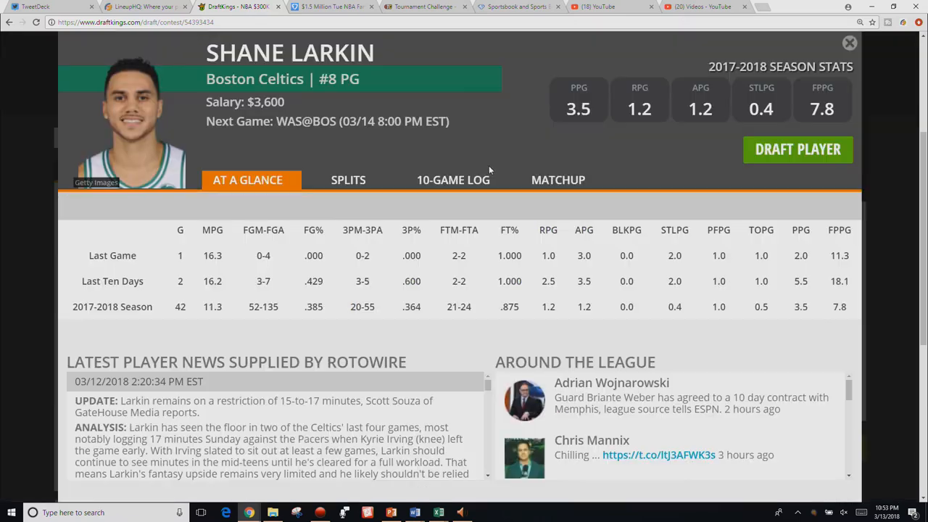
left_click(454, 180)
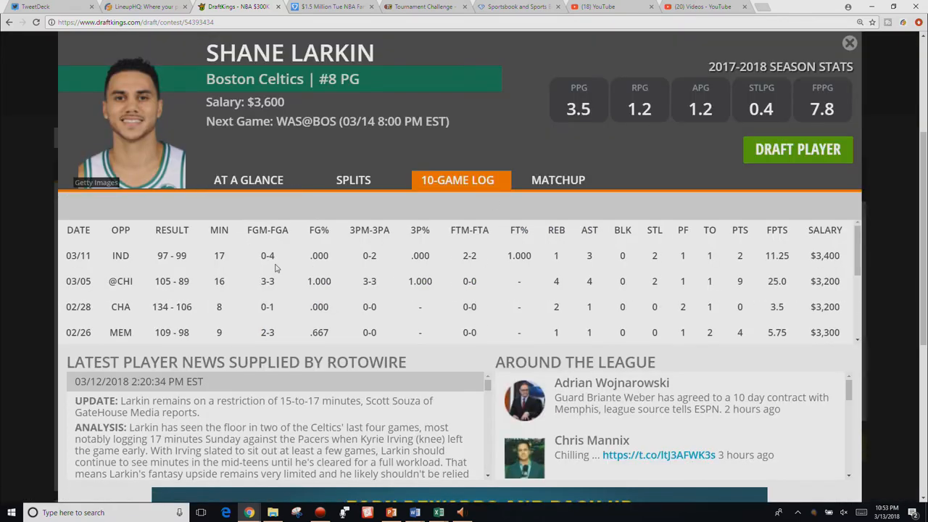
left_click(849, 42)
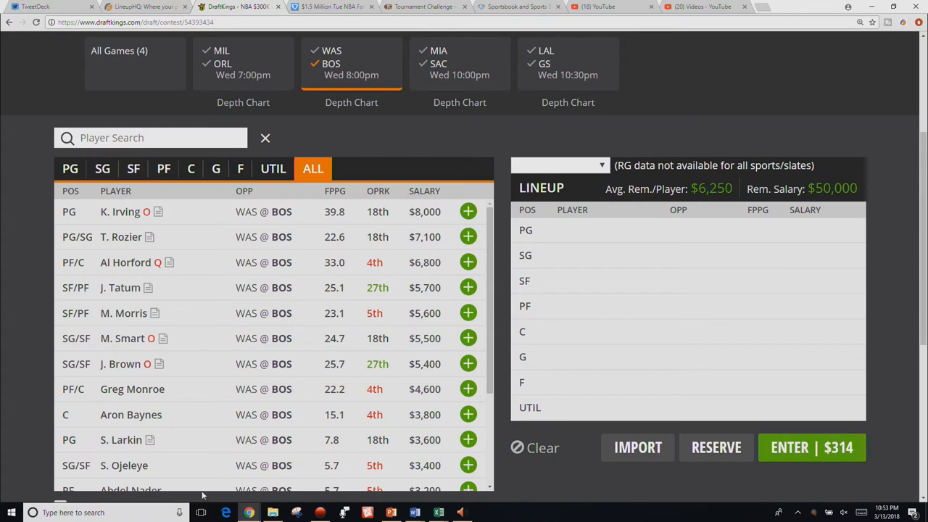
mouse_move(136, 500)
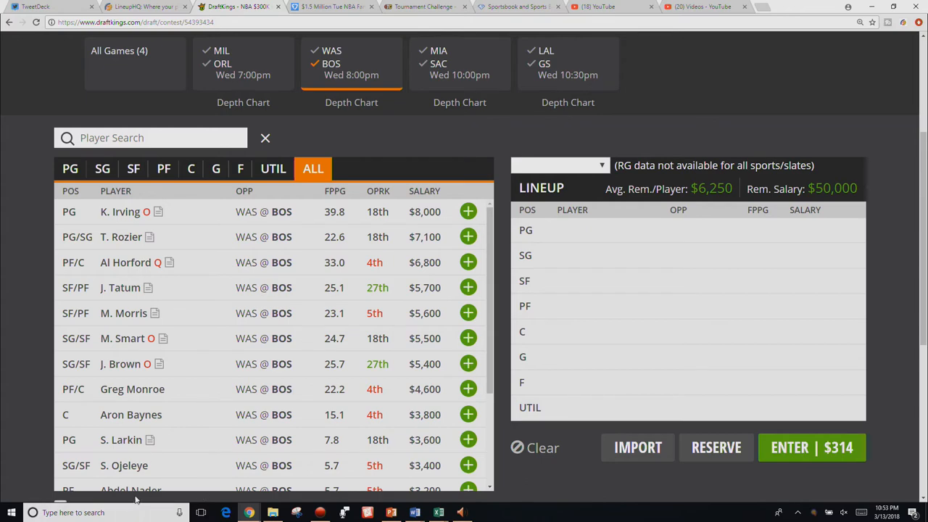
left_click(125, 261)
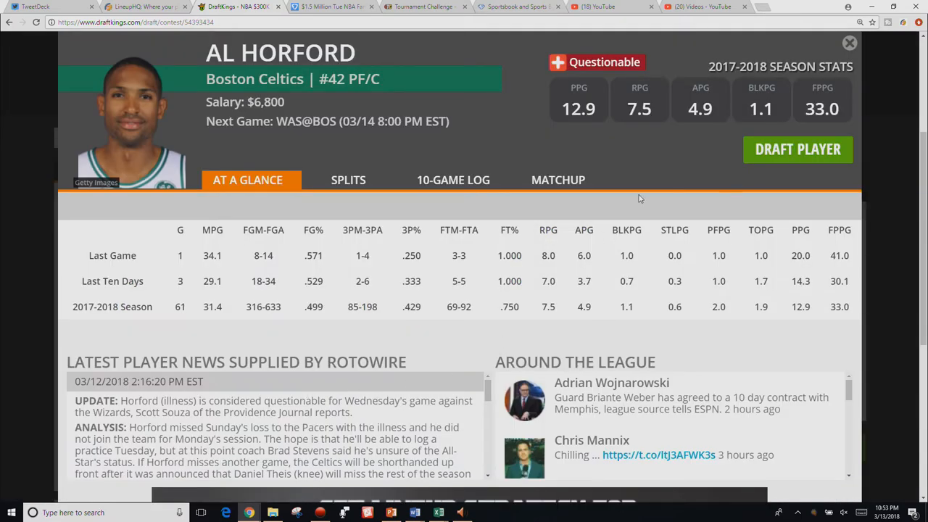
left_click(850, 42)
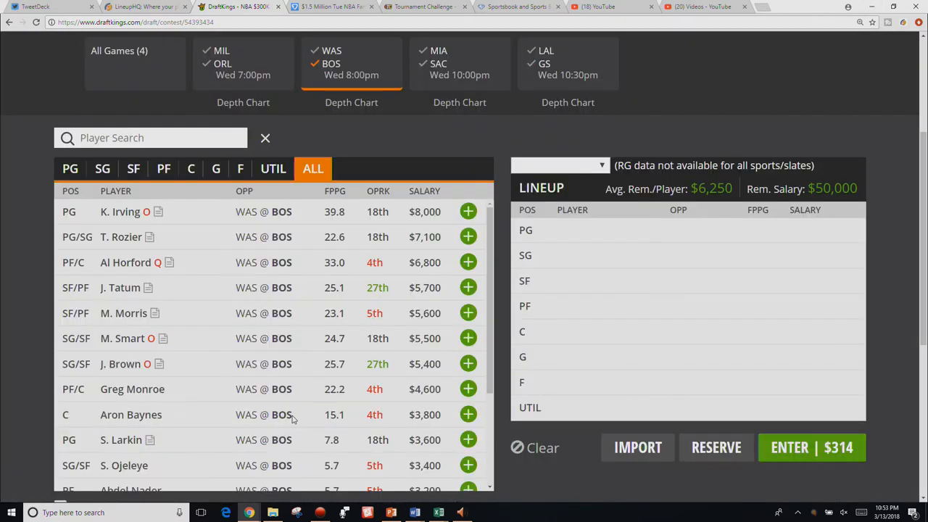
mouse_move(296, 301)
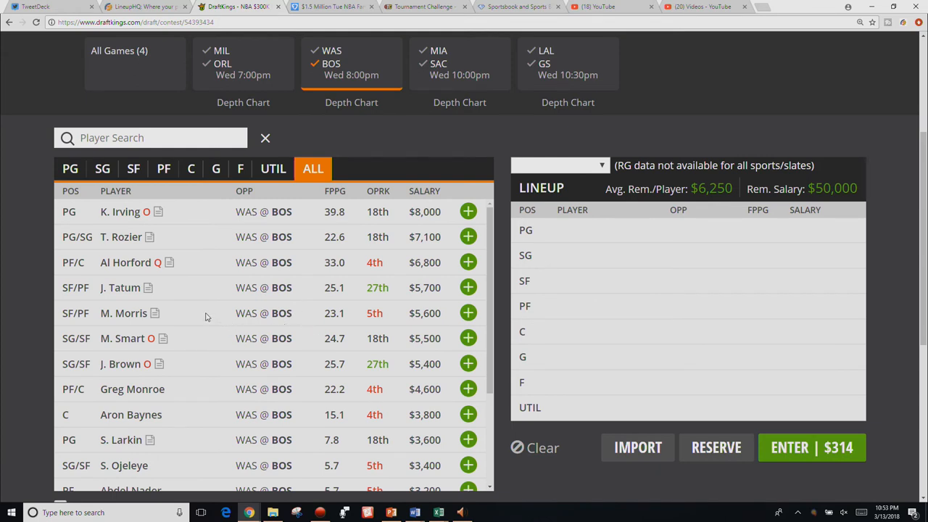
scroll("down", 3)
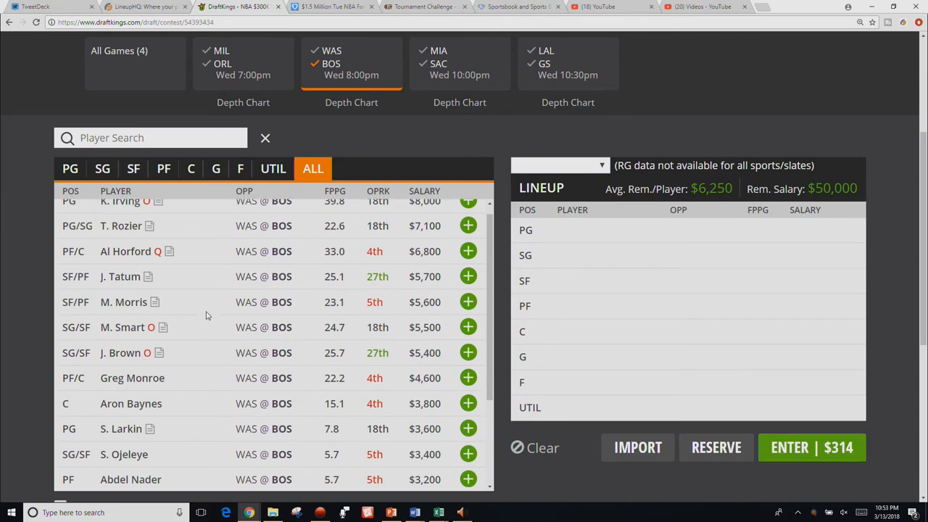
scroll("up", 3)
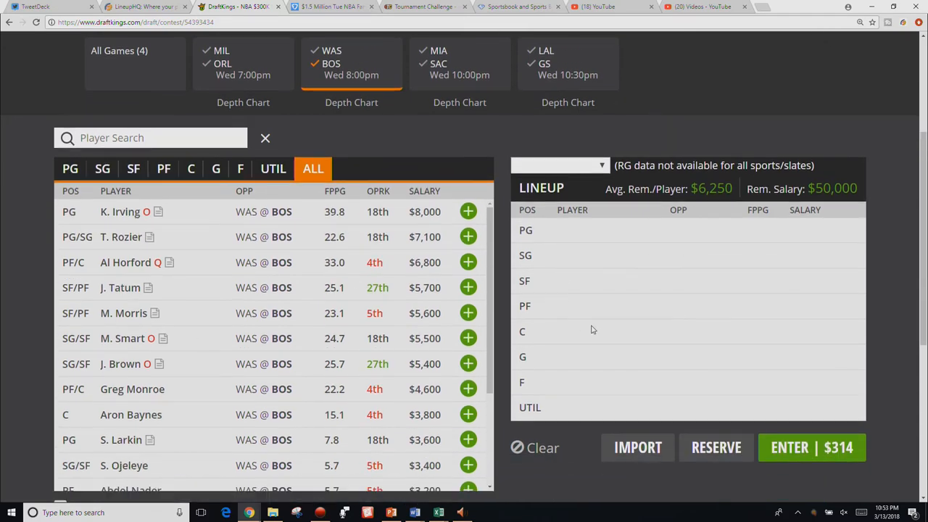
mouse_move(150, 390)
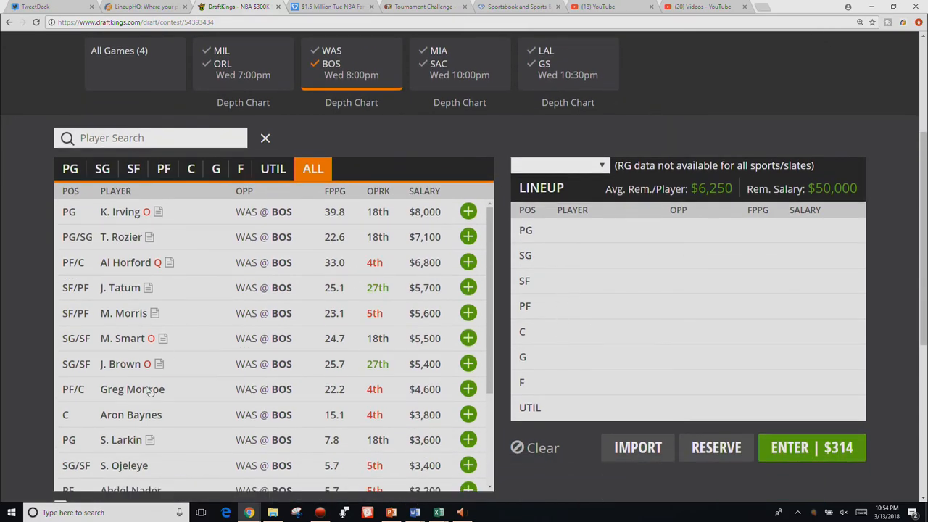
left_click(132, 389)
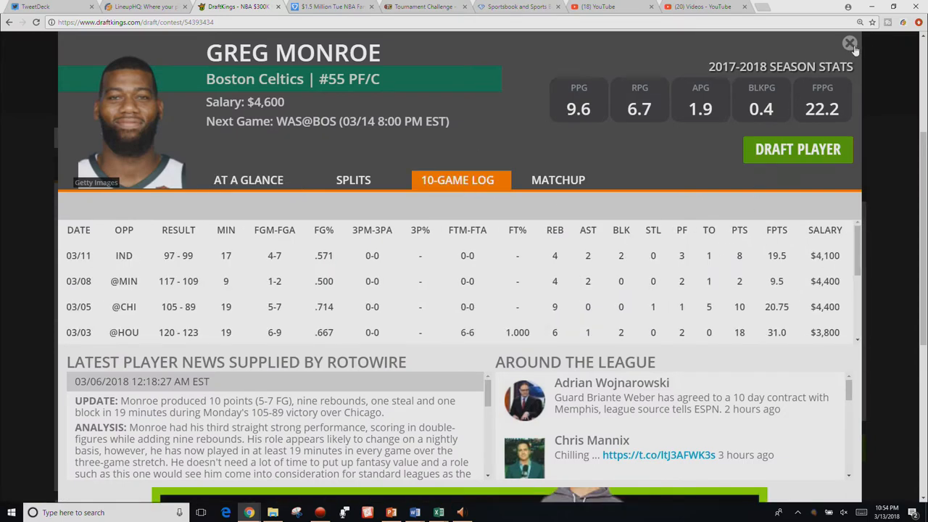
left_click(850, 44)
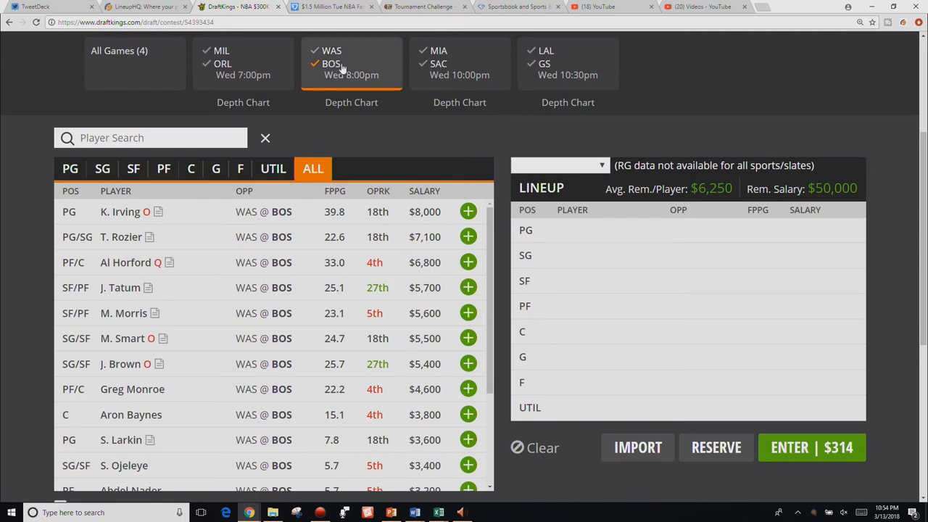
left_click(460, 63)
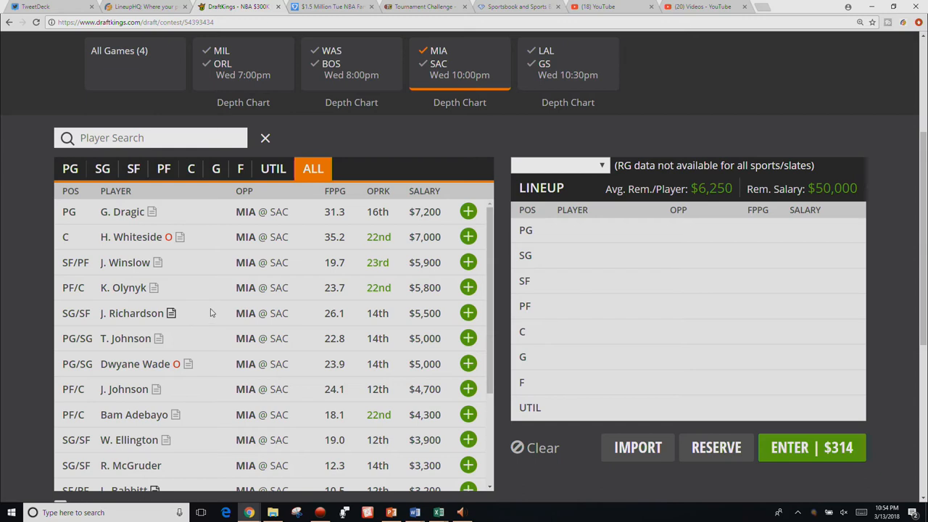
mouse_move(221, 306)
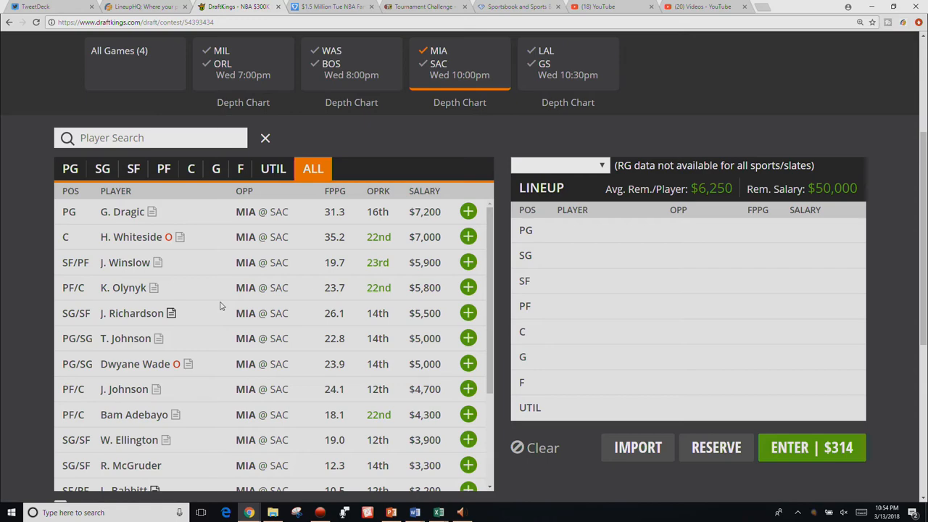
mouse_move(111, 410)
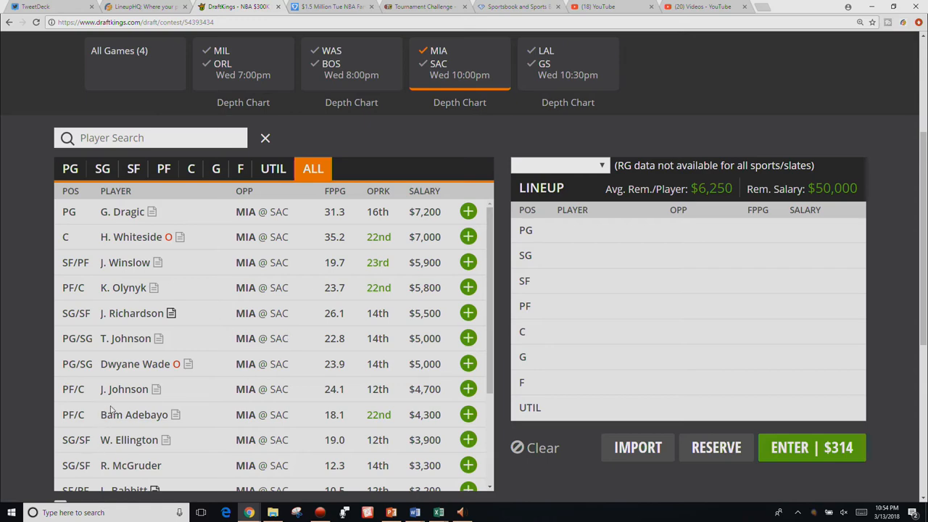
mouse_move(166, 404)
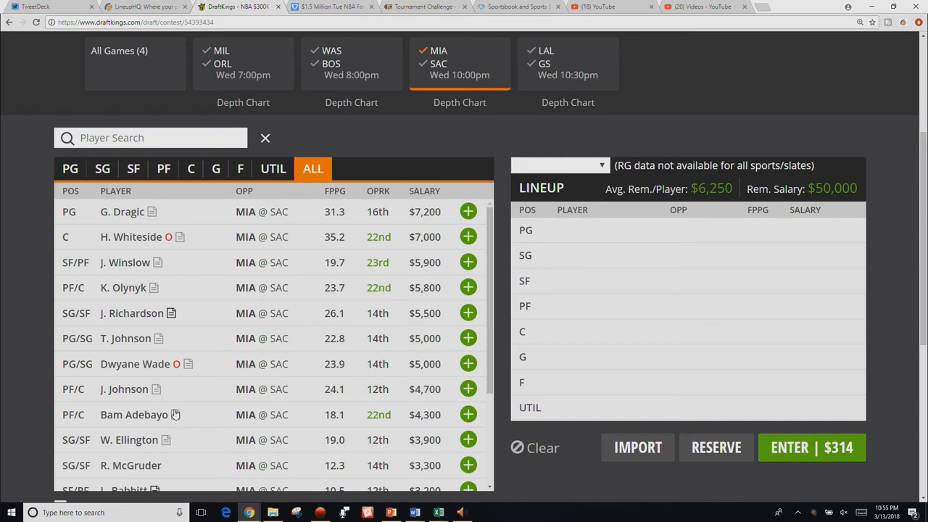
mouse_move(180, 404)
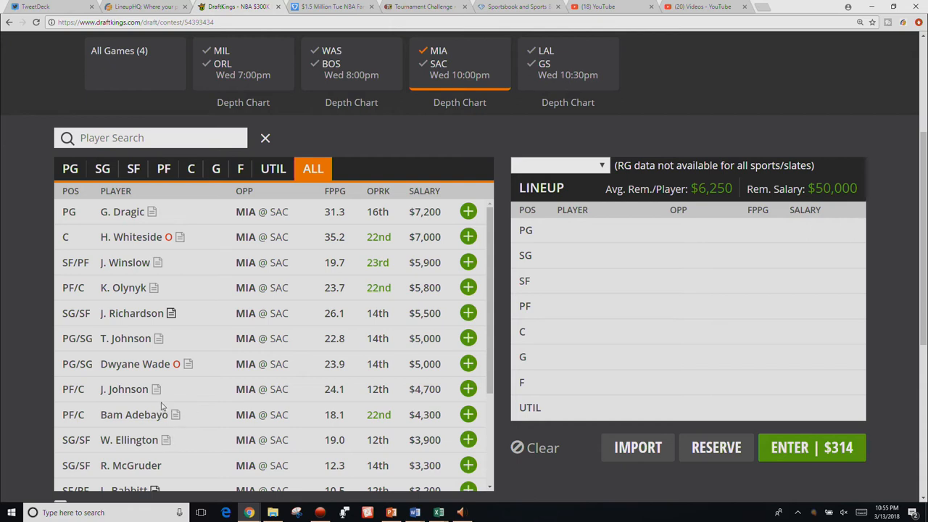
mouse_move(169, 355)
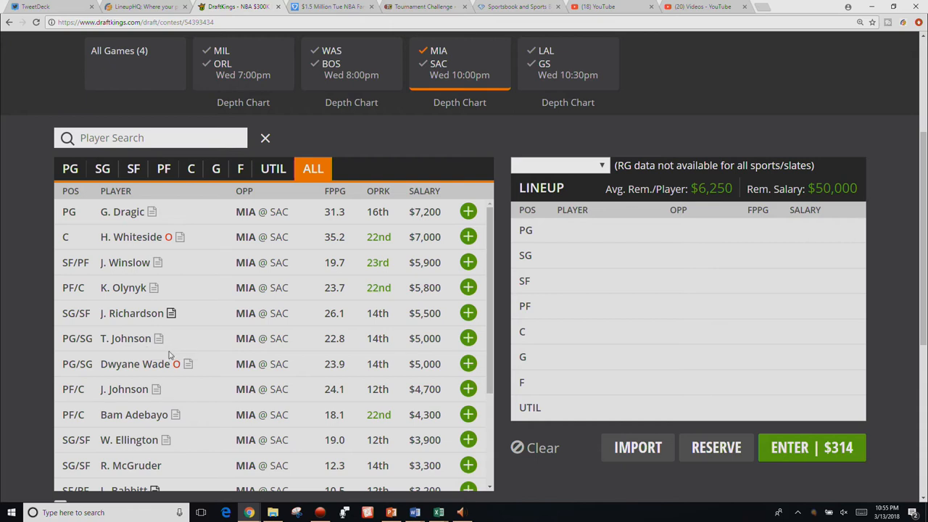
mouse_move(274, 271)
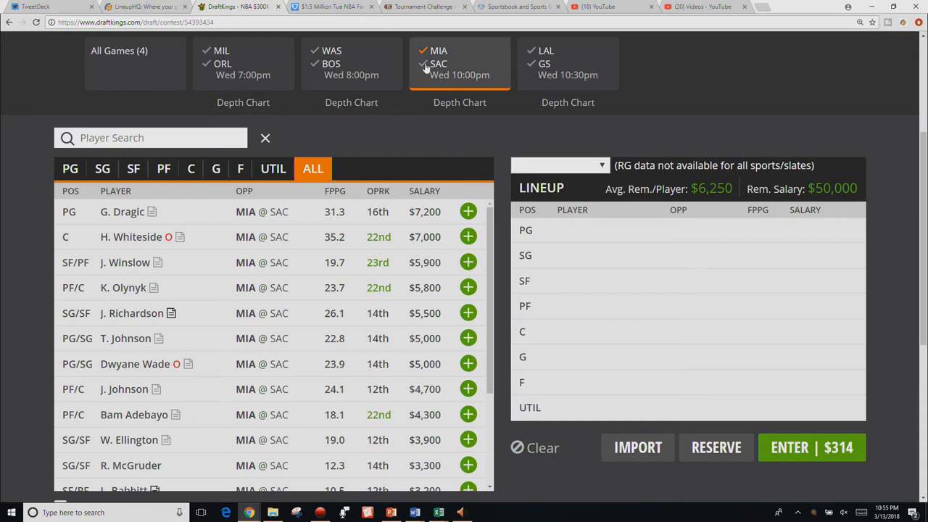
Filter the MIA @ SAC game to Sacramento players only
left_click(423, 63)
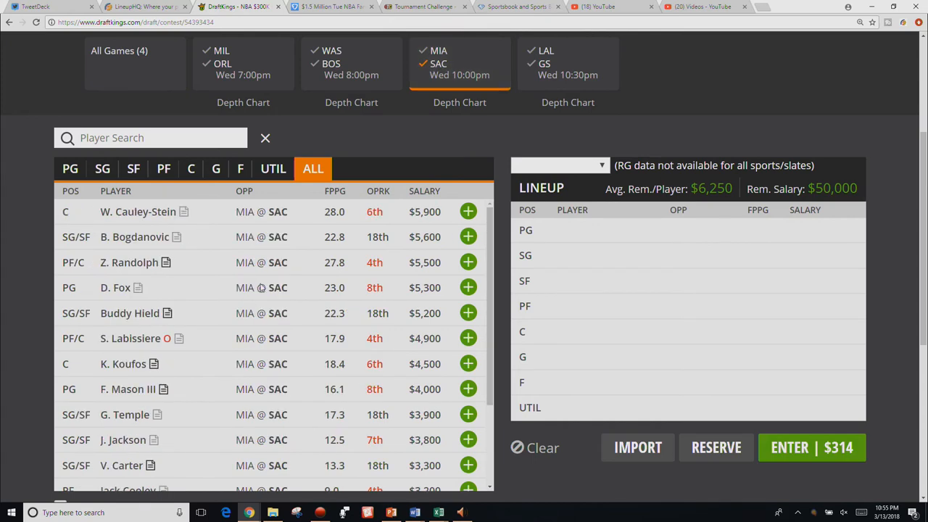
mouse_move(167, 376)
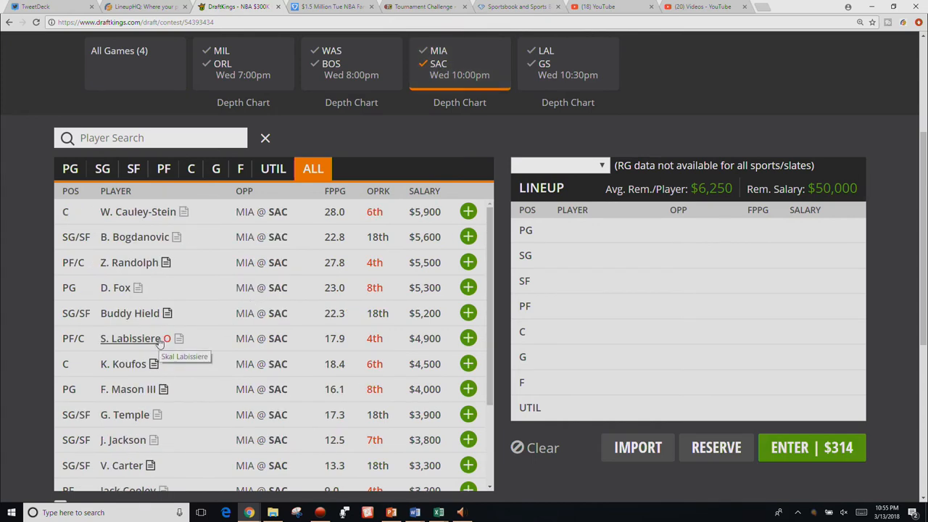
Review Skal Labissiere's and De'Aaron Fox's player cards, then show all four games
left_click(129, 338)
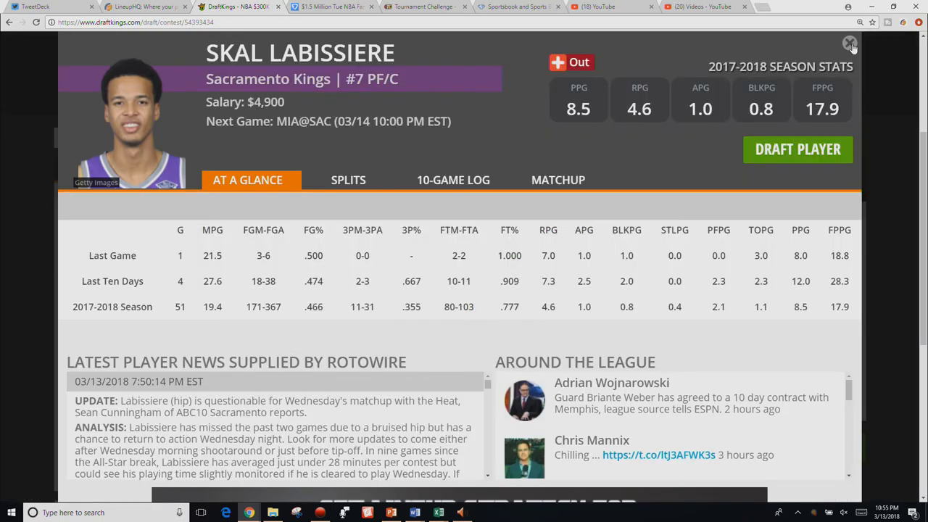
left_click(850, 44)
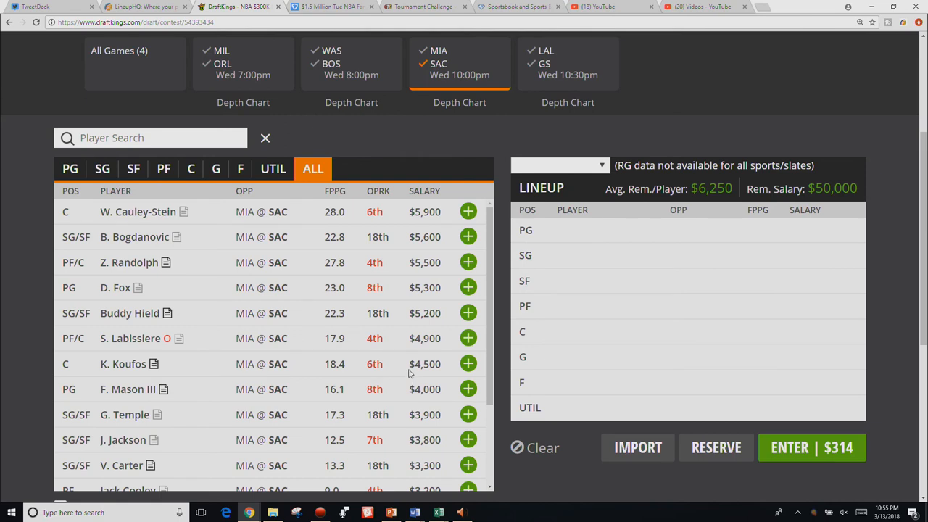
mouse_move(116, 288)
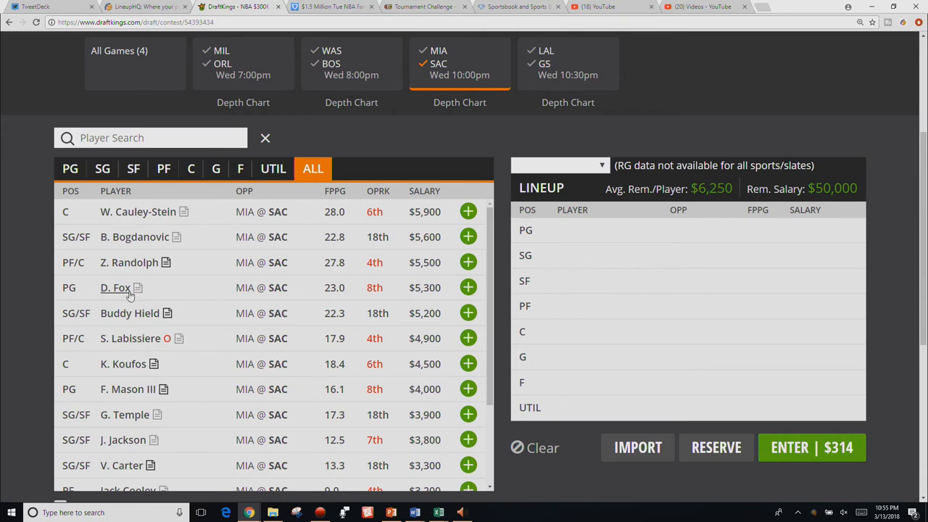
left_click(116, 287)
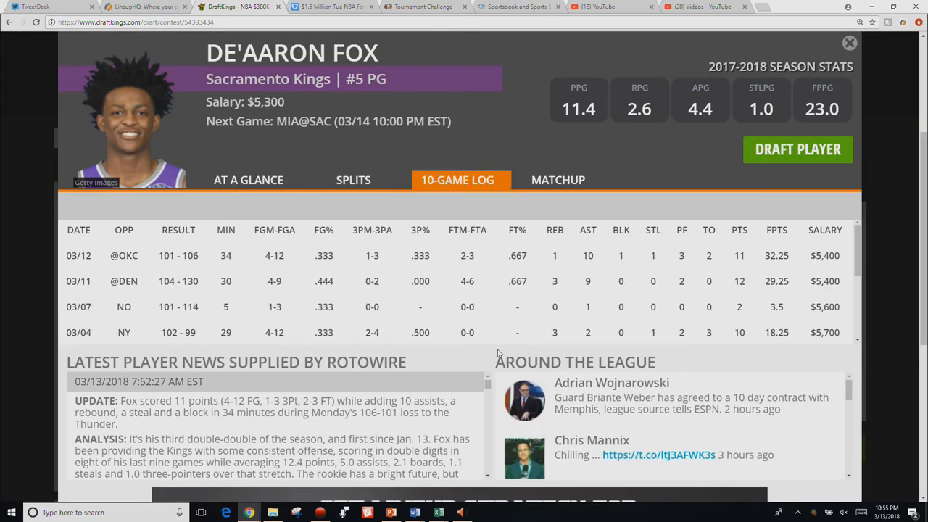
mouse_move(730, 289)
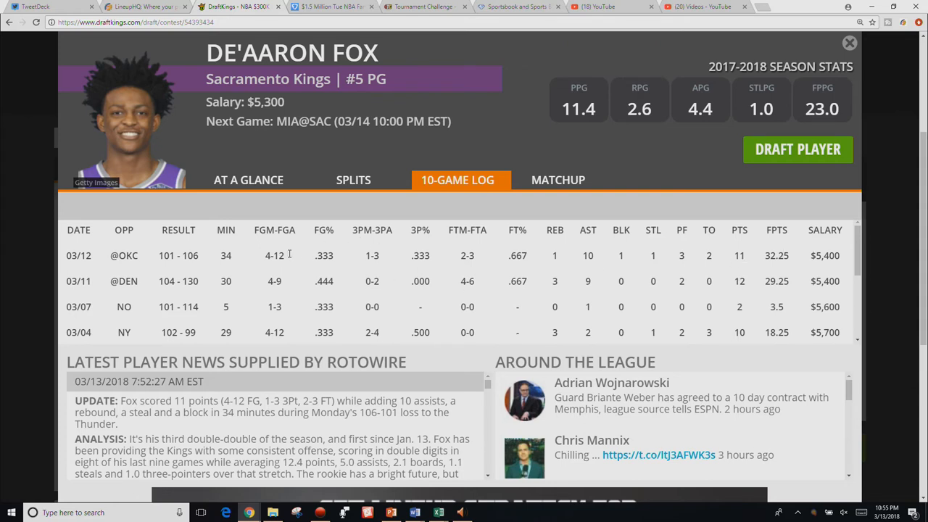
mouse_move(598, 287)
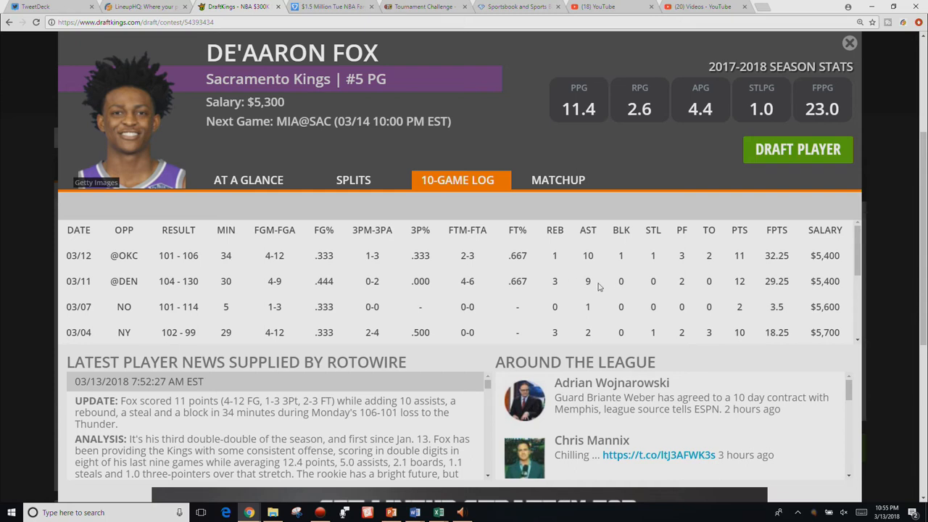
mouse_move(595, 312)
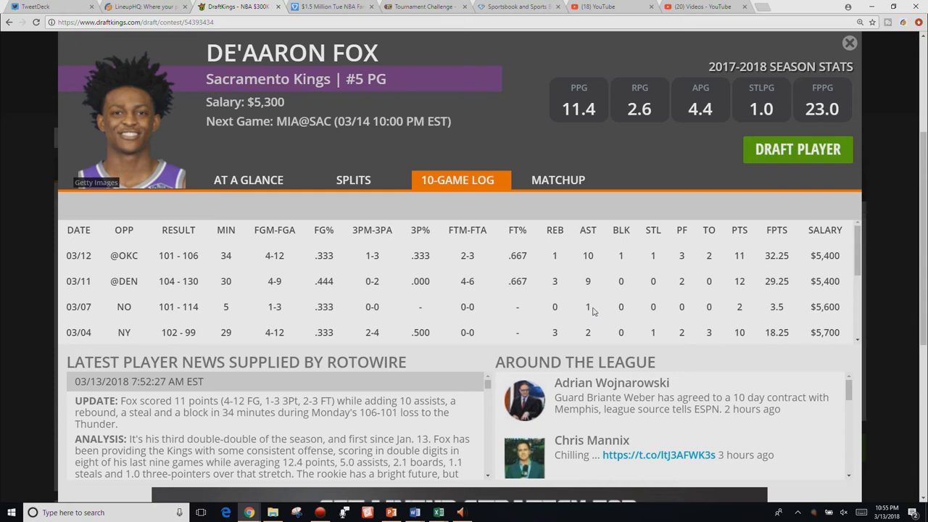
mouse_move(295, 397)
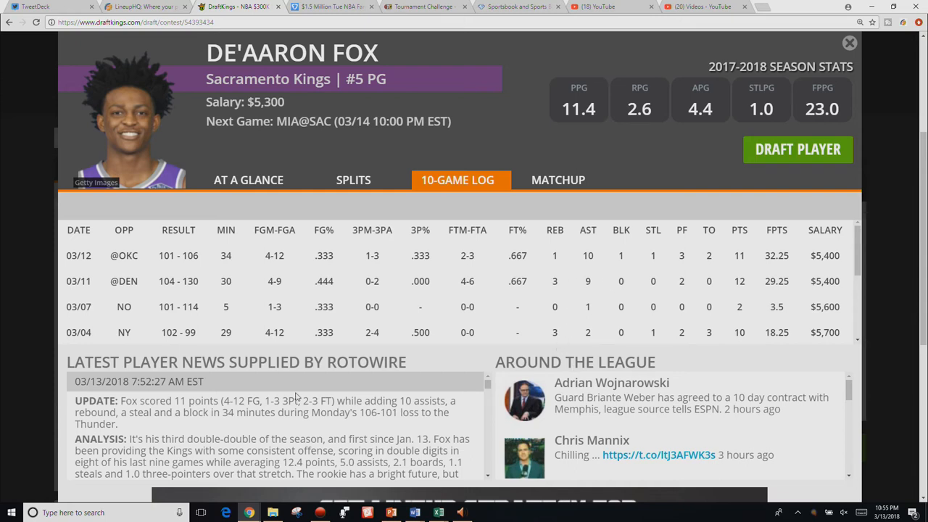
scroll("down", 3)
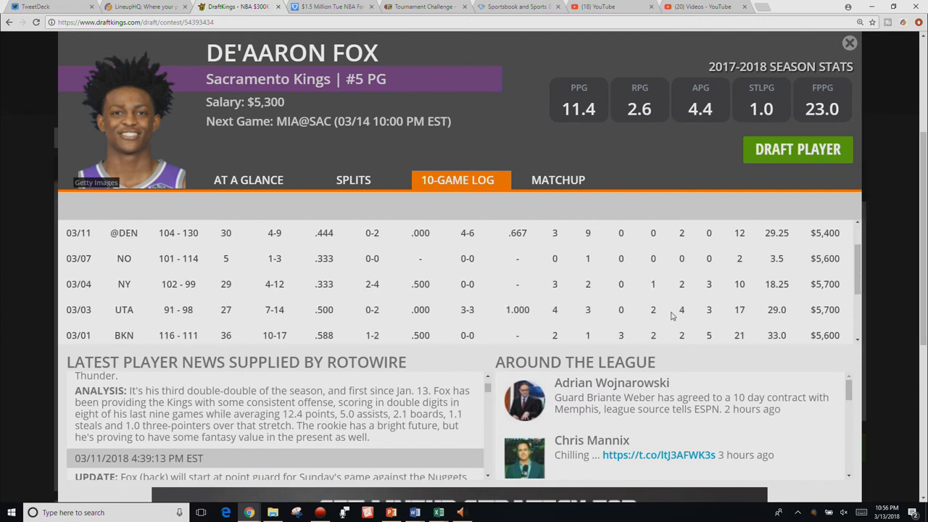
mouse_move(679, 305)
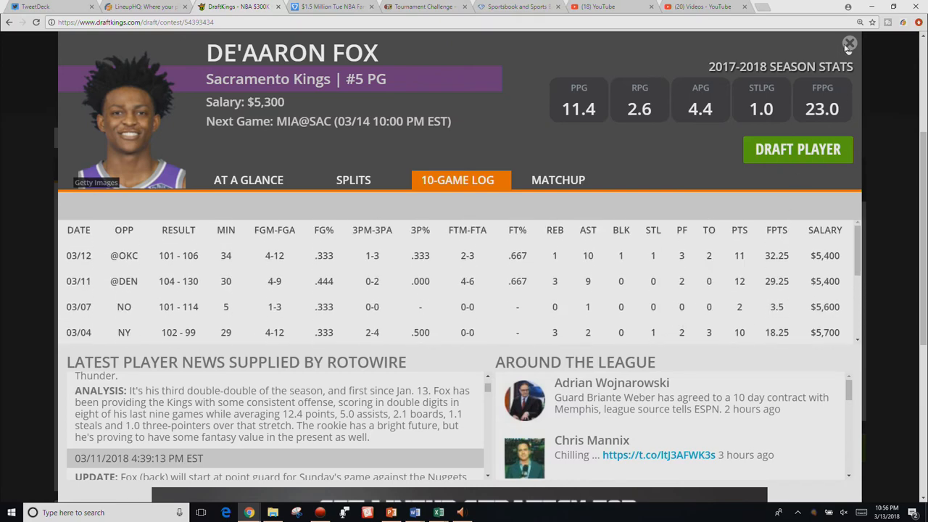
left_click(850, 43)
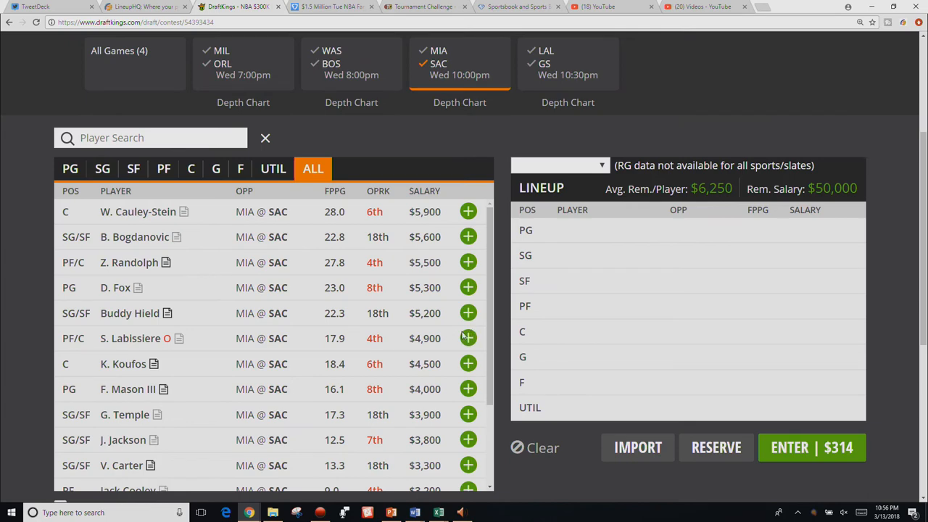
mouse_move(470, 310)
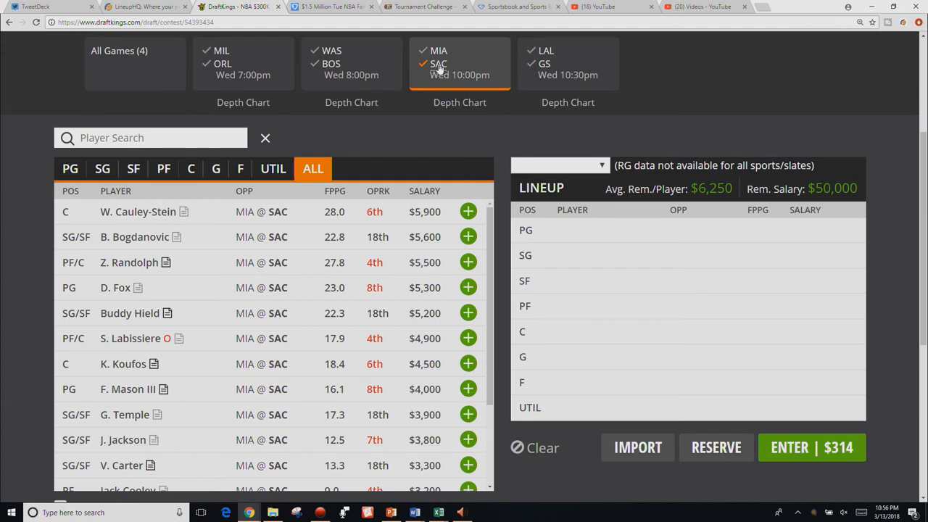
left_click(119, 50)
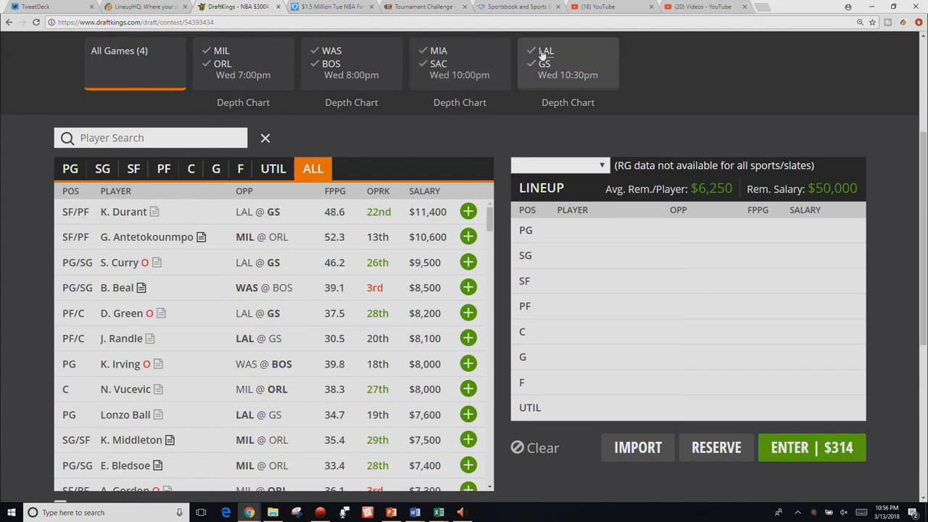
Filter to Lakers players and review Lonzo Ball's recent game log
left_click(568, 63)
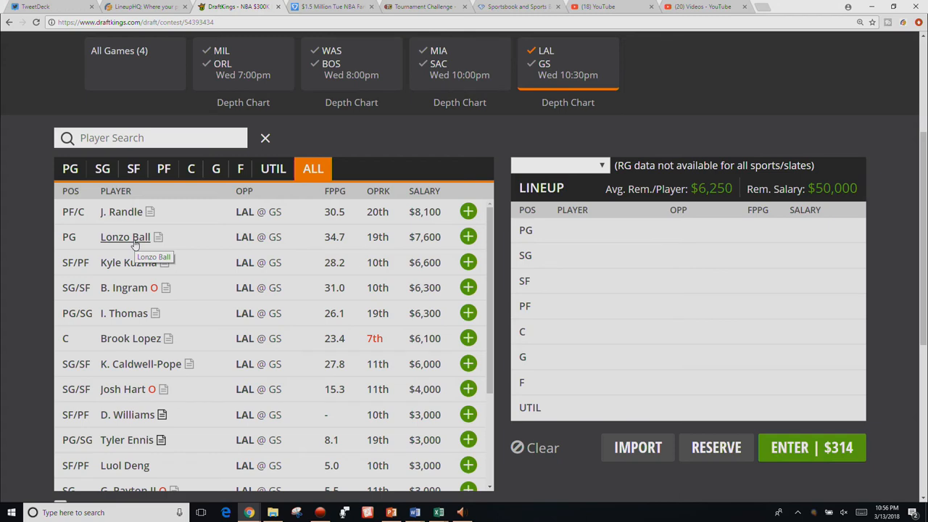
left_click(124, 237)
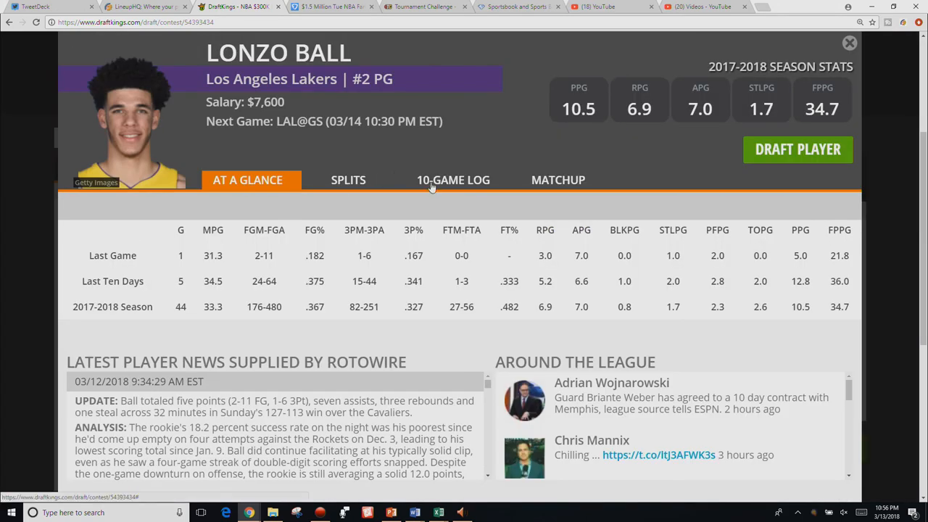
left_click(454, 180)
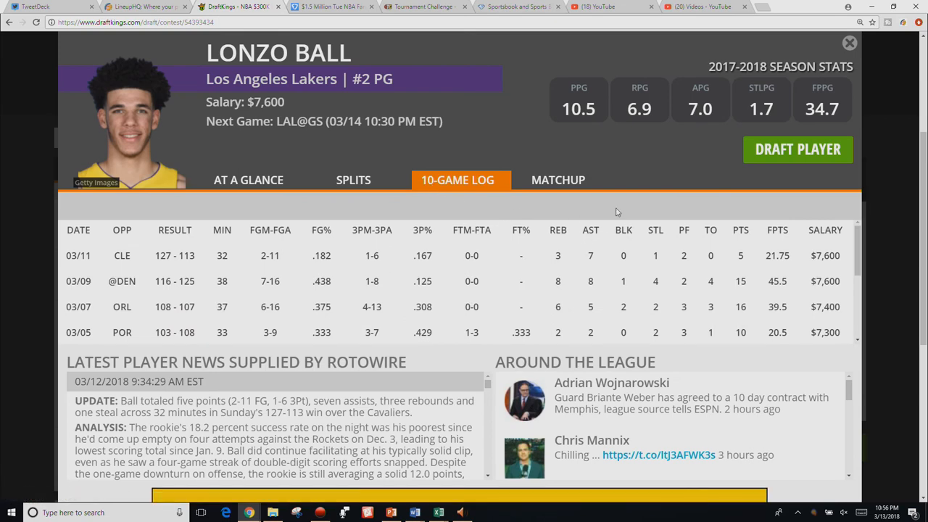
left_click(849, 43)
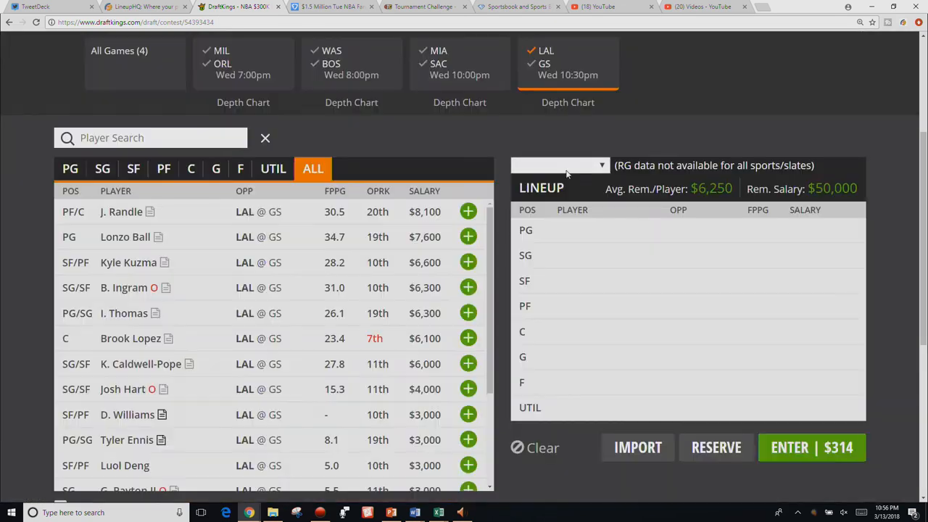
mouse_move(384, 251)
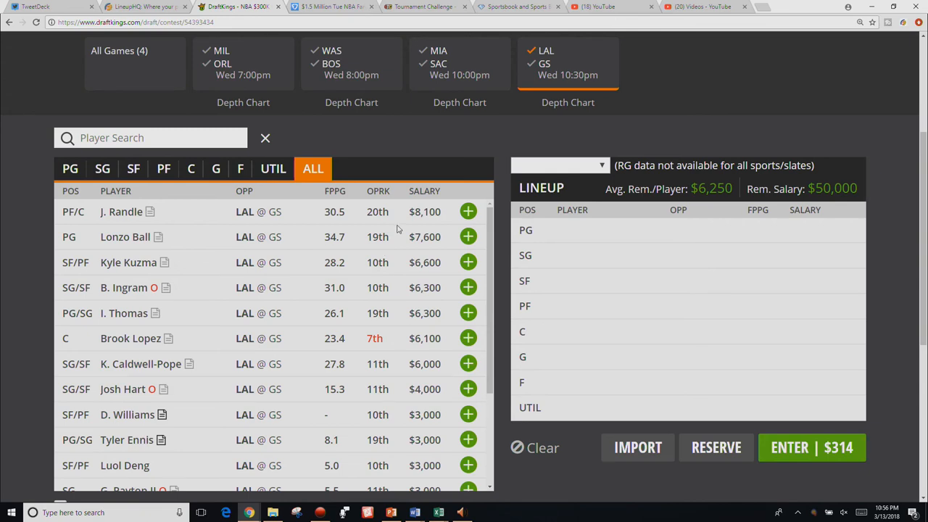
Review Julius Randle's game log, scrolling through it, then close his card
left_click(122, 211)
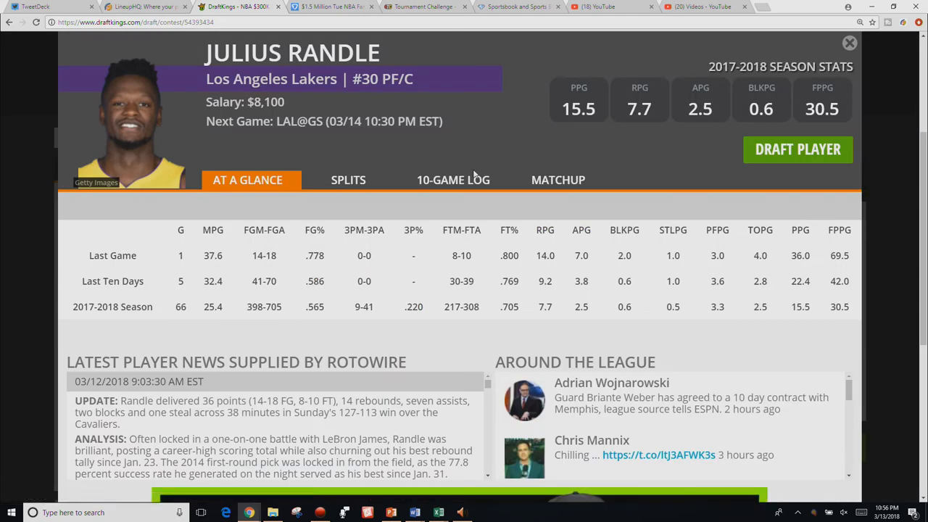
left_click(454, 179)
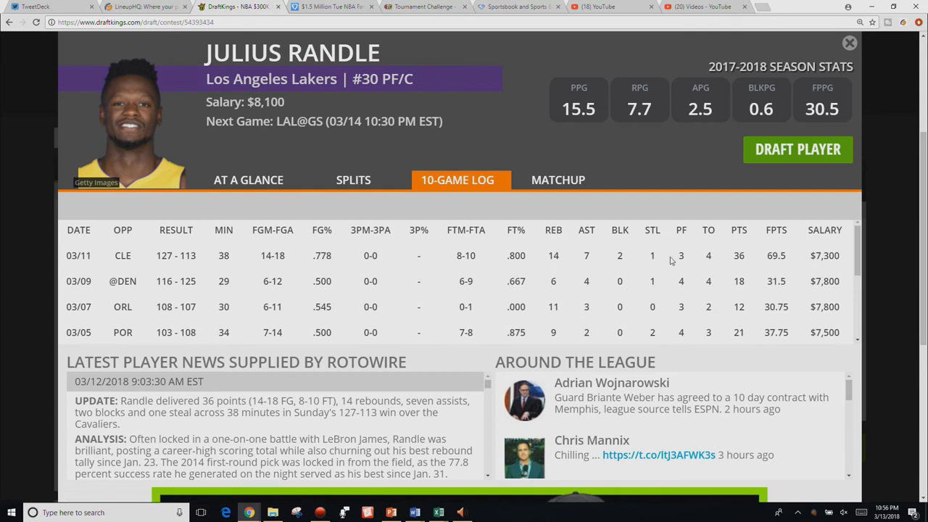
mouse_move(752, 285)
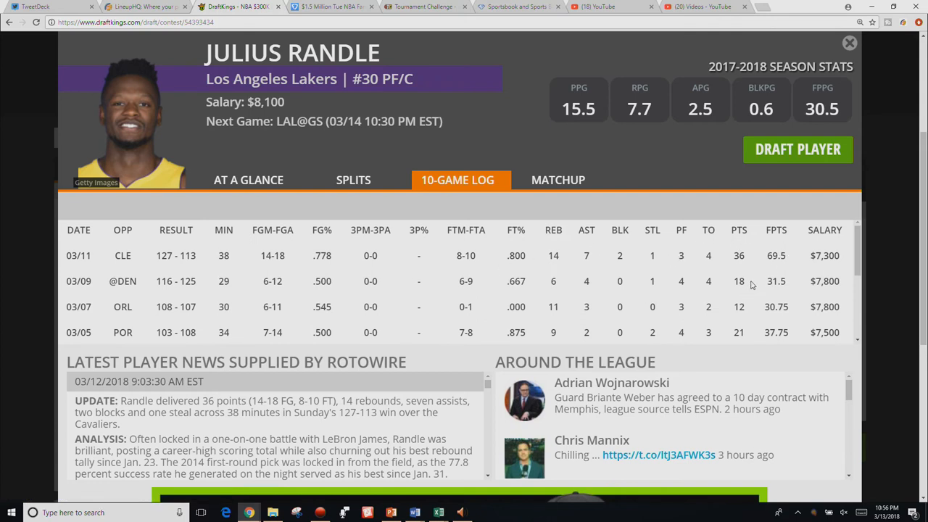
scroll("down", 3)
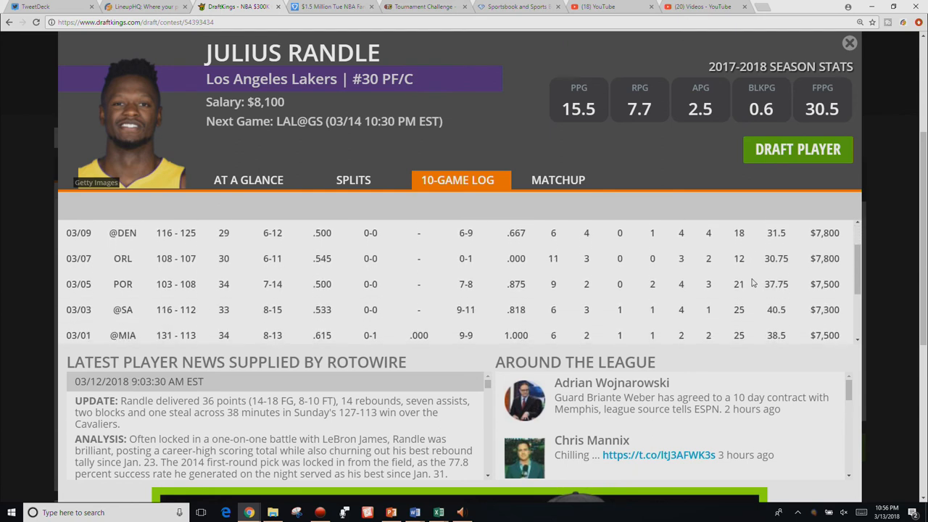
scroll("down", 3)
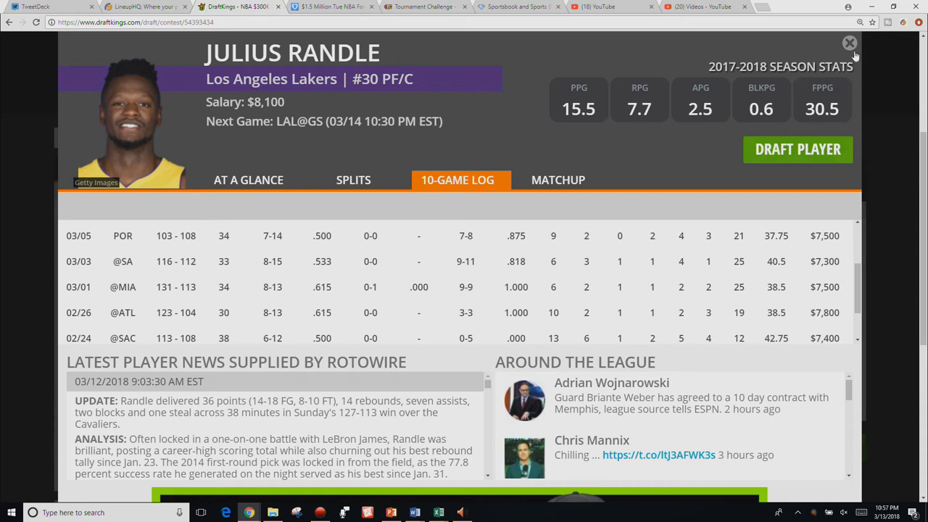
mouse_move(704, 277)
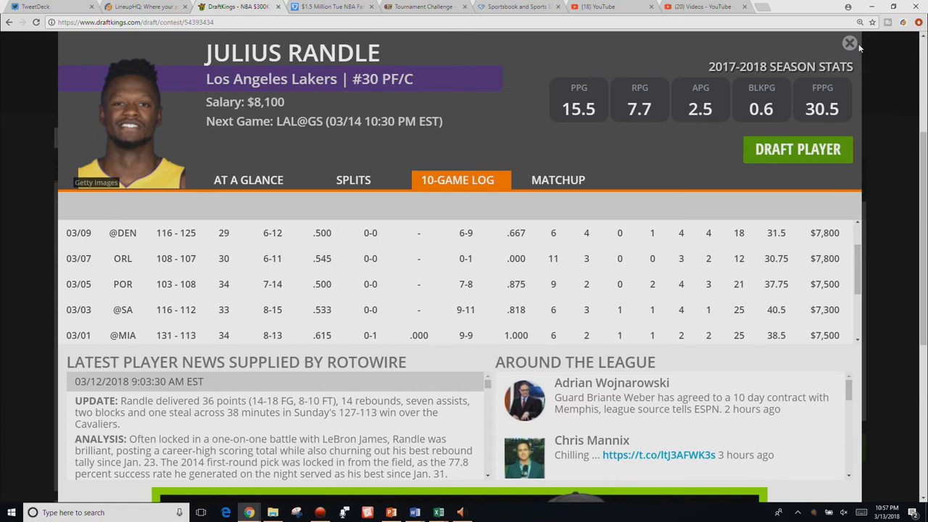
left_click(850, 44)
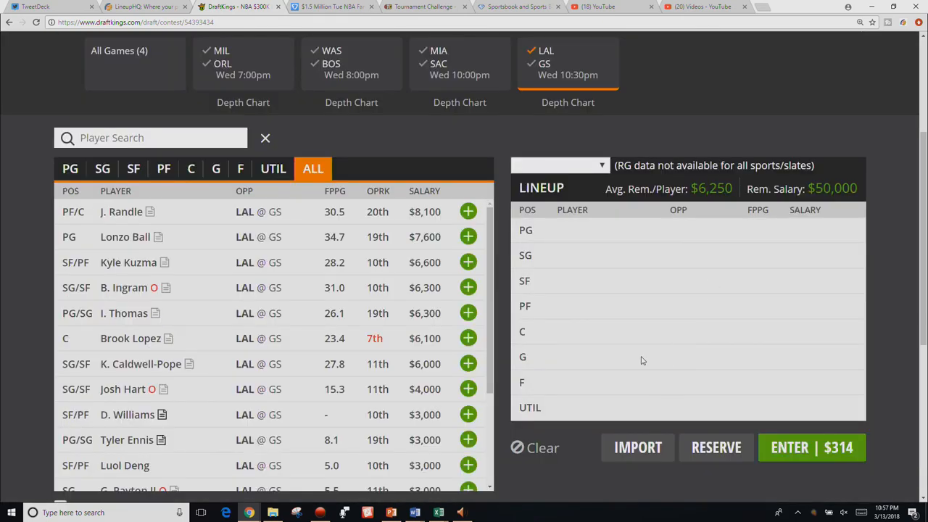
mouse_move(569, 320)
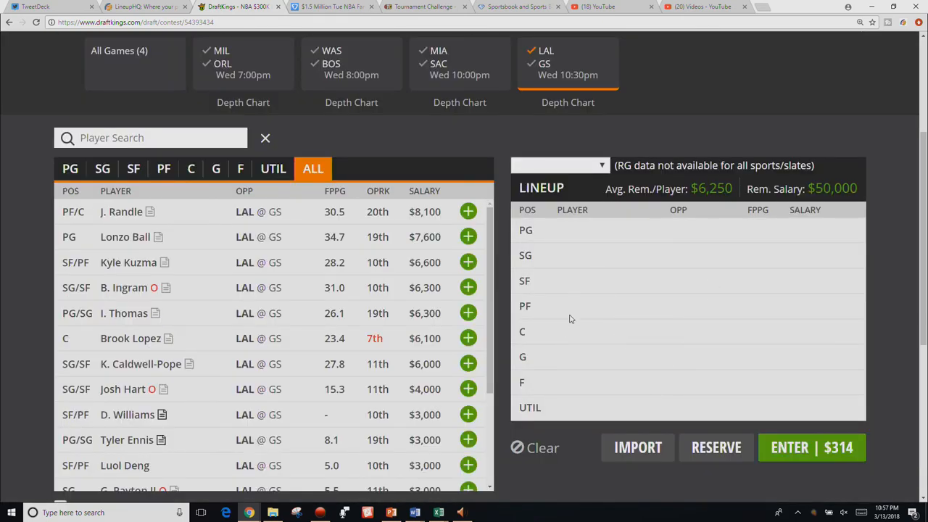
mouse_move(309, 294)
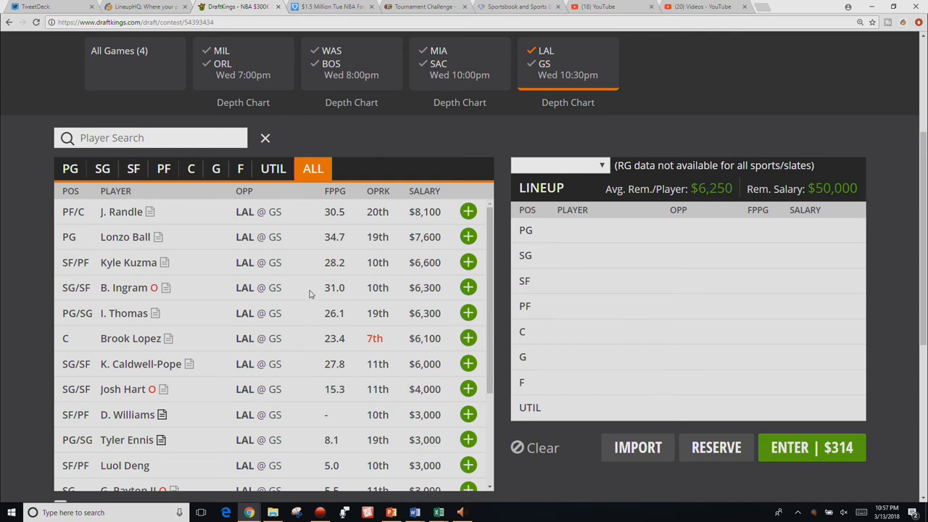
mouse_move(128, 263)
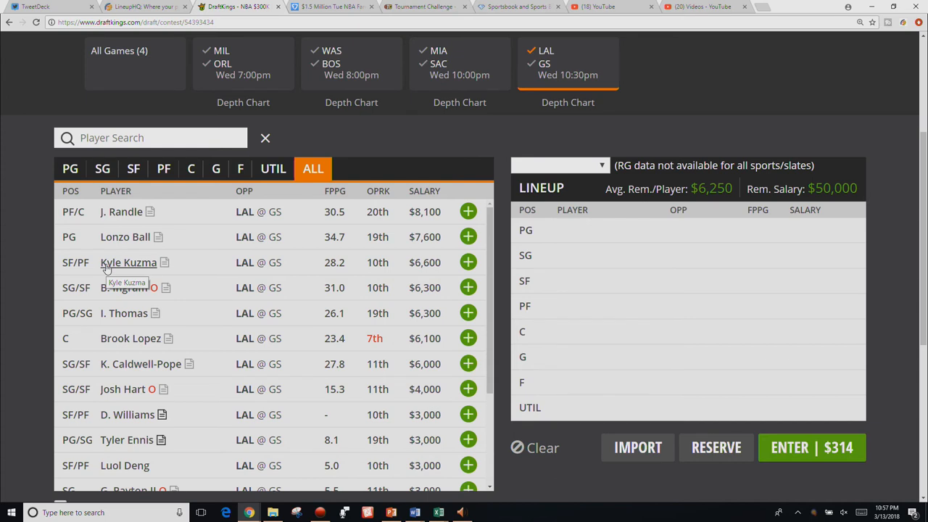
mouse_move(104, 272)
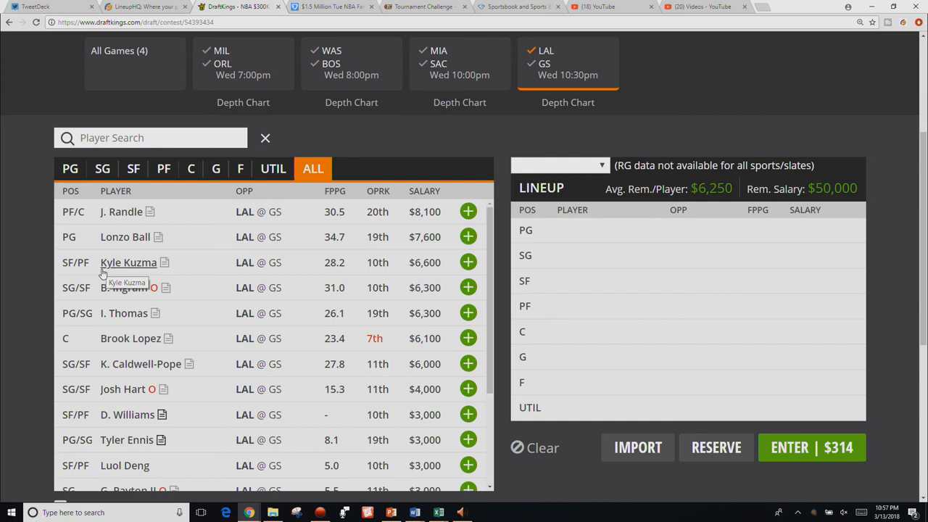
mouse_move(194, 321)
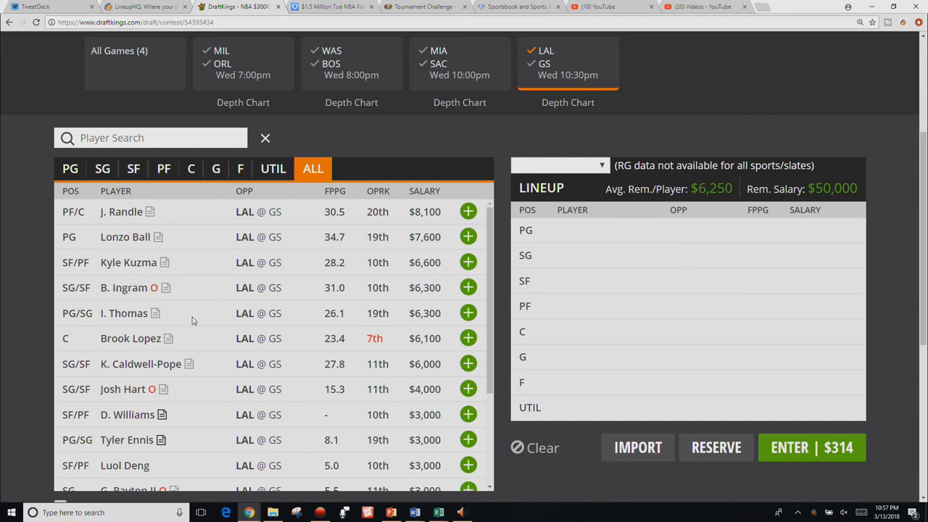
mouse_move(177, 348)
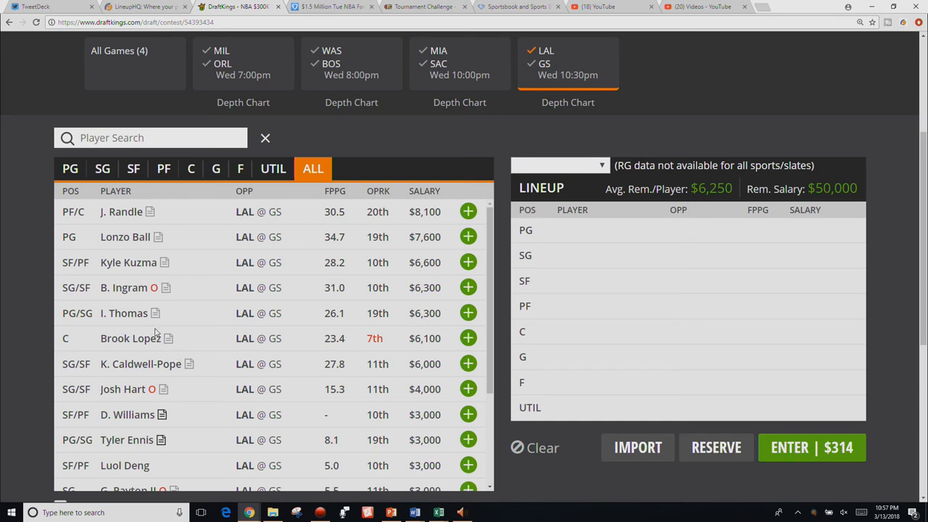
left_click(128, 262)
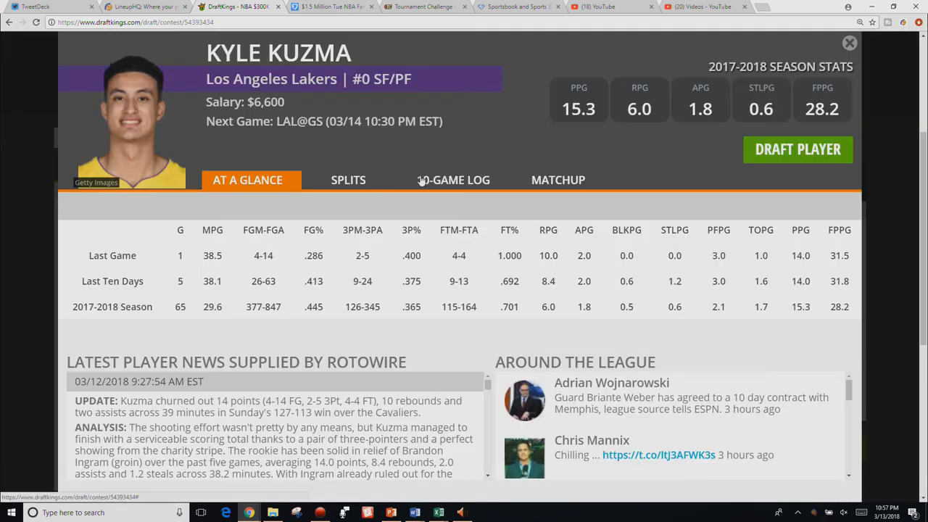
left_click(457, 180)
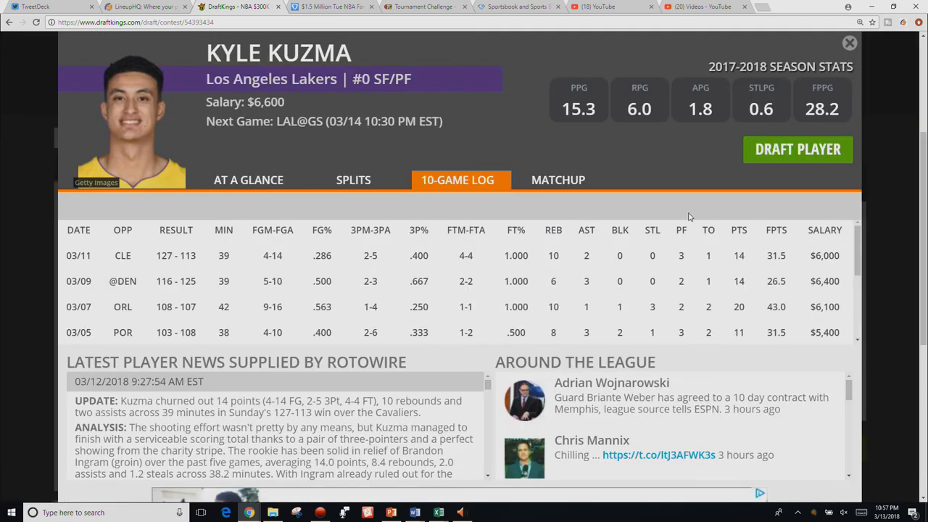
mouse_move(690, 248)
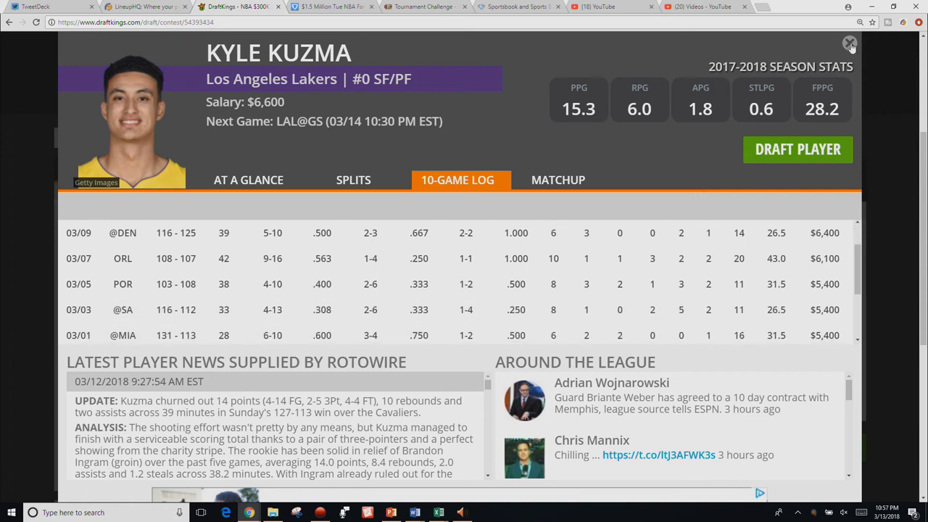
left_click(849, 44)
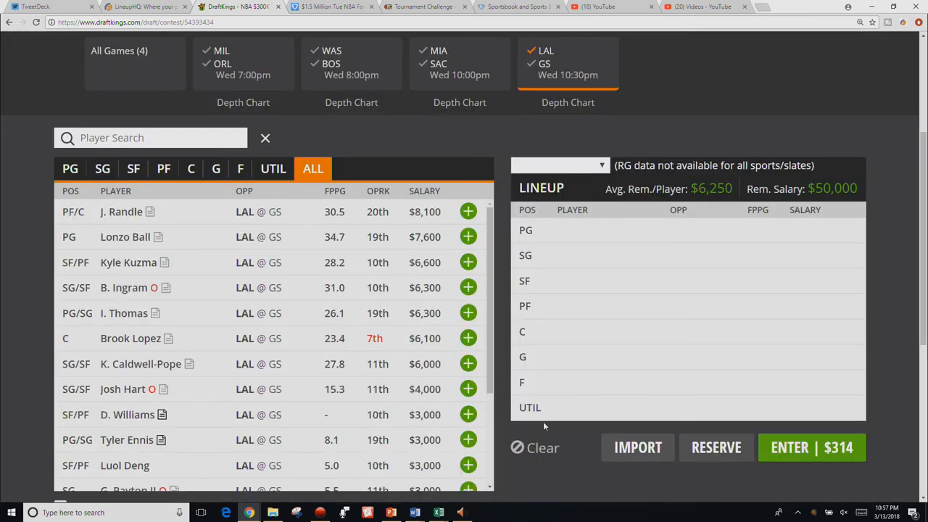
mouse_move(558, 393)
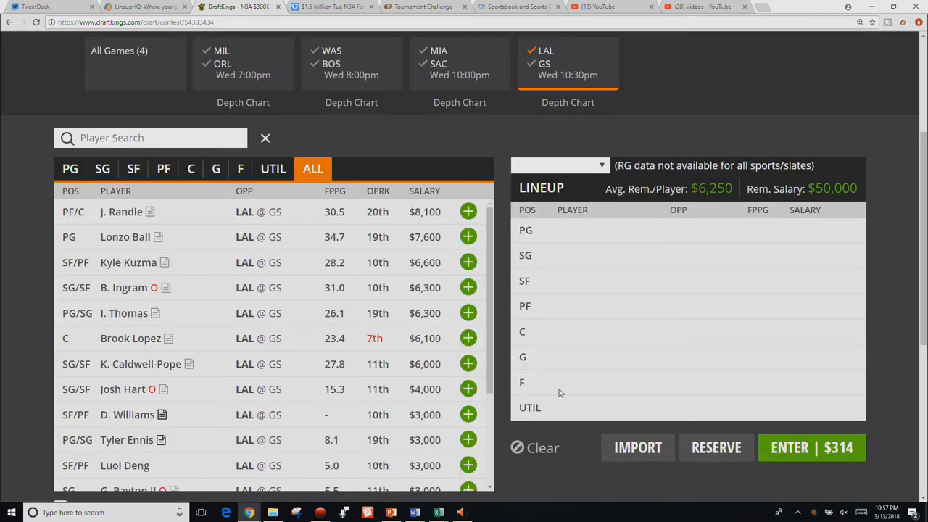
mouse_move(562, 373)
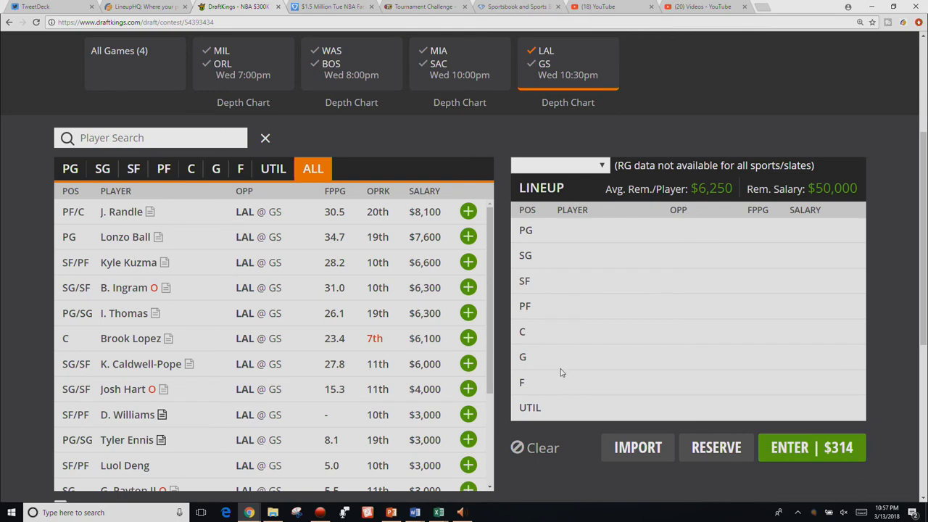
mouse_move(566, 364)
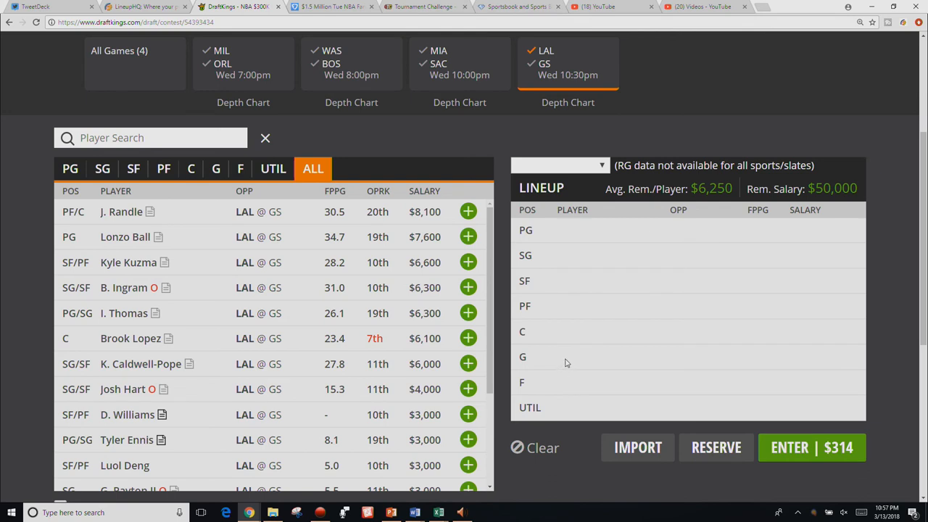
mouse_move(566, 367)
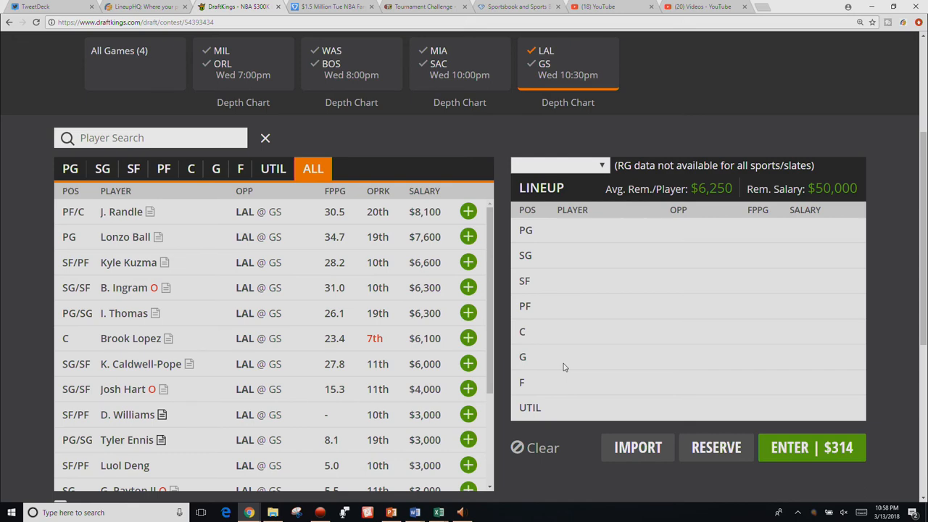
mouse_move(476, 441)
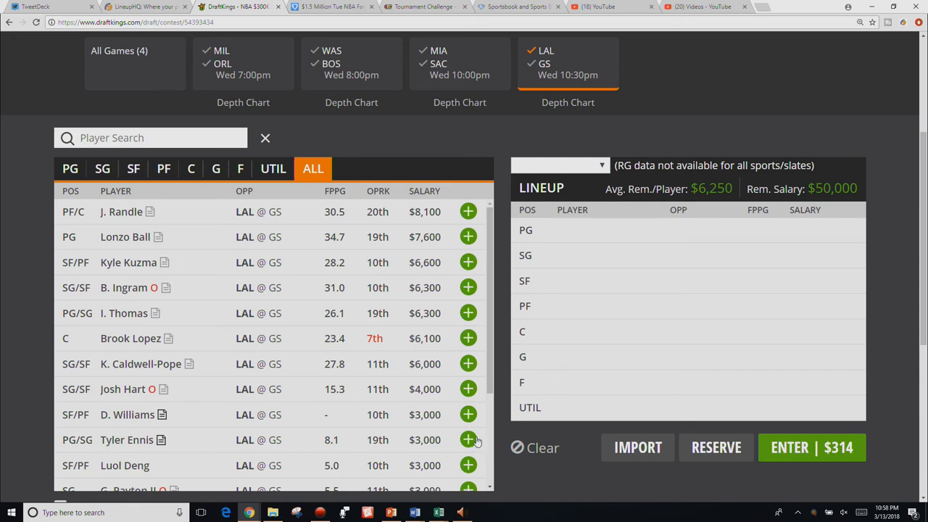
mouse_move(159, 374)
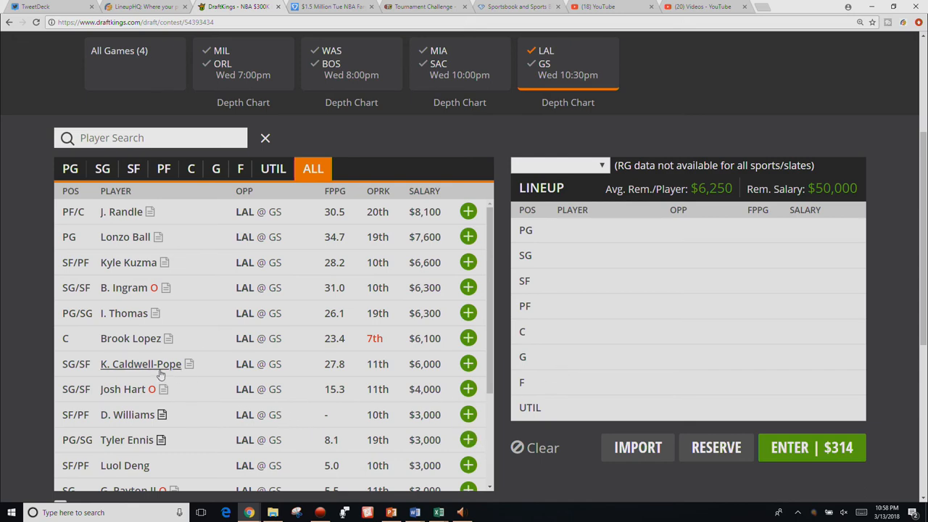
left_click(140, 364)
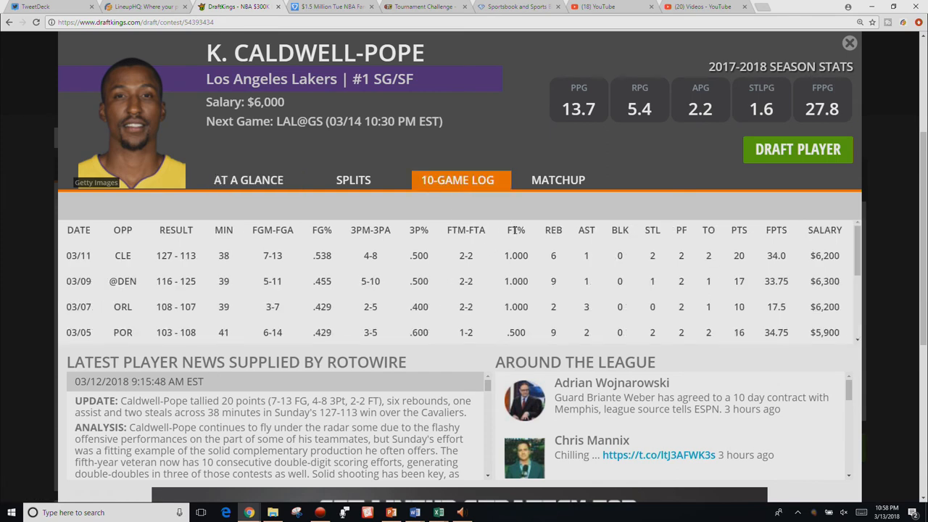
mouse_move(843, 58)
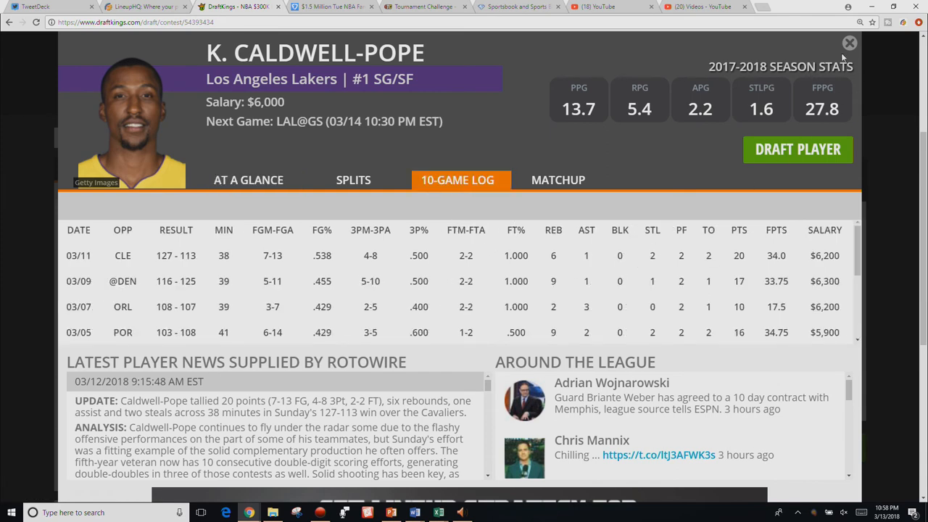
left_click(849, 43)
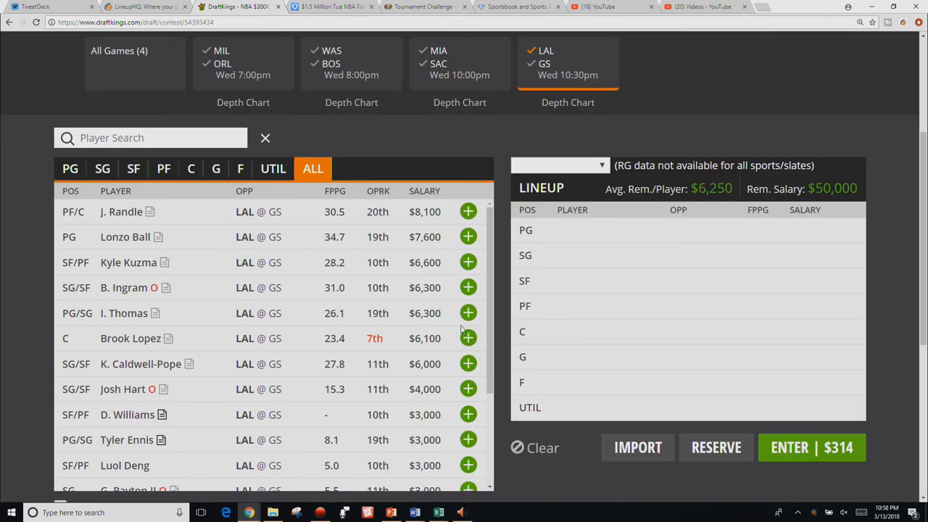
mouse_move(285, 354)
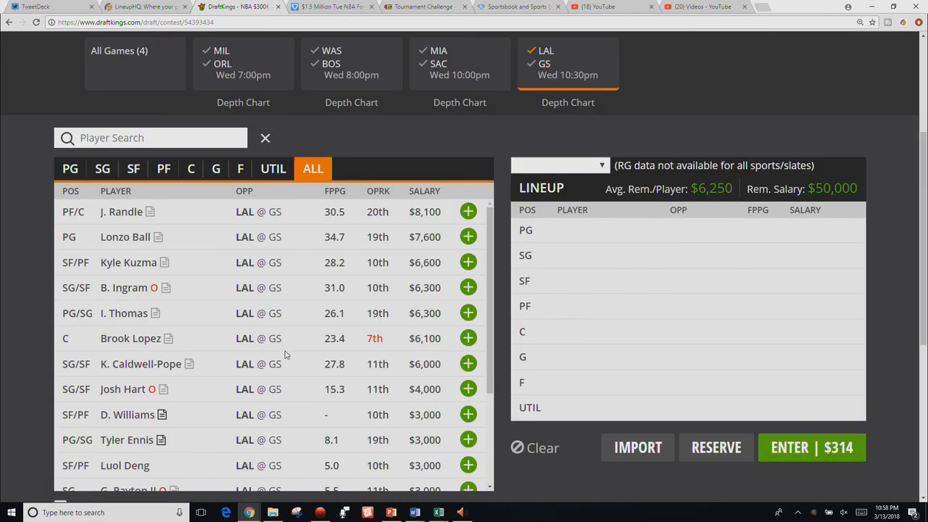
mouse_move(294, 383)
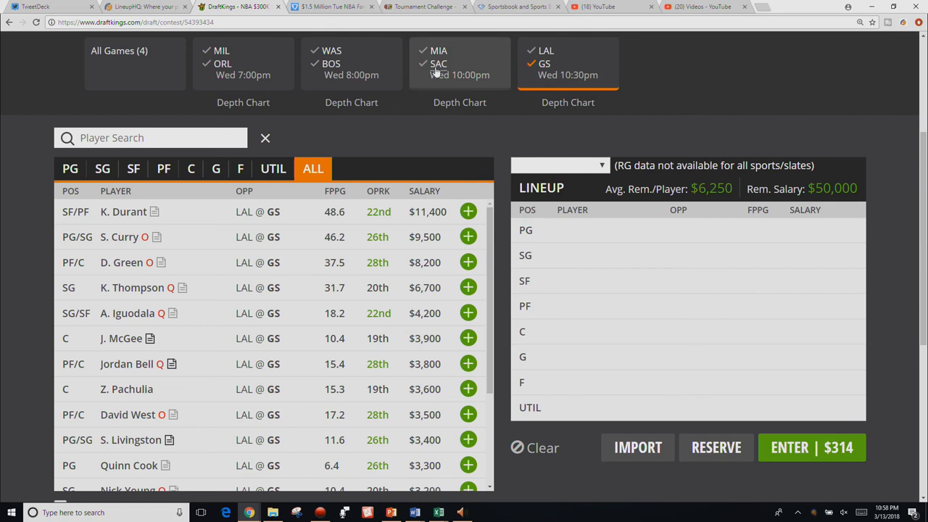
mouse_move(436, 73)
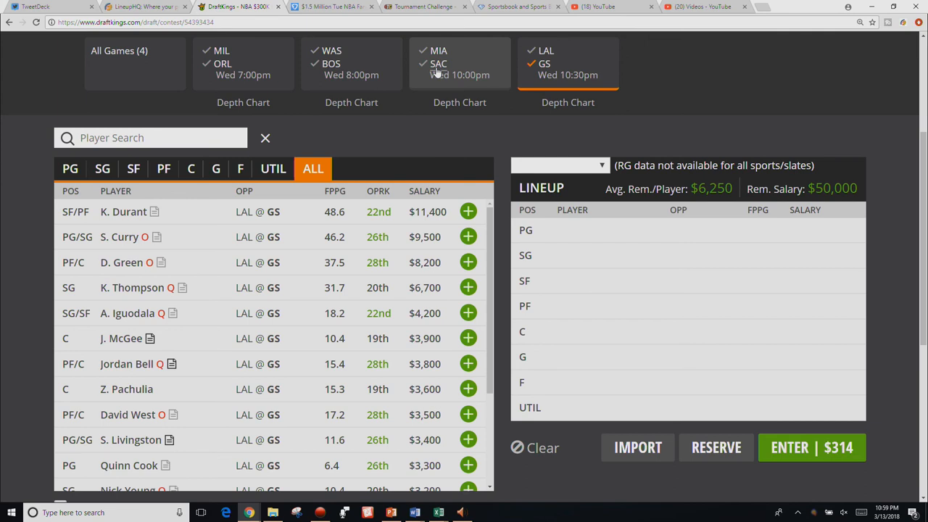
mouse_move(438, 69)
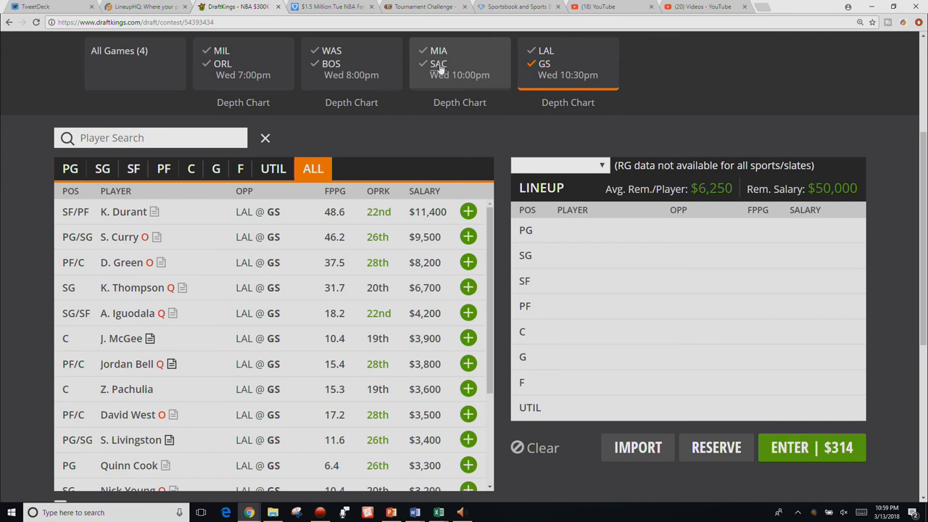
mouse_move(353, 259)
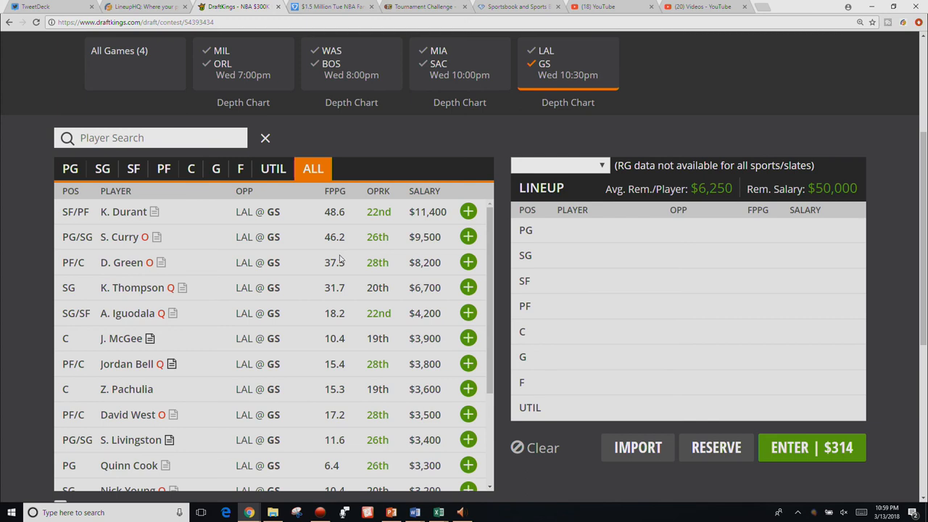
mouse_move(337, 259)
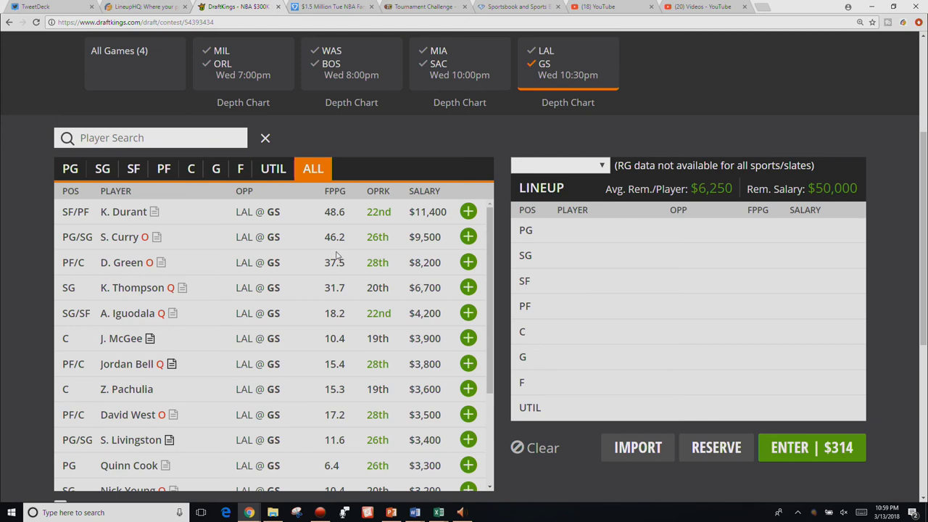
mouse_move(382, 235)
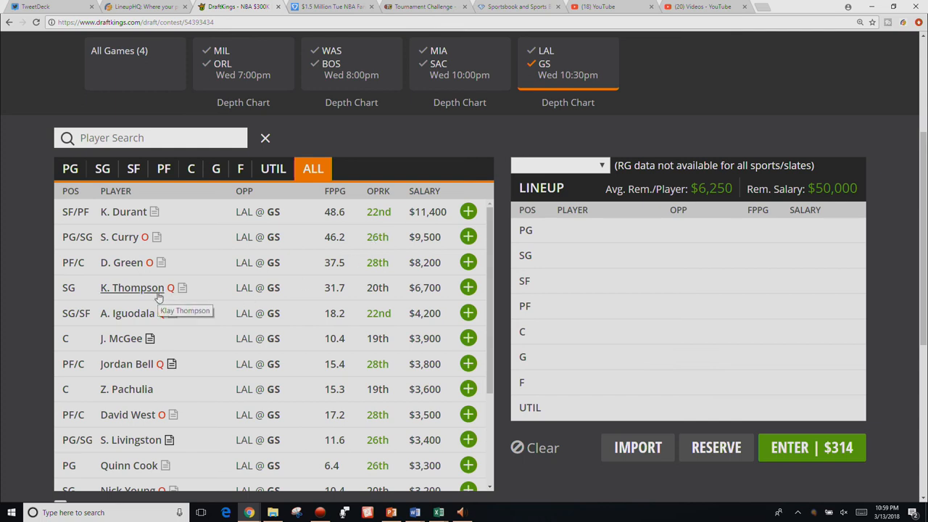
mouse_move(81, 425)
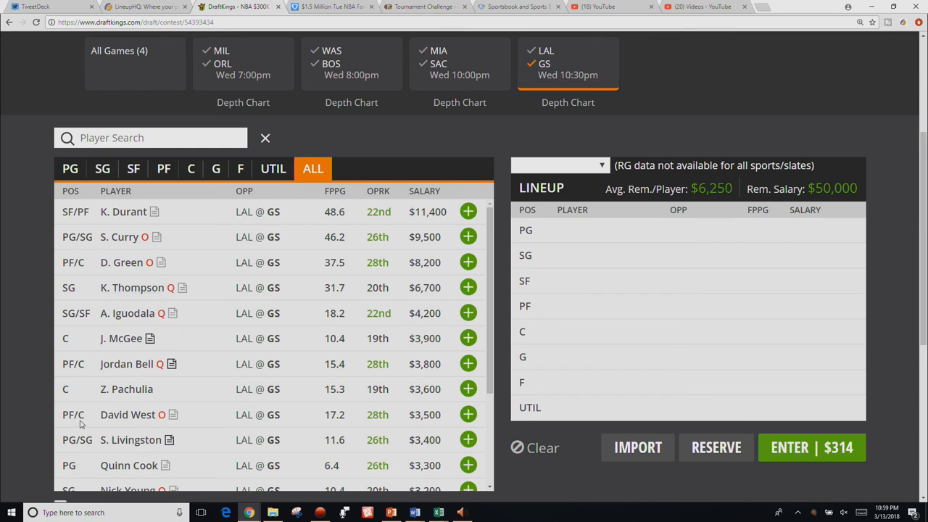
mouse_move(102, 404)
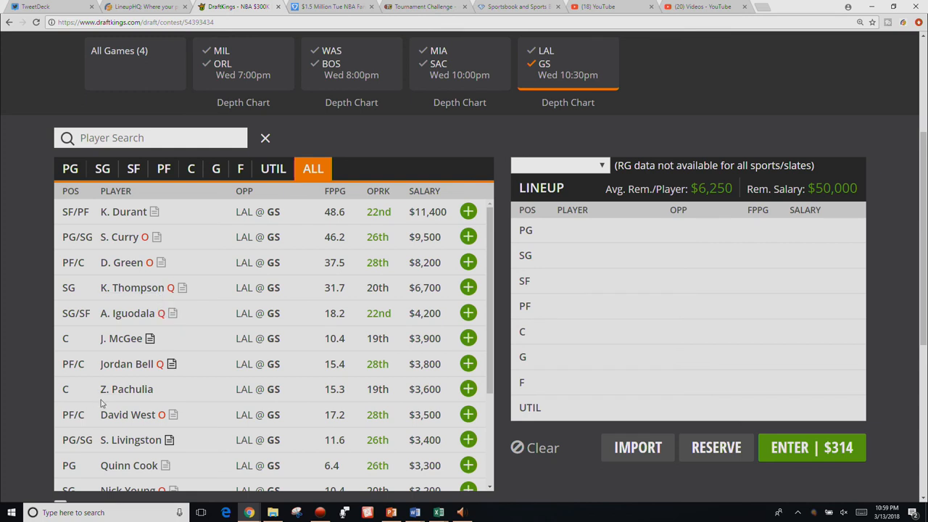
mouse_move(127, 414)
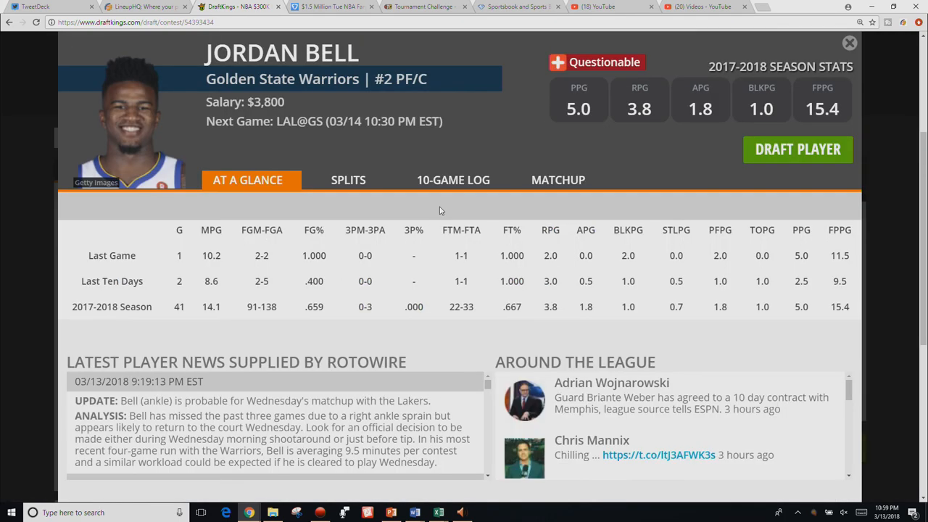
Check Jordan Bell's 10-game log, then review Zaza Pachulia's 10-game log and close it
left_click(453, 180)
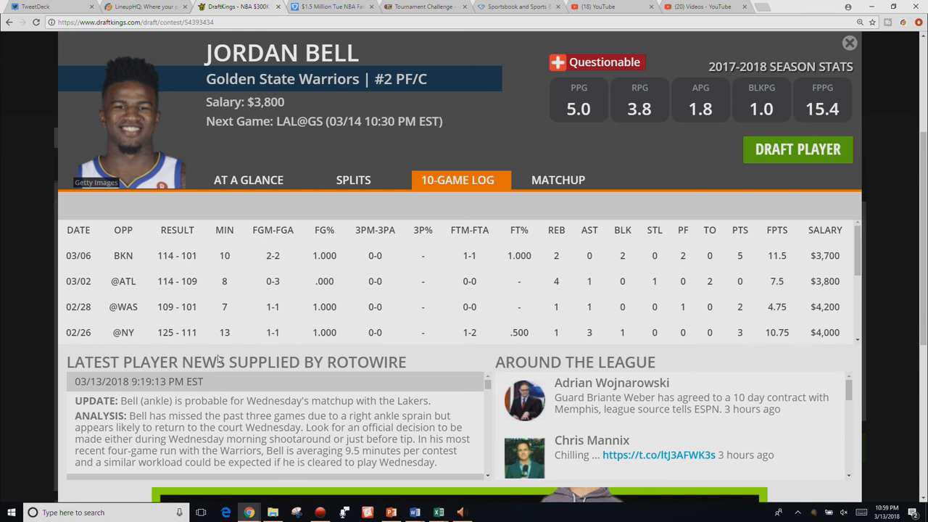
mouse_move(283, 249)
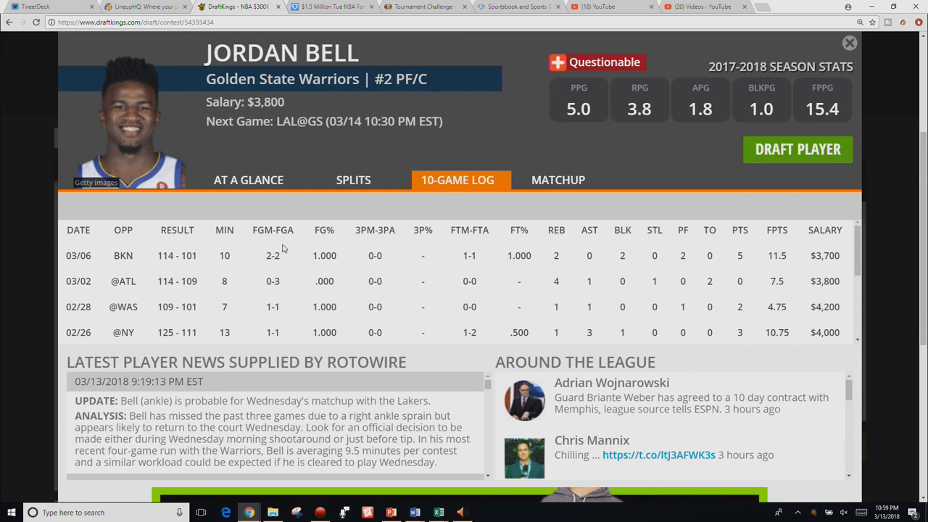
mouse_move(224, 259)
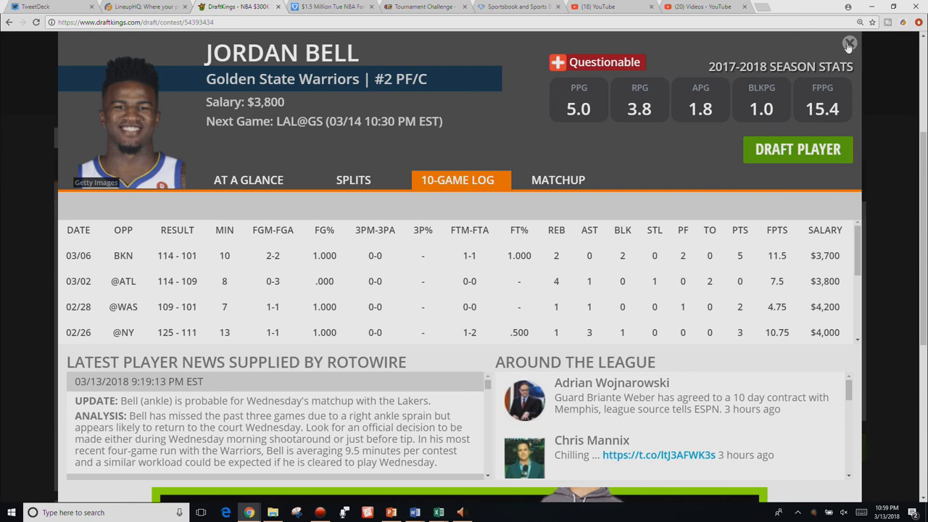
left_click(849, 43)
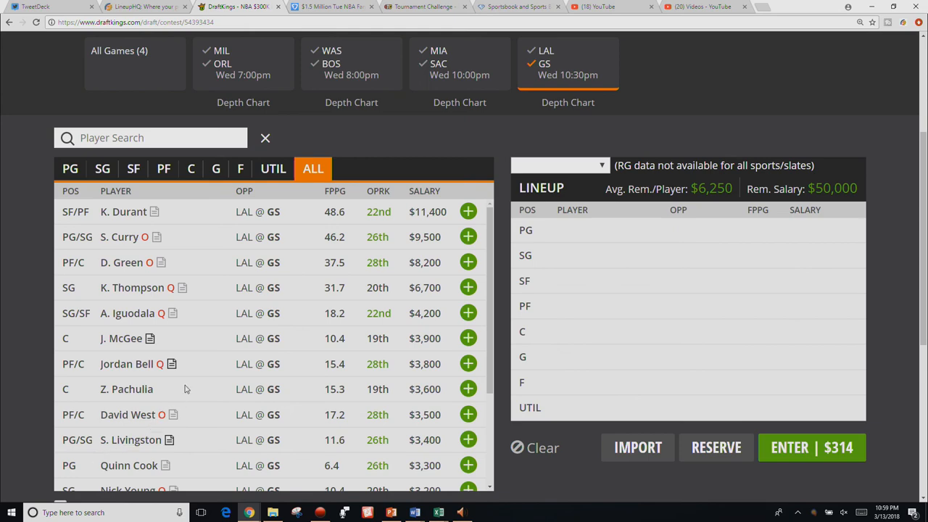
mouse_move(112, 347)
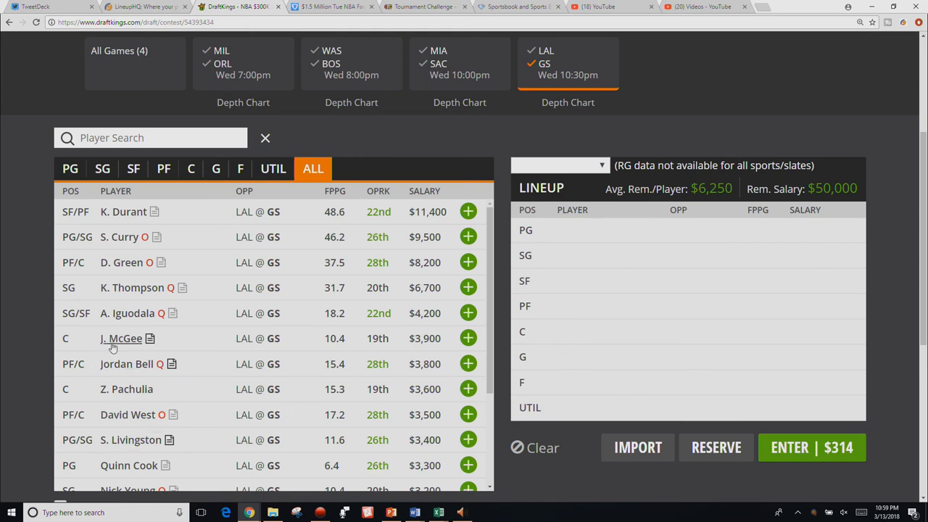
left_click(121, 339)
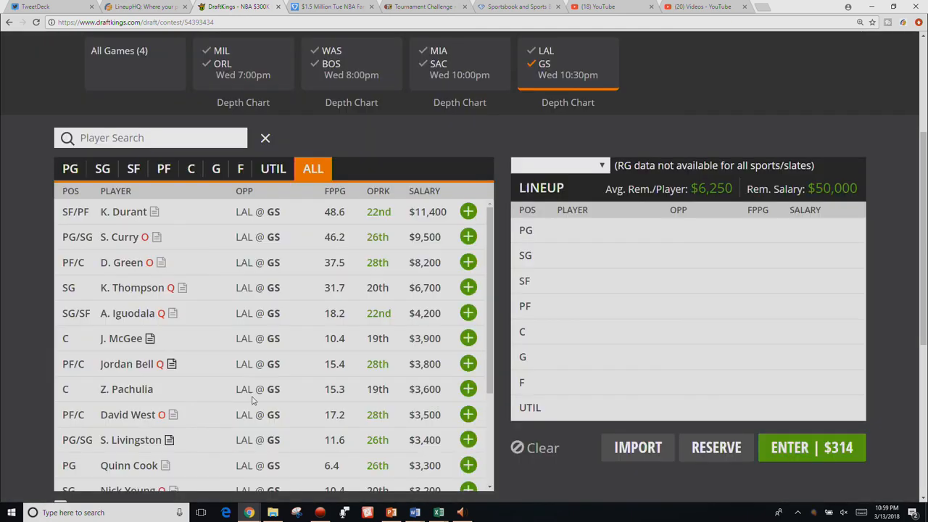
left_click(127, 390)
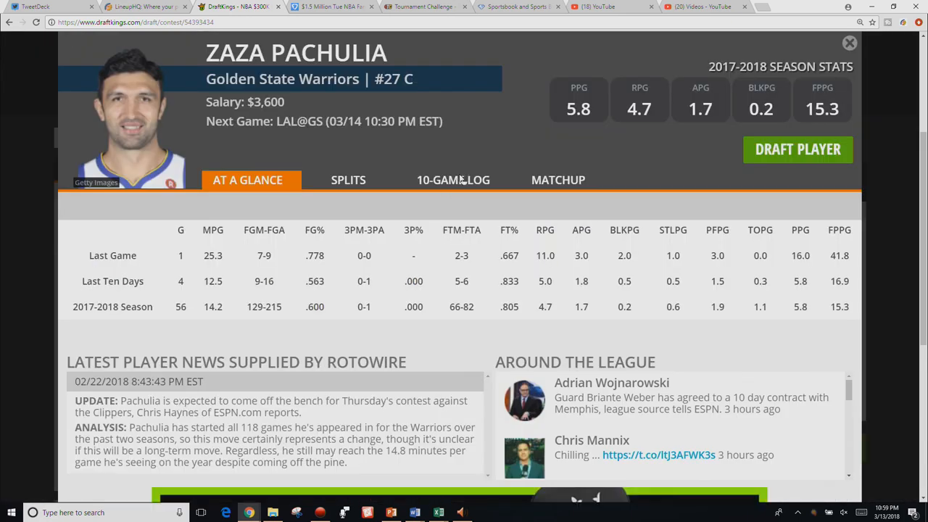
left_click(453, 180)
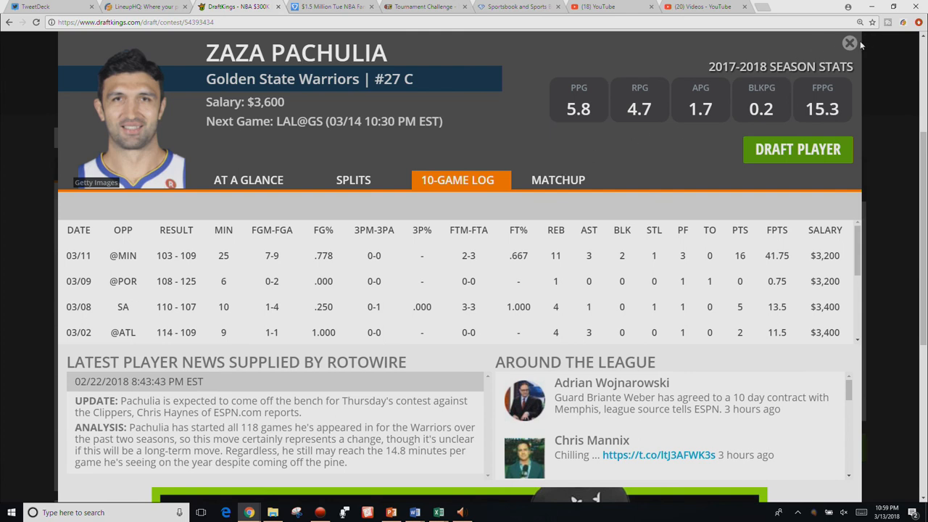
mouse_move(850, 43)
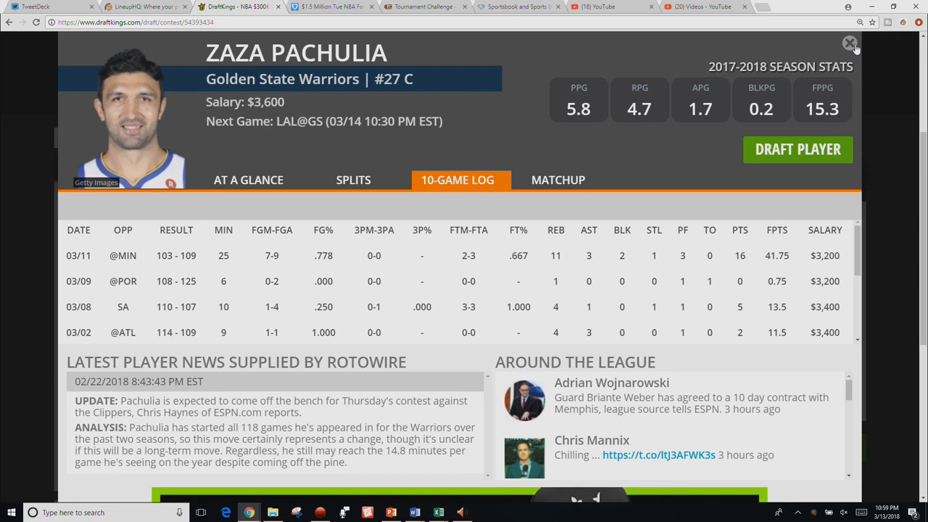
left_click(850, 44)
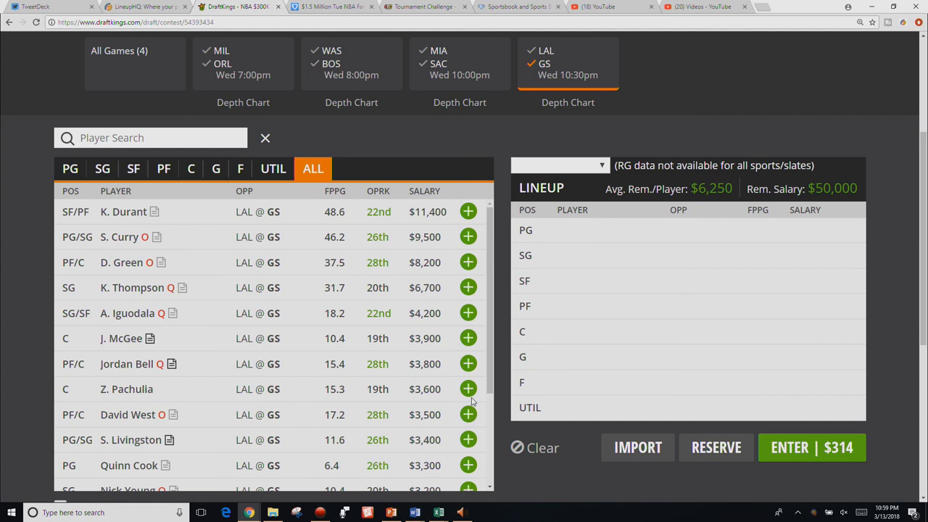
Draft Pachulia and Nick Young, then review Quinn Cook's 10-game log
left_click(468, 389)
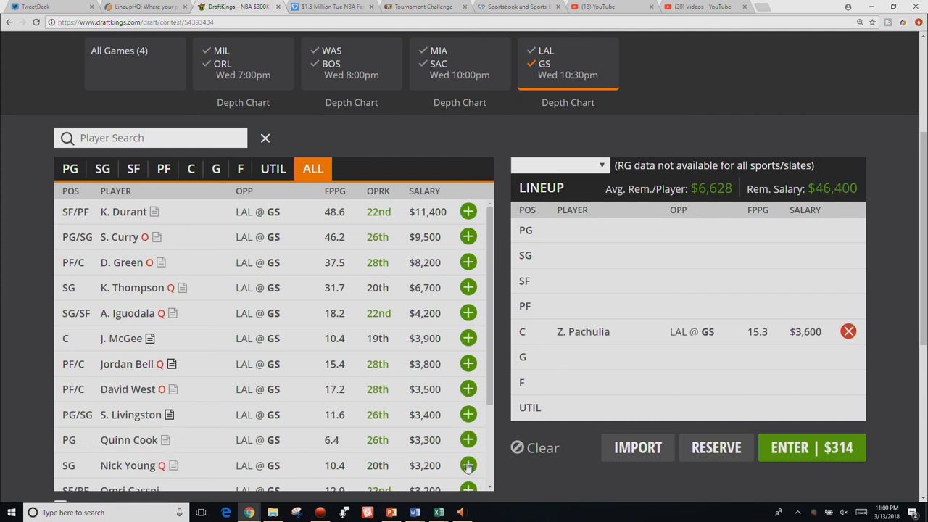
left_click(468, 466)
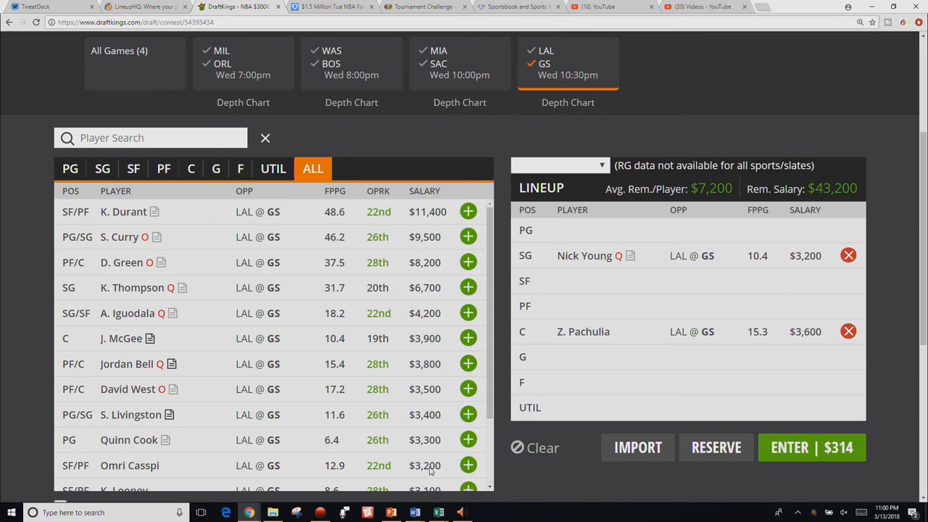
left_click(129, 439)
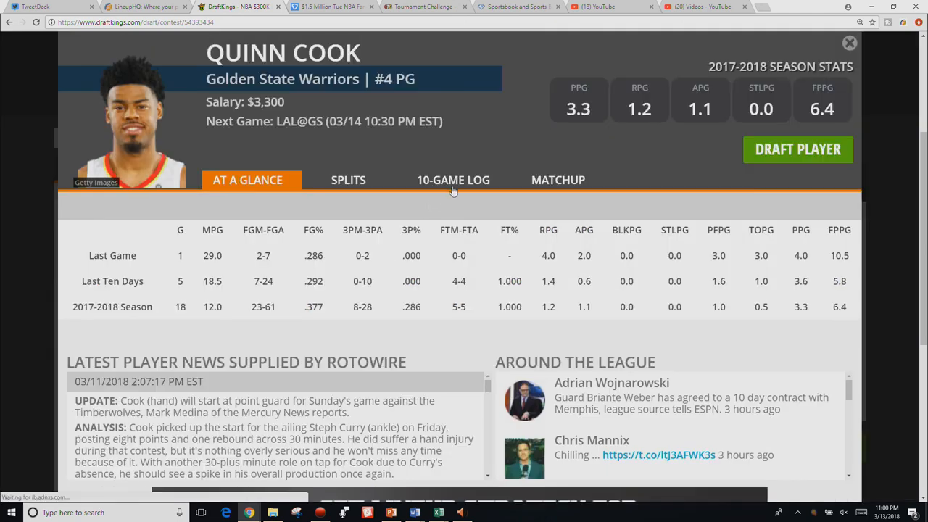
left_click(453, 180)
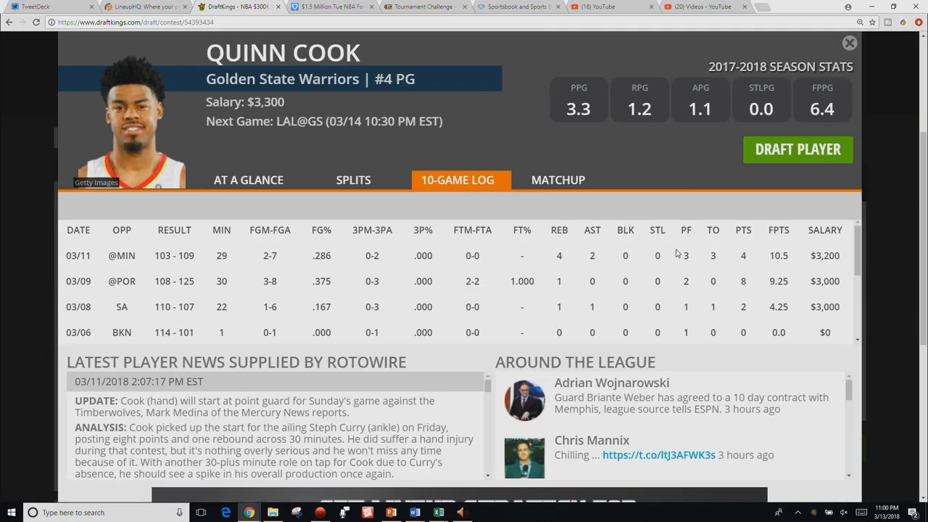
mouse_move(694, 244)
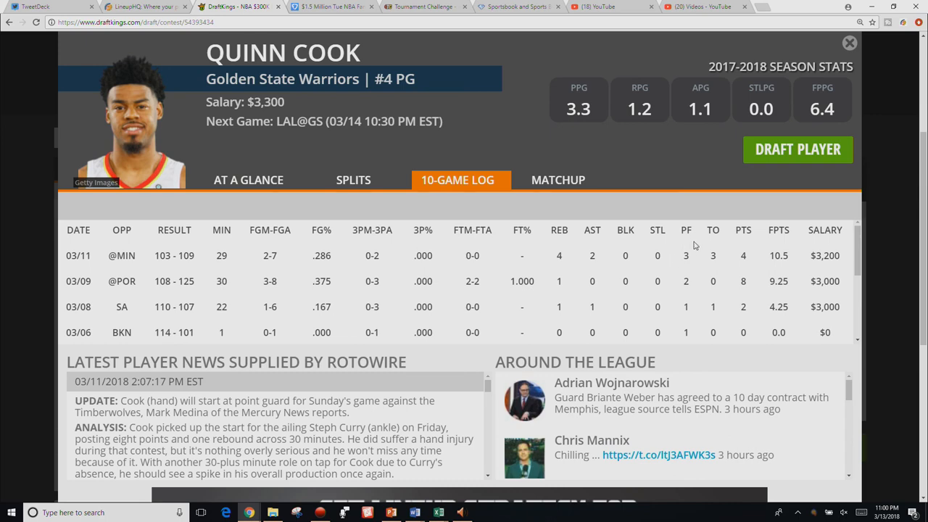
mouse_move(749, 309)
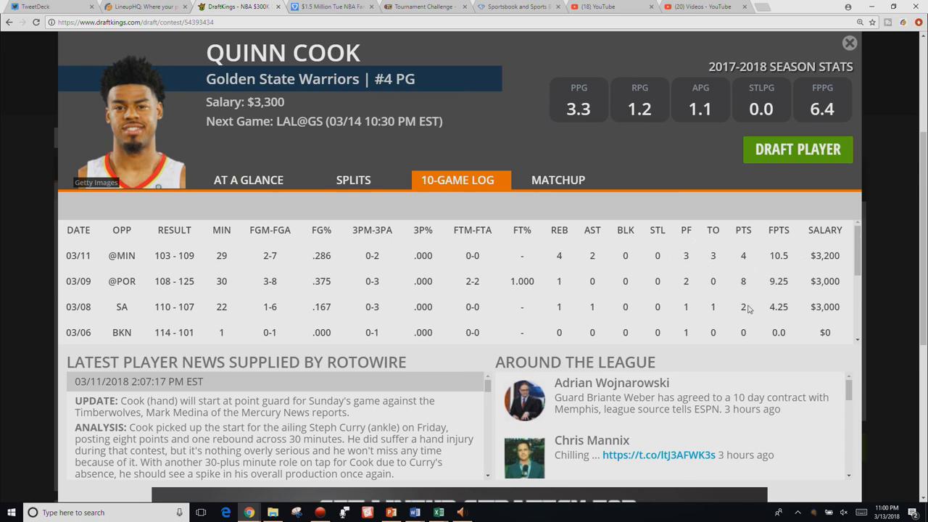
left_click(850, 42)
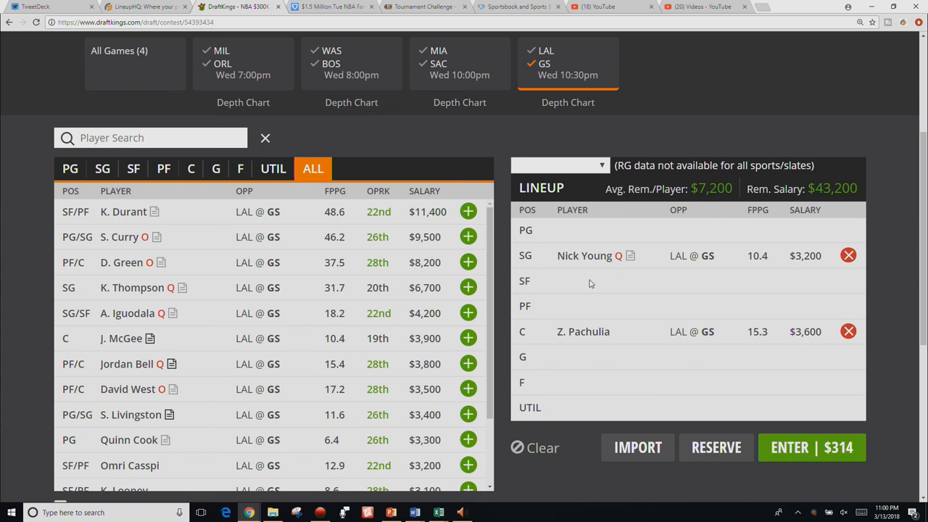
mouse_move(468, 440)
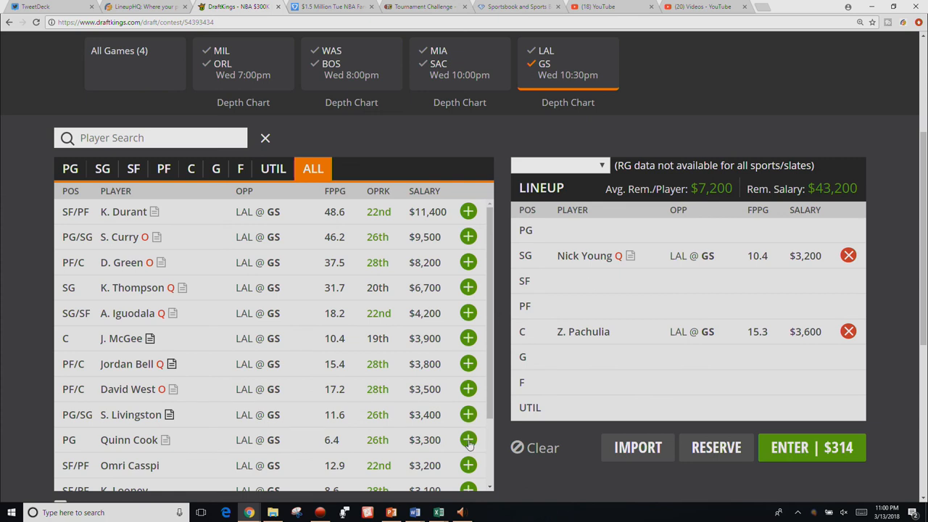
Draft Quinn Cook, Iguodala and Durant, leaving $24,300 salary remaining
left_click(468, 440)
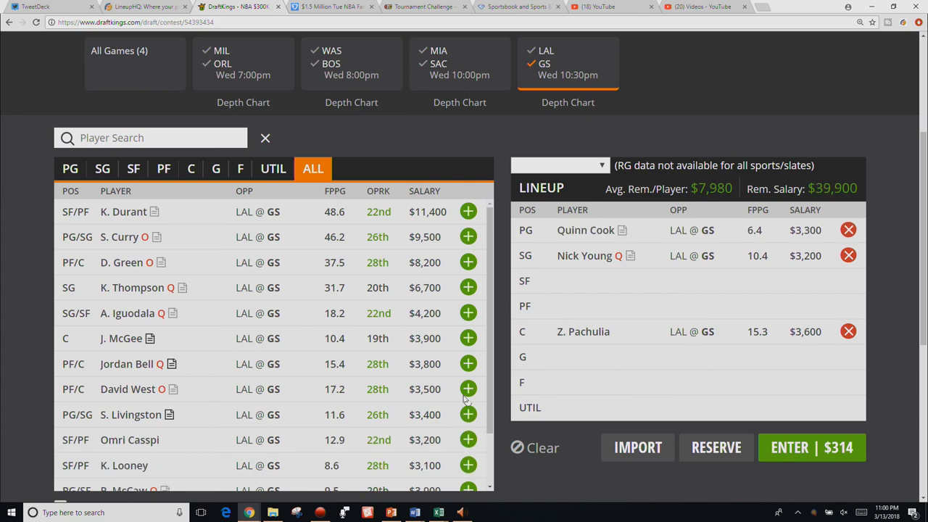
left_click(469, 313)
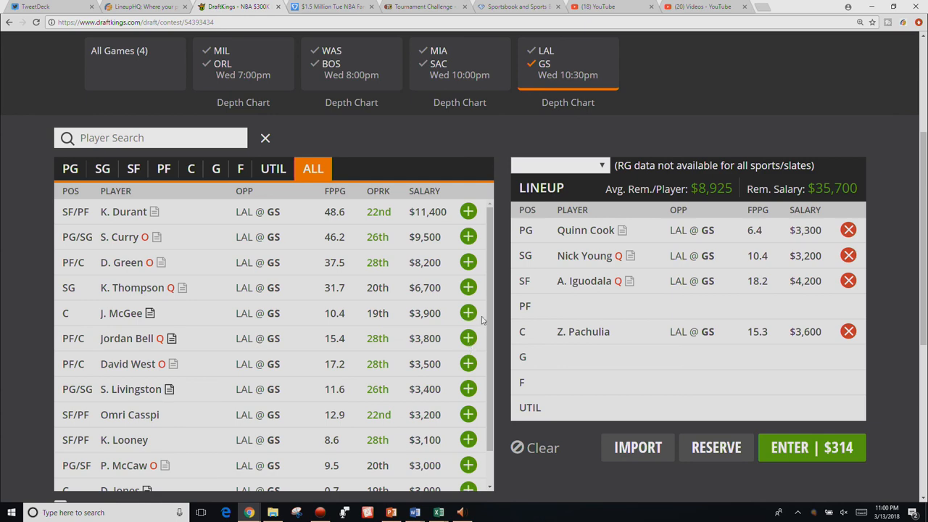
left_click(467, 211)
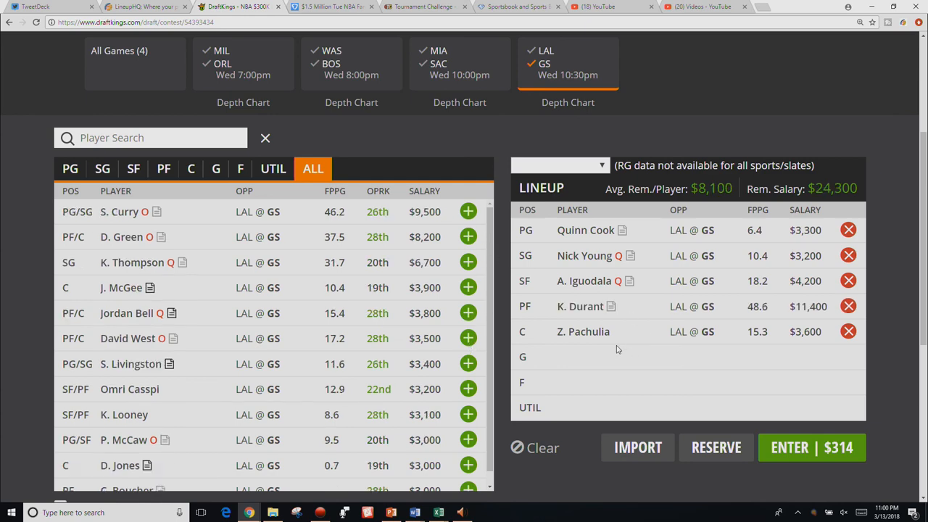
mouse_move(571, 261)
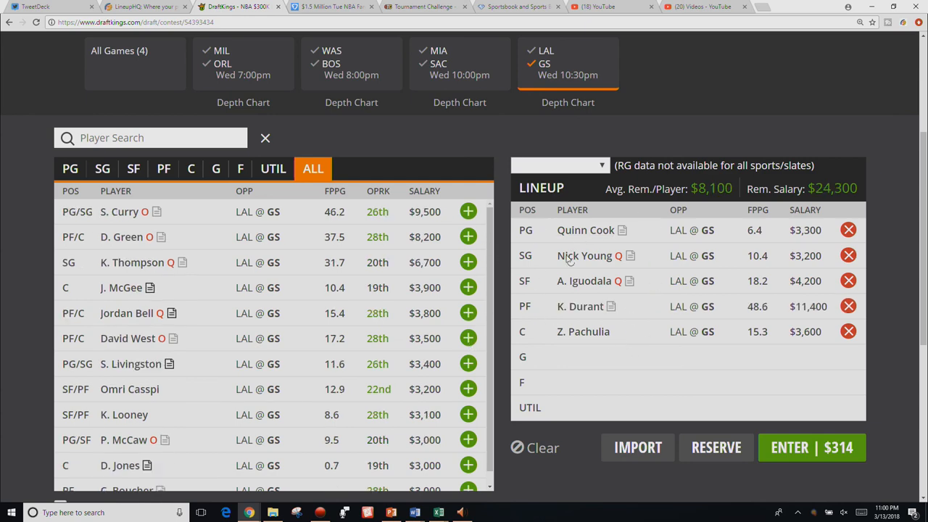
mouse_move(533, 196)
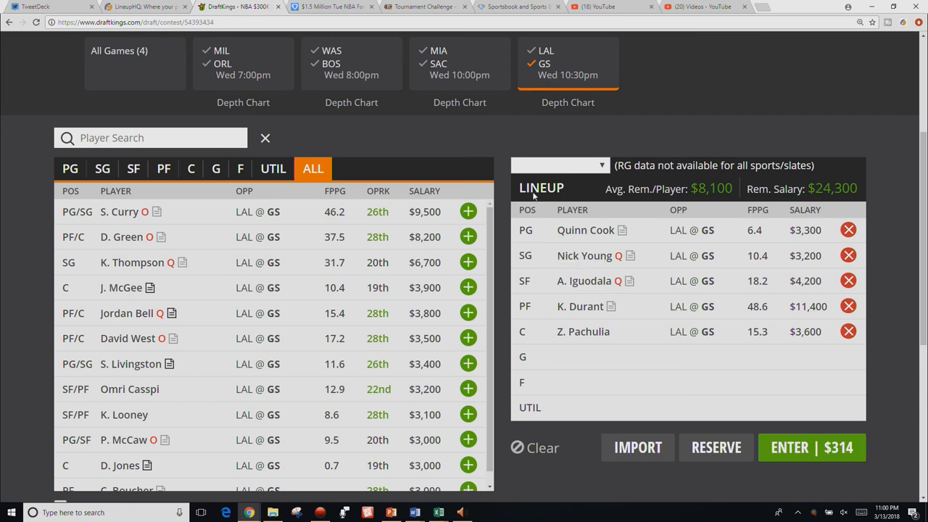
mouse_move(583, 201)
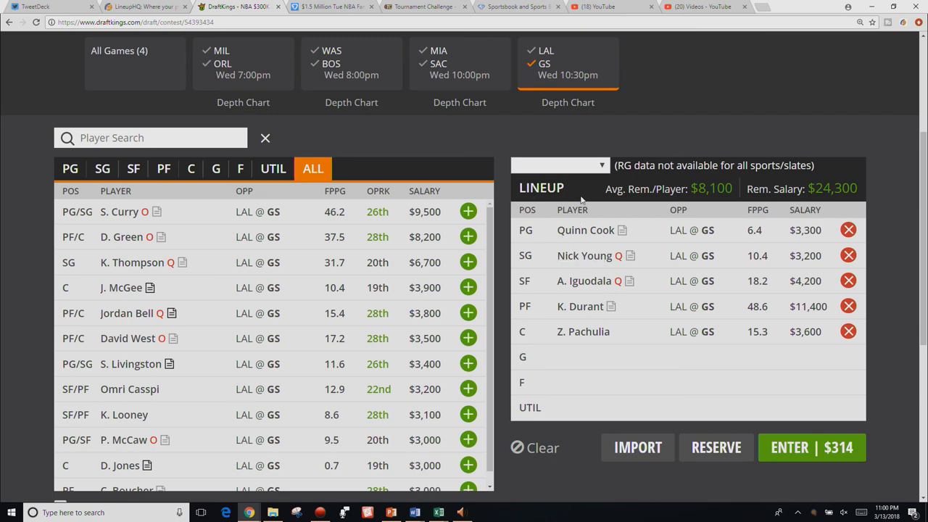
mouse_move(810, 331)
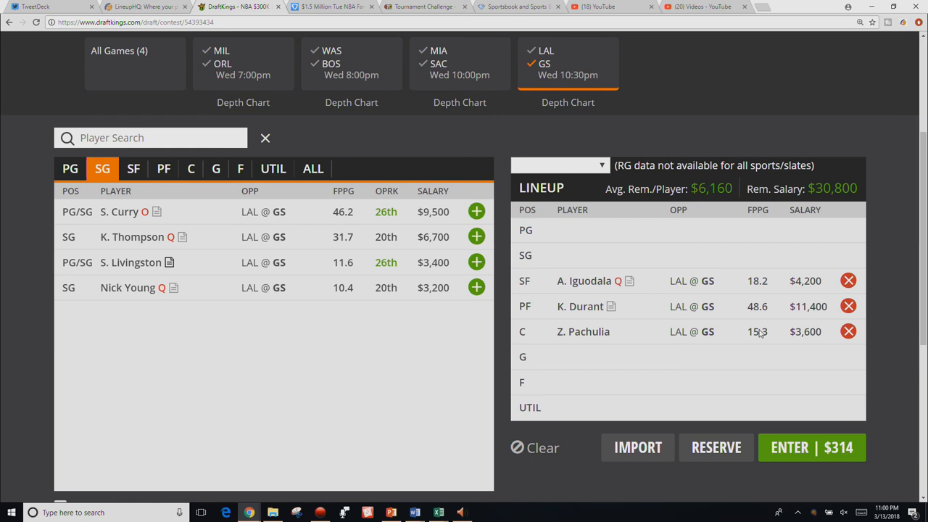
mouse_move(771, 314)
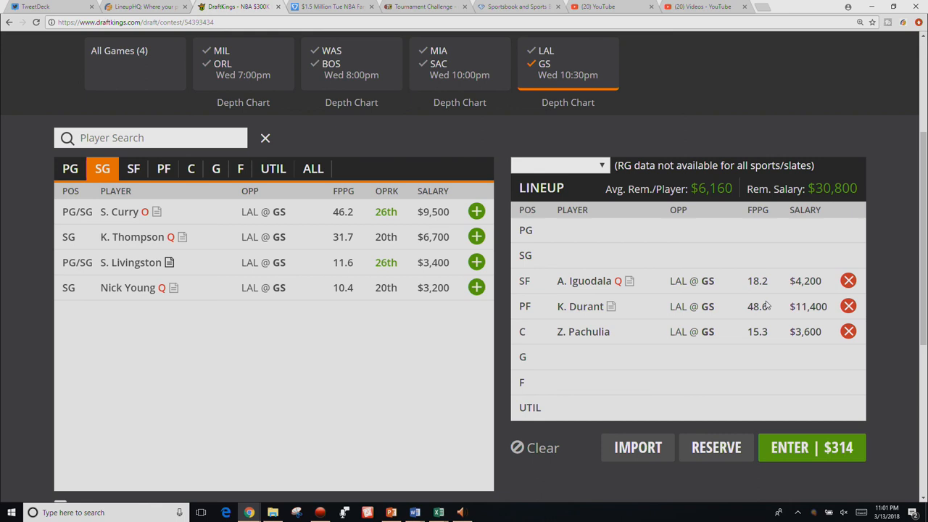
mouse_move(766, 310)
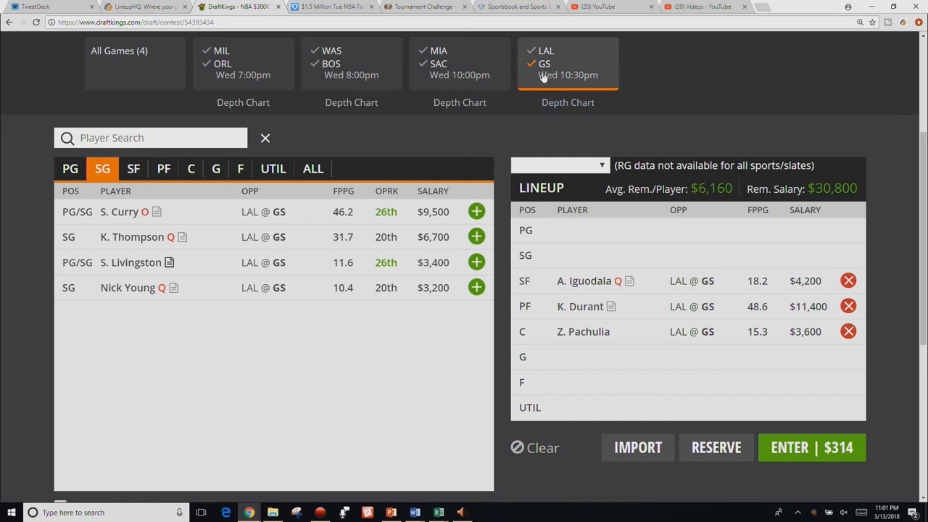
Show the shooting-guard list across all four games
left_click(119, 51)
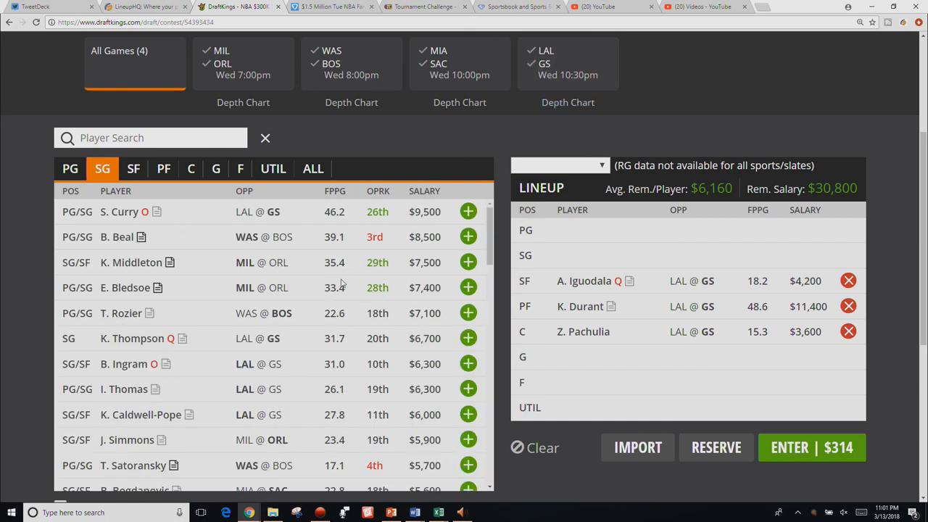
mouse_move(347, 262)
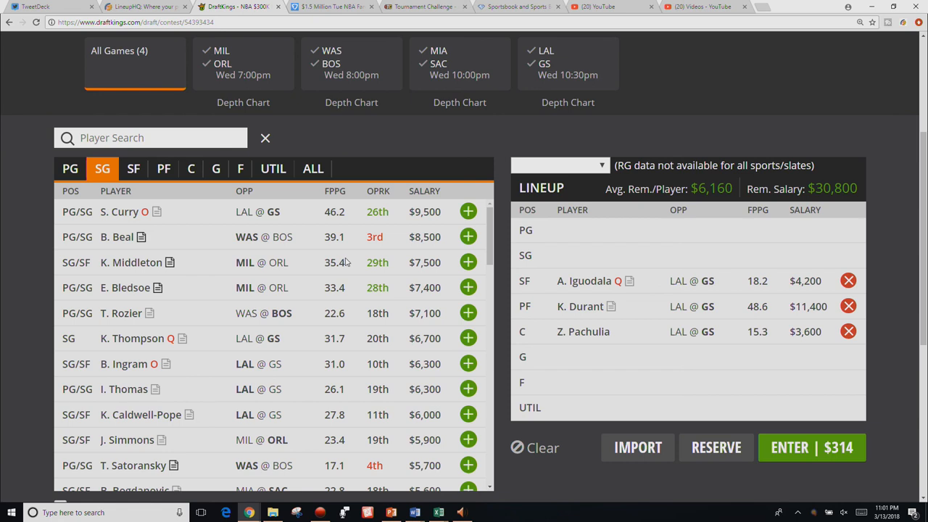